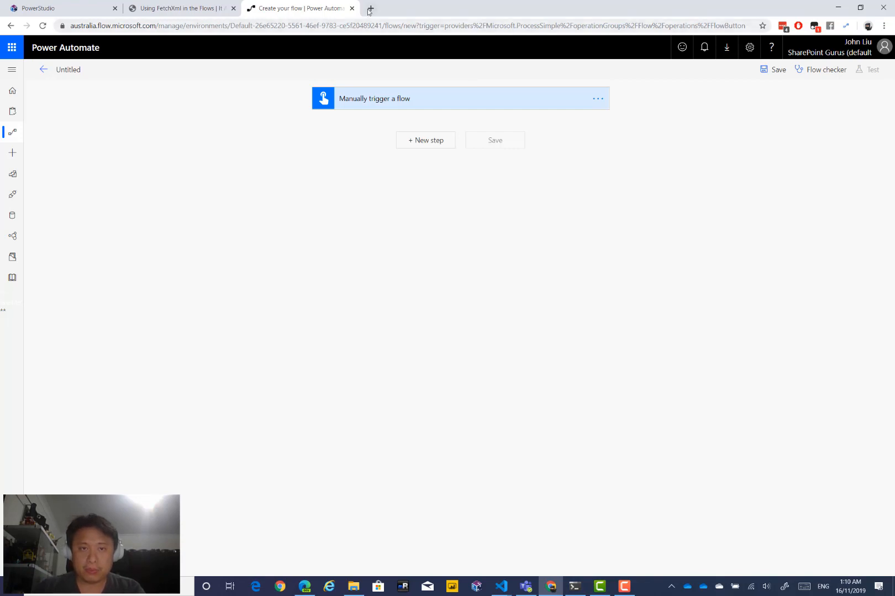
Search Google for 'CDS web api' in a new Chrome tab
left_click(369, 8)
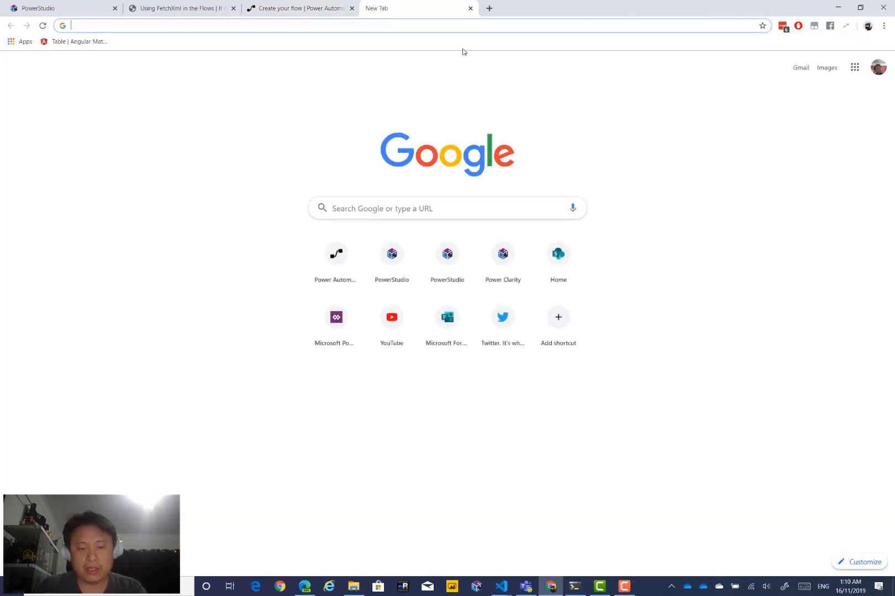
type("CDS we")
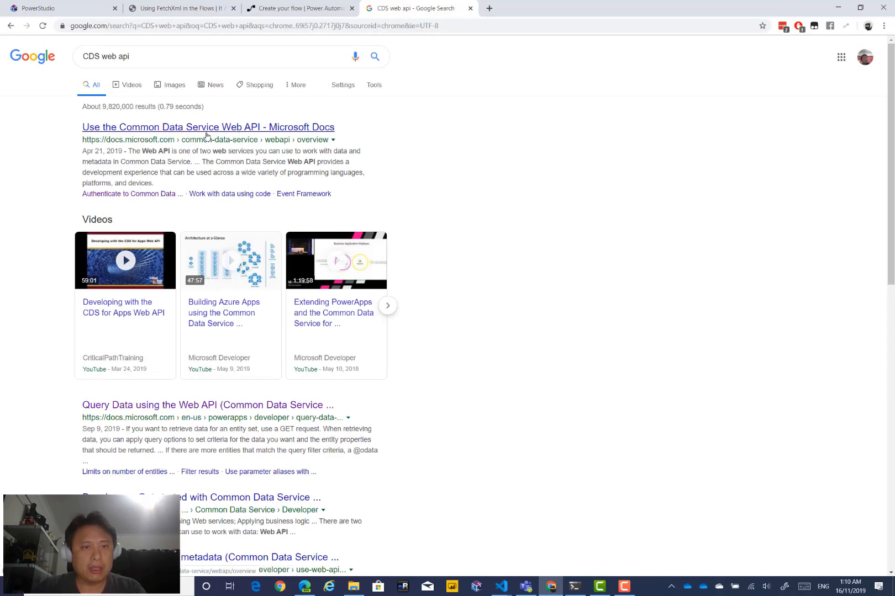
Open the CDS Web API docs and view the Create an entity sample account JSON
left_click(208, 126)
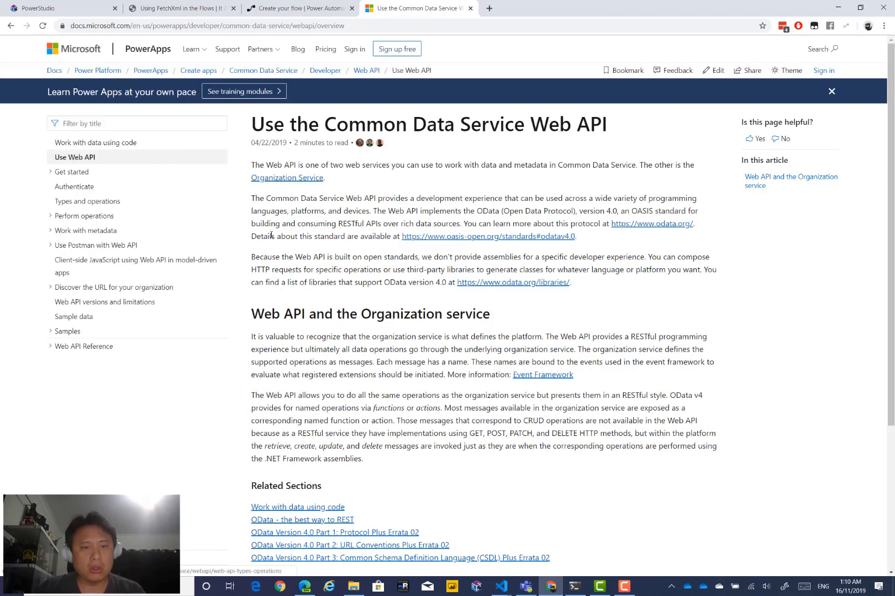
scroll("down", 3)
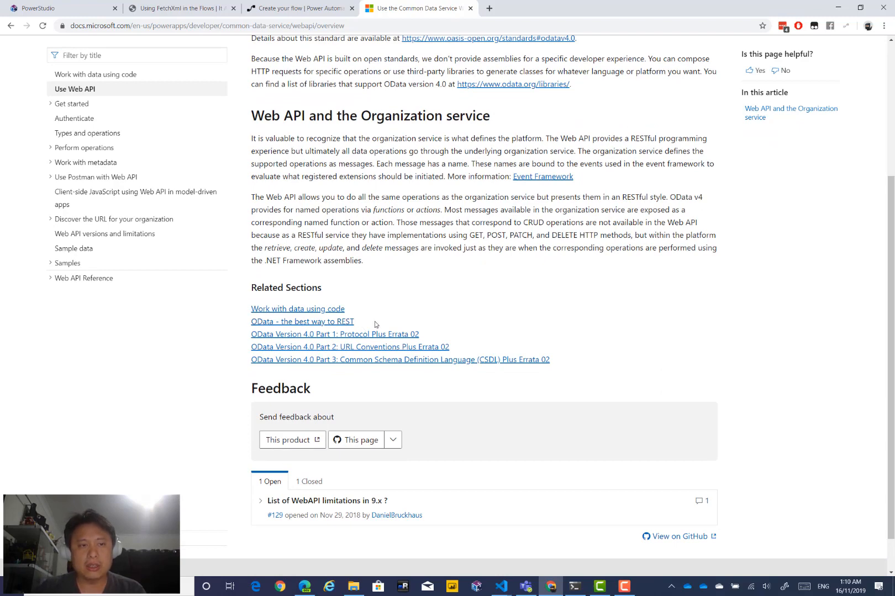
mouse_move(46, 148)
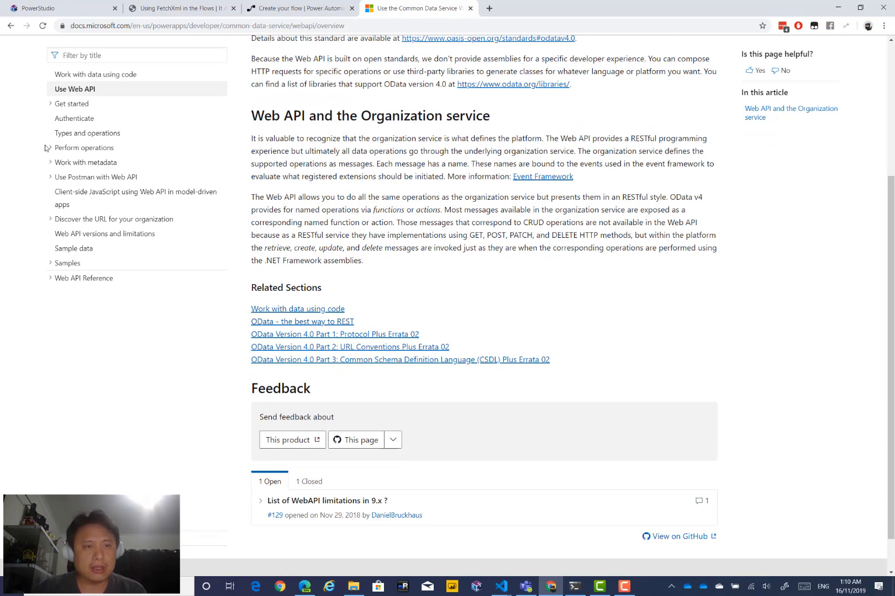
left_click(85, 148)
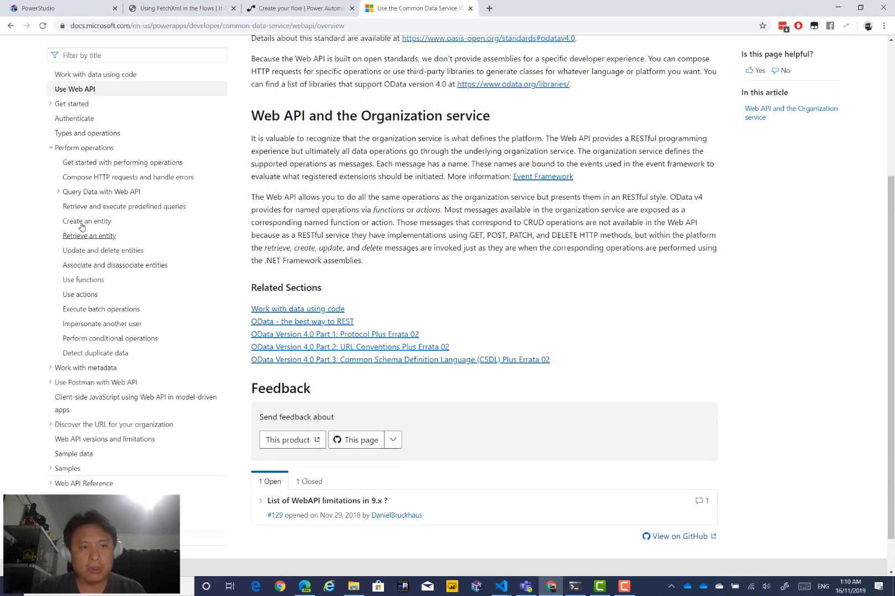
left_click(87, 221)
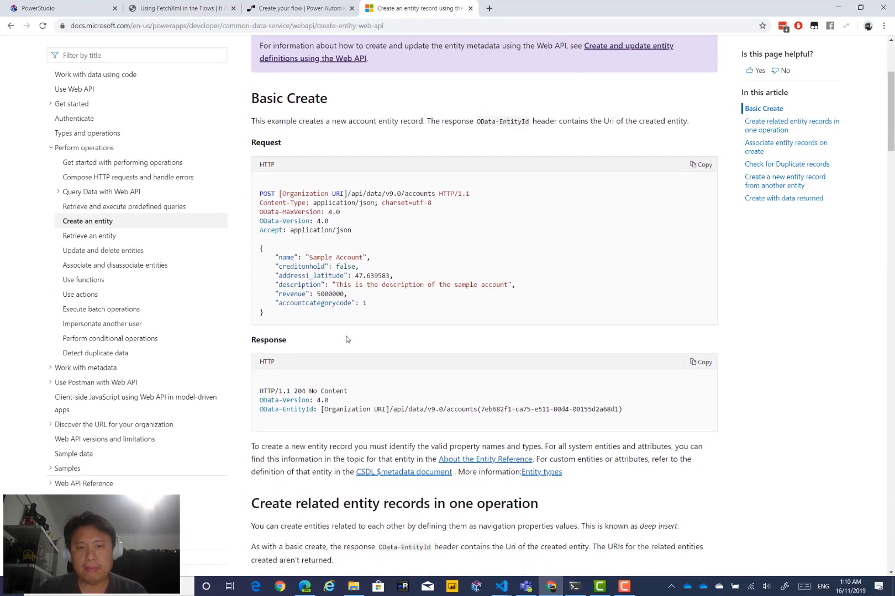
scroll("down", 3)
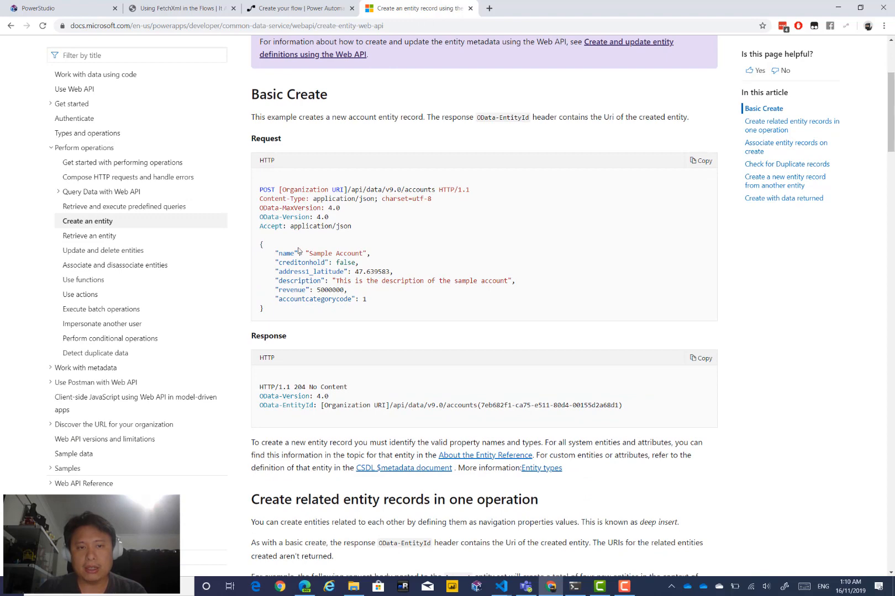
left_click_drag(275, 253, 264, 308)
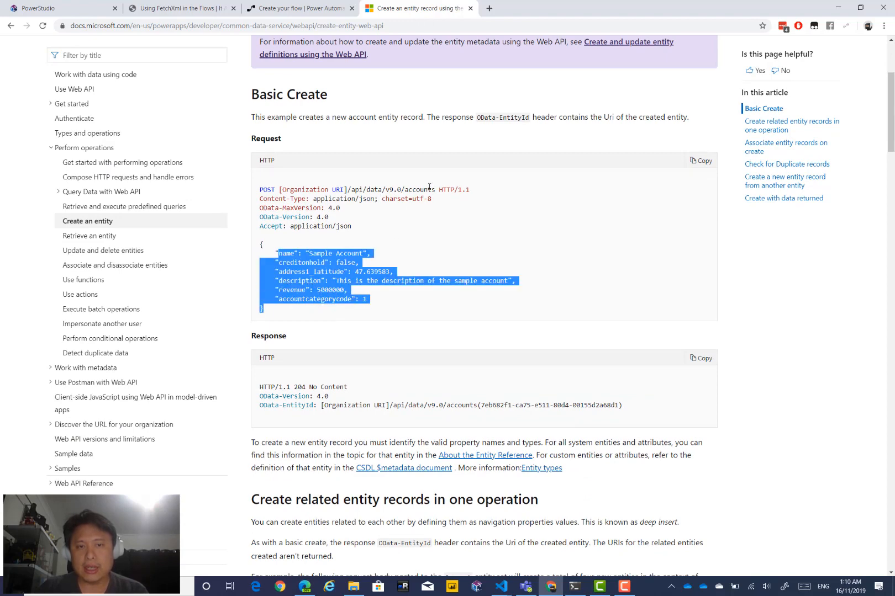
Open the Execute batch operations article and expand the Work with metadata topics
scroll("down", 3)
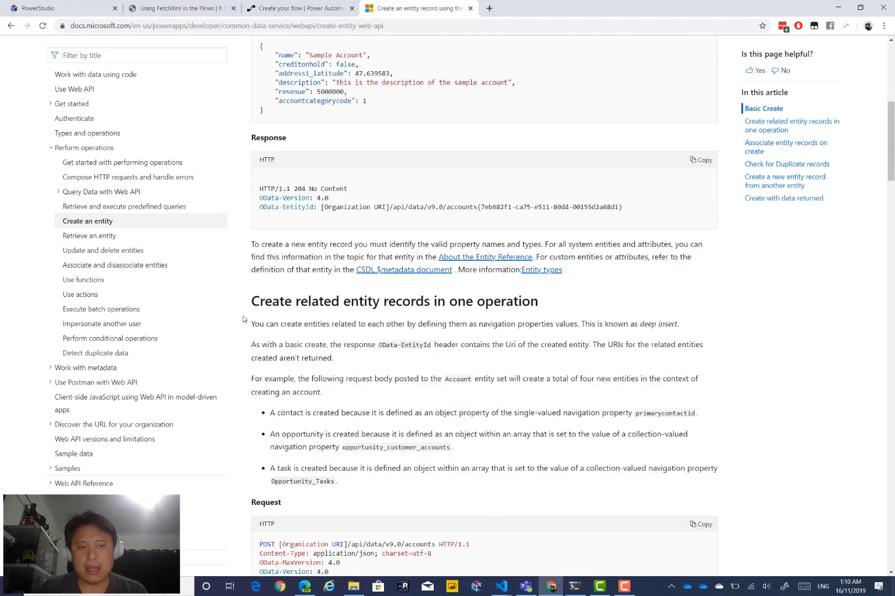
mouse_move(115, 265)
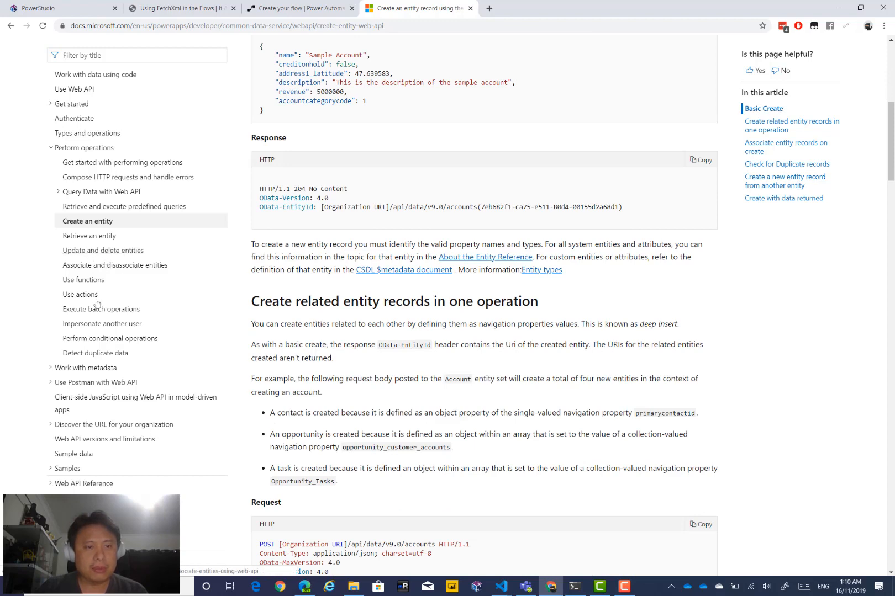
left_click(101, 309)
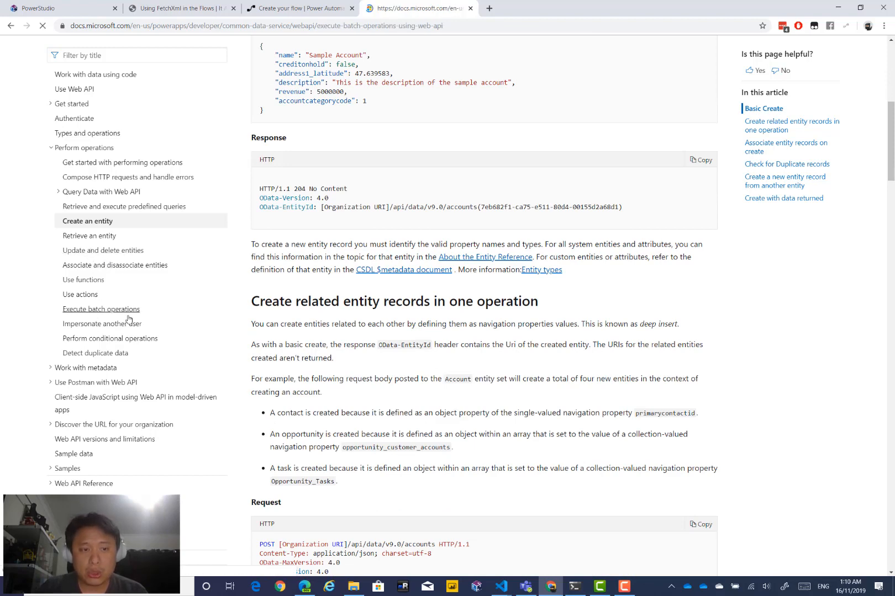
left_click(101, 309)
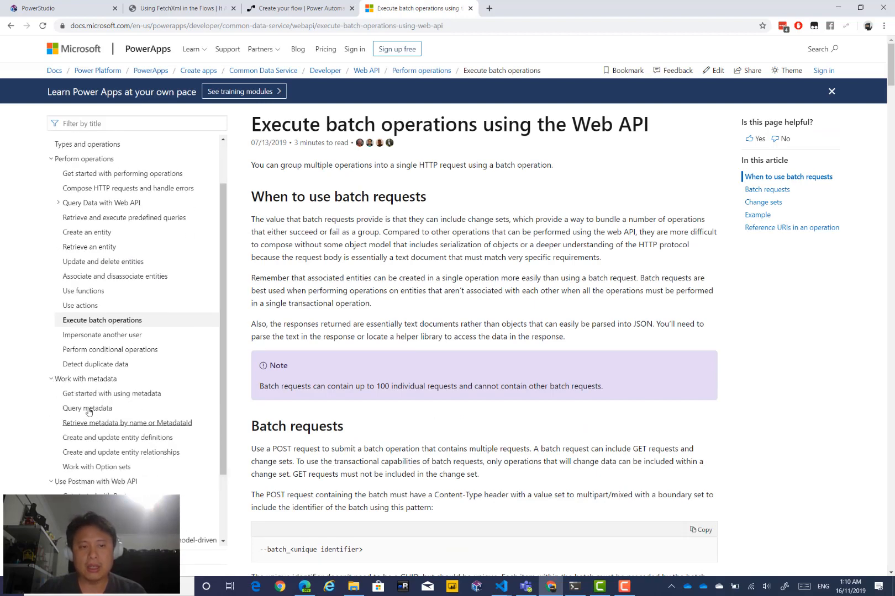
scroll("down", 3)
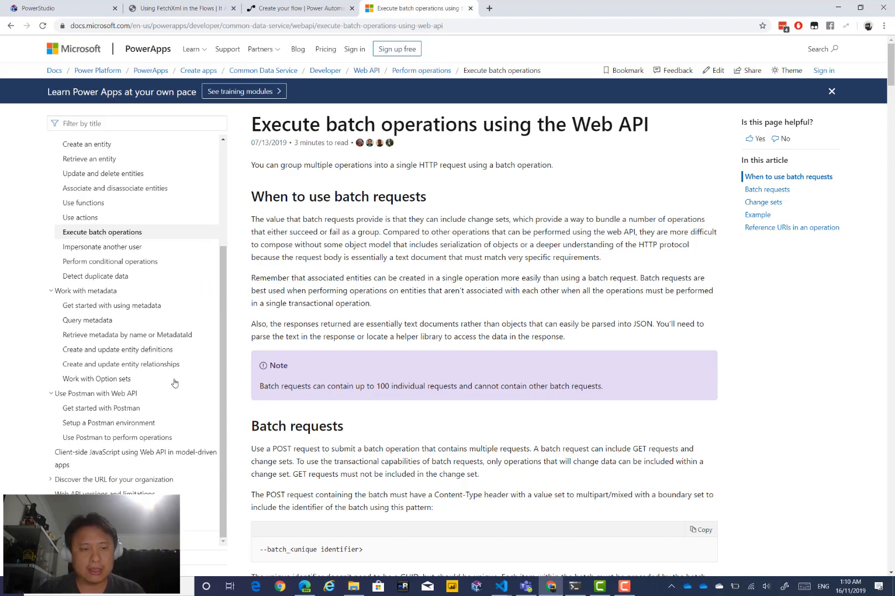
left_click(299, 7)
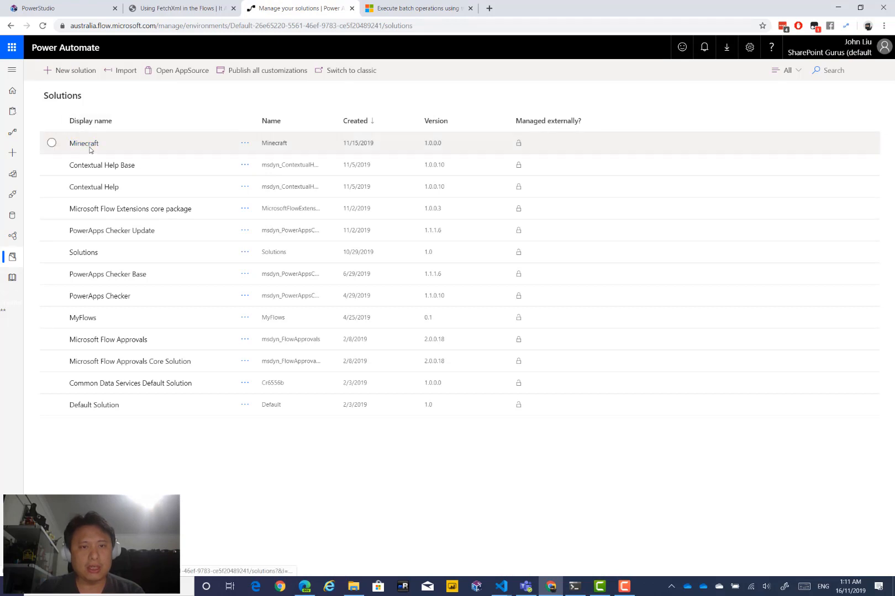
Open the Minecraft solution's Mob entity to list its fields, including MobStatus and Name
left_click(84, 143)
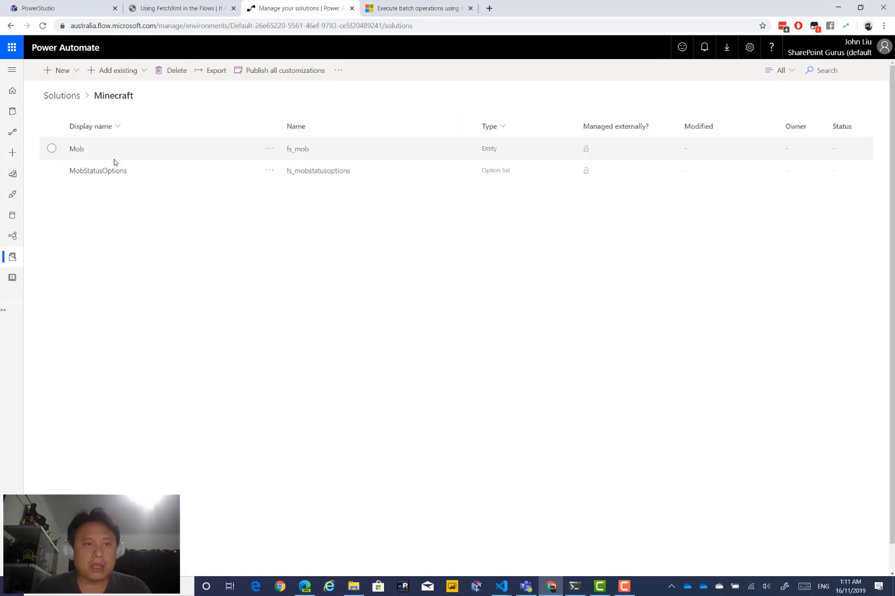
left_click(76, 149)
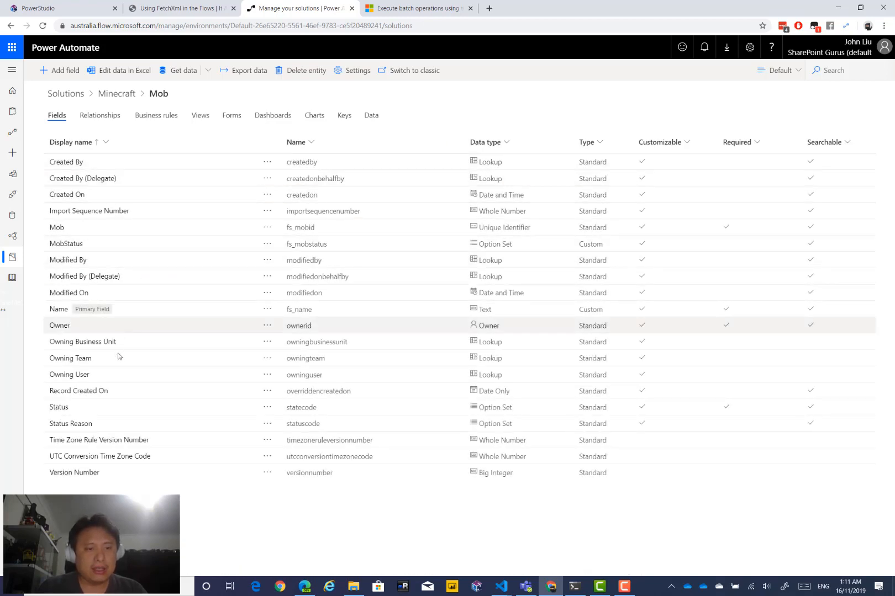
mouse_move(126, 481)
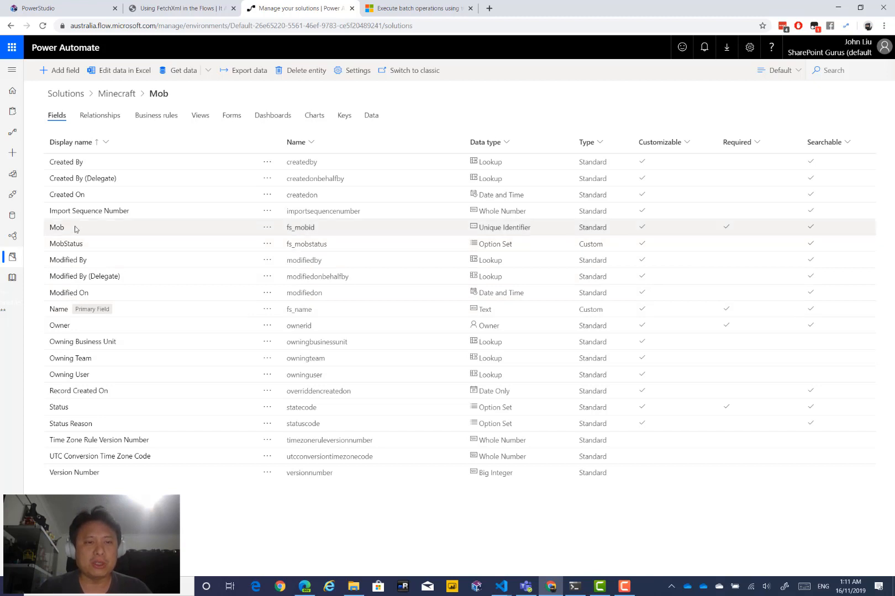
mouse_move(164, 248)
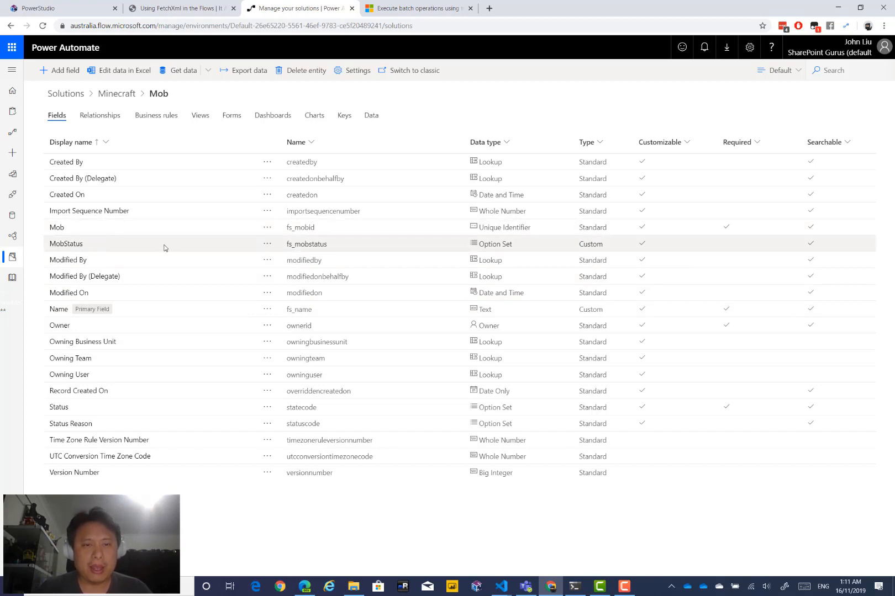
left_click(60, 70)
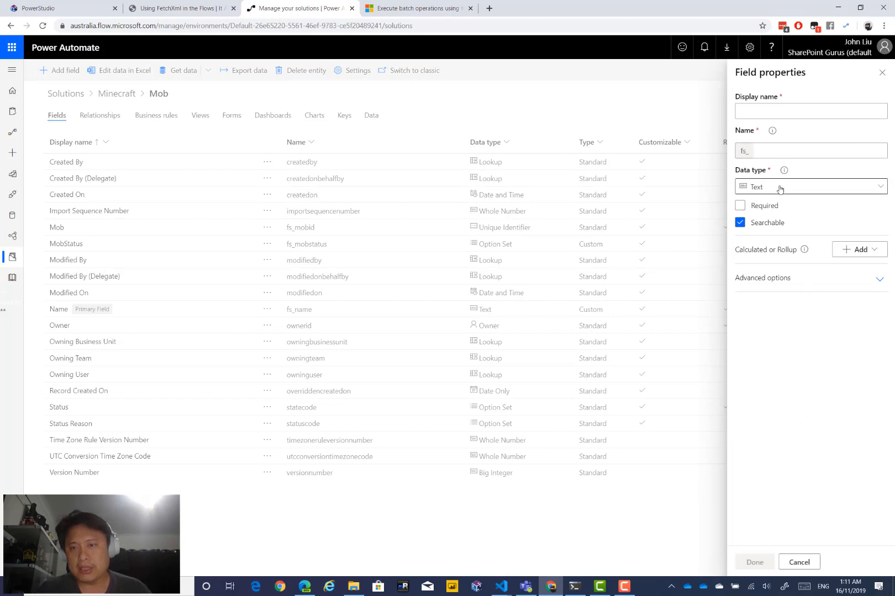
type("M")
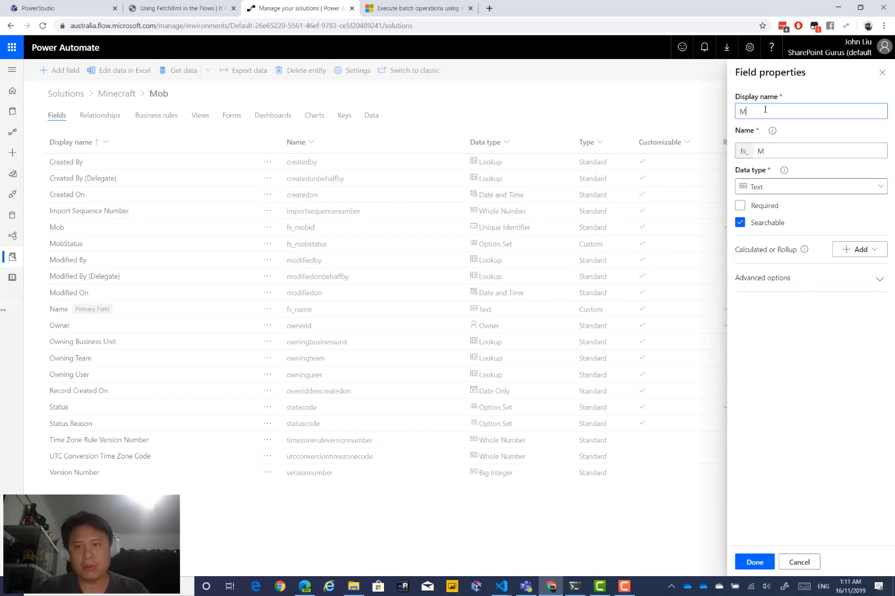
type("obStatus")
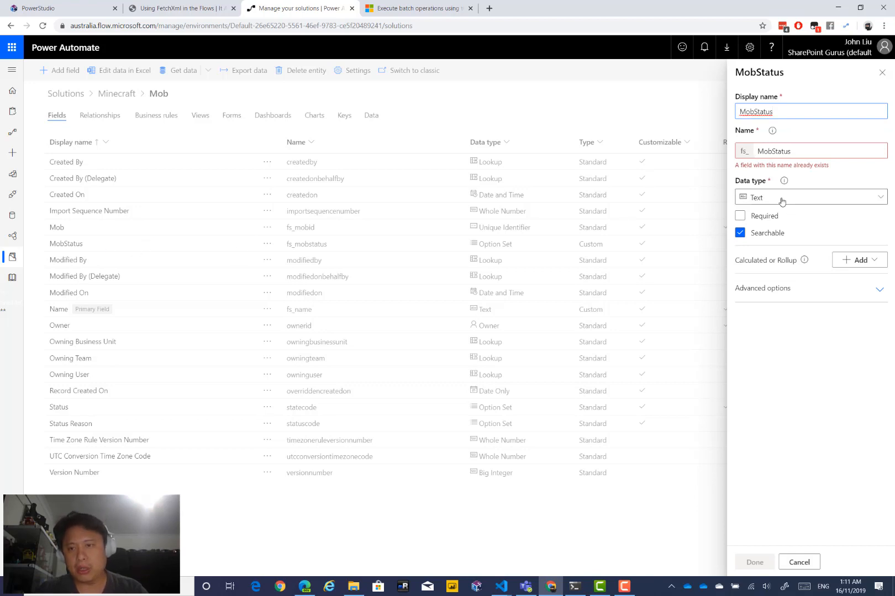
left_click(809, 197)
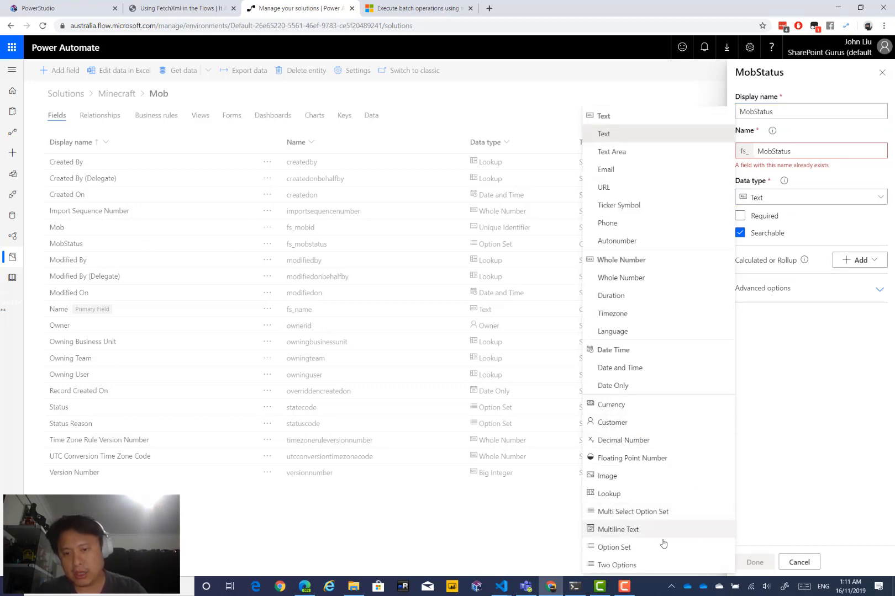
left_click(615, 547)
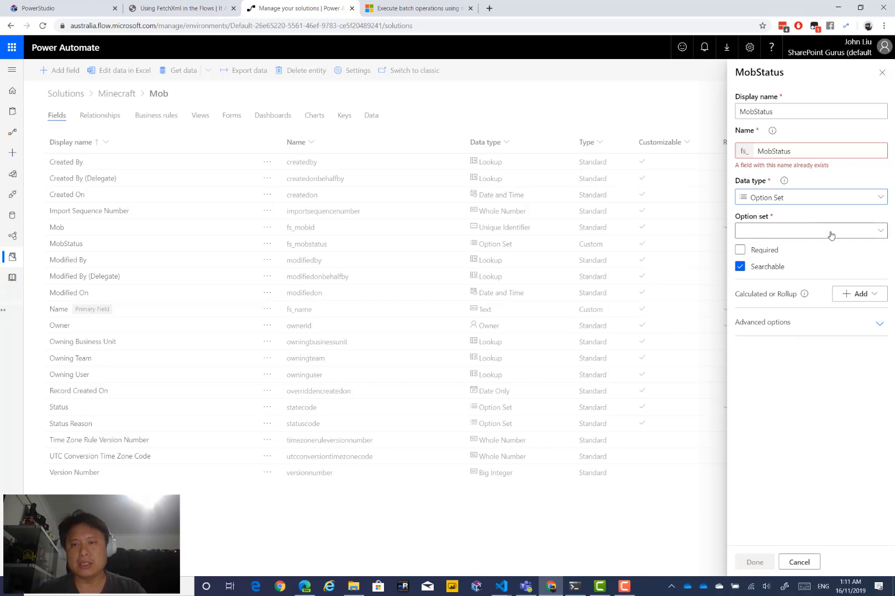
left_click(809, 231)
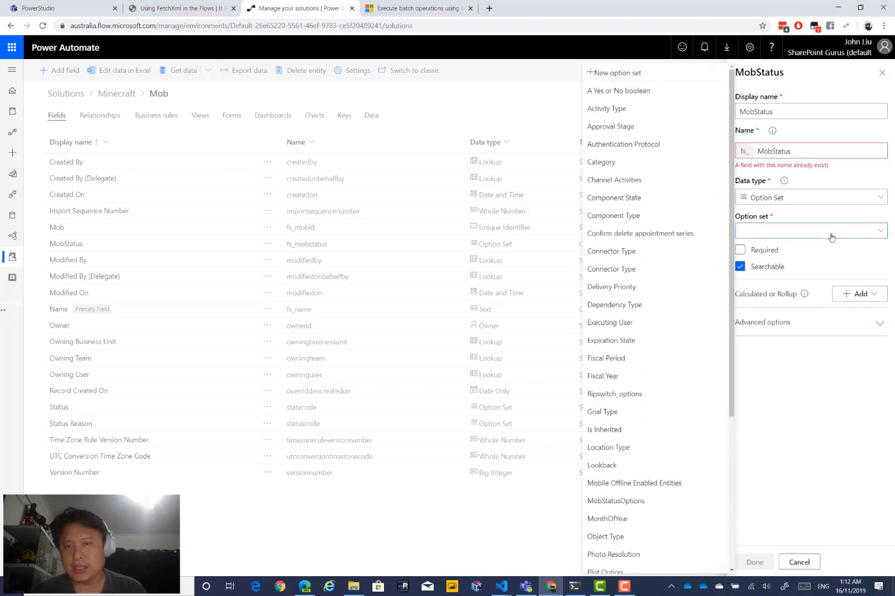
left_click(616, 73)
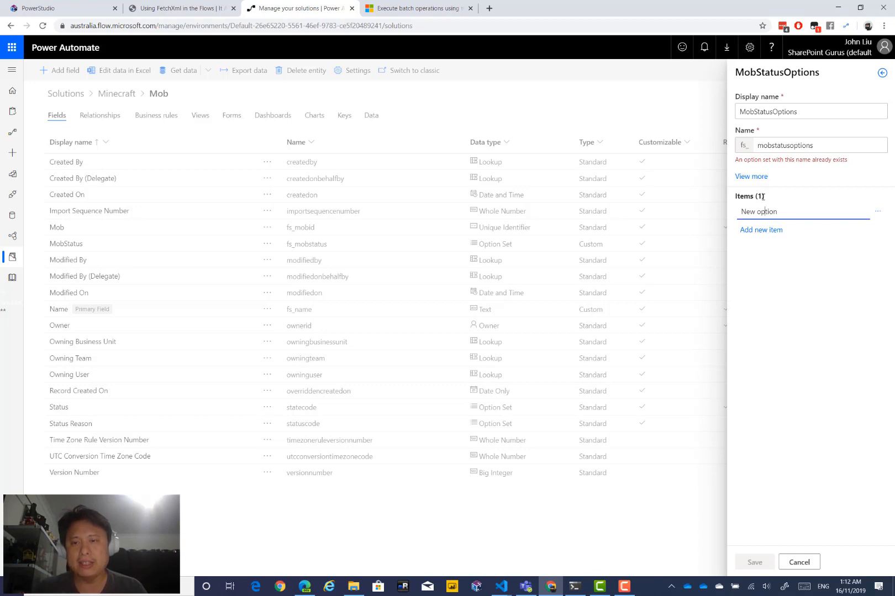
type("Alive")
type("De")
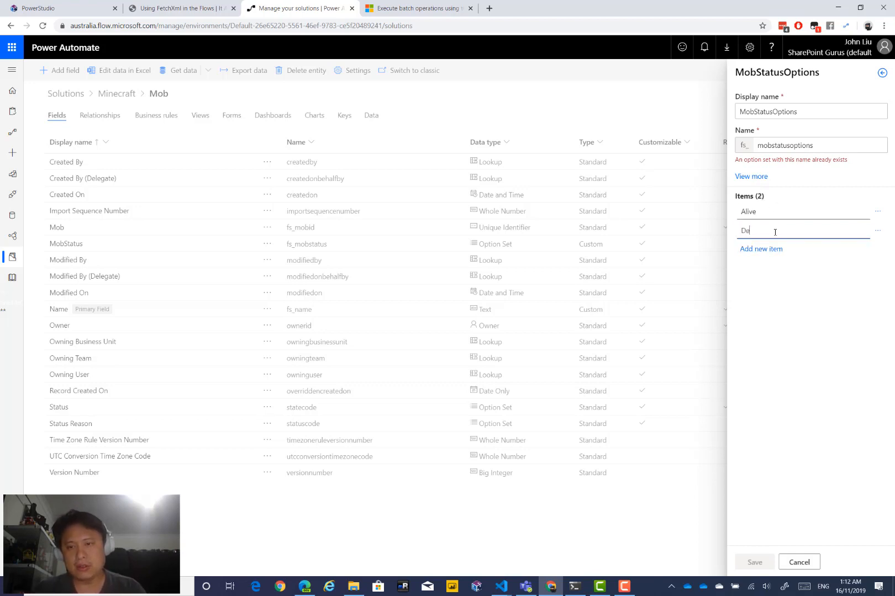
left_click(798, 562)
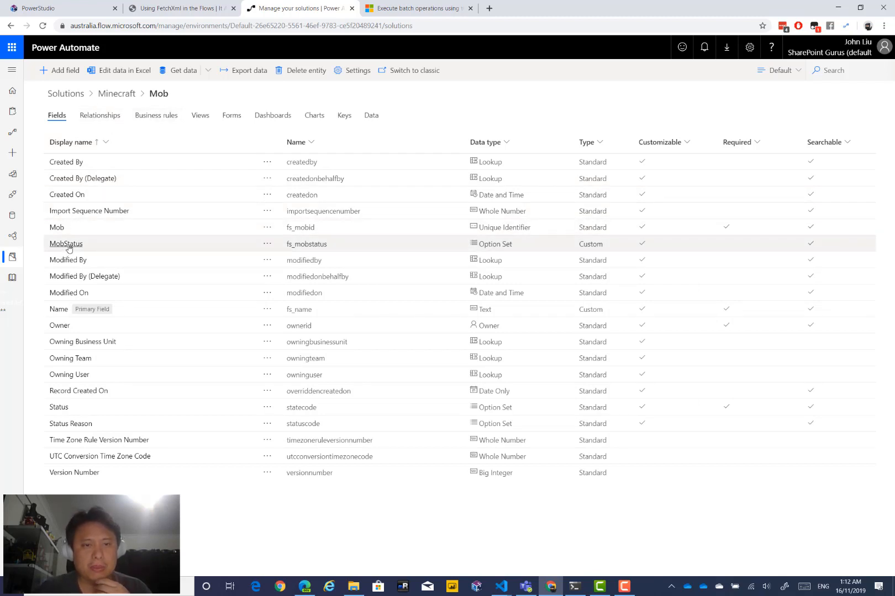
Check Alive's value 717,610,000 in MobStatusOptions, then return to the Solutions list
left_click(66, 244)
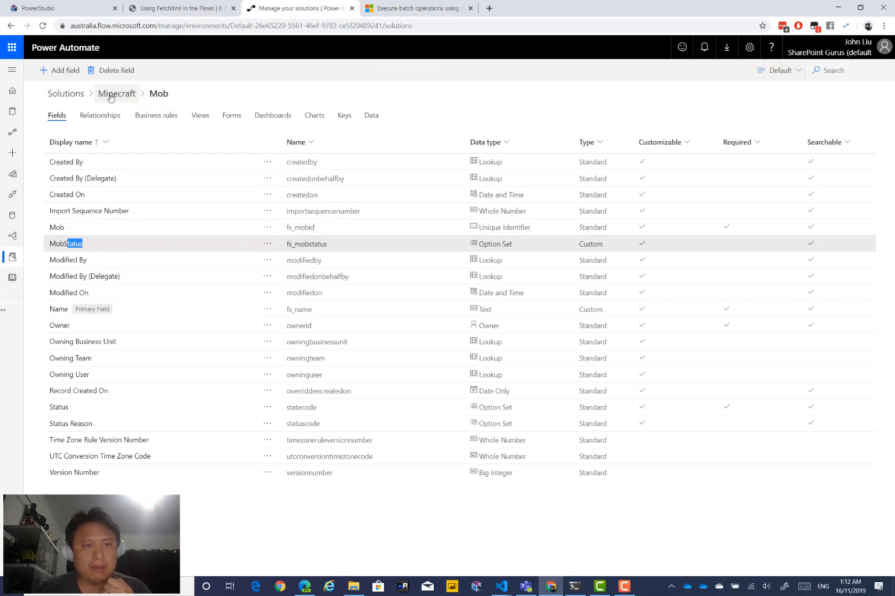
left_click(117, 93)
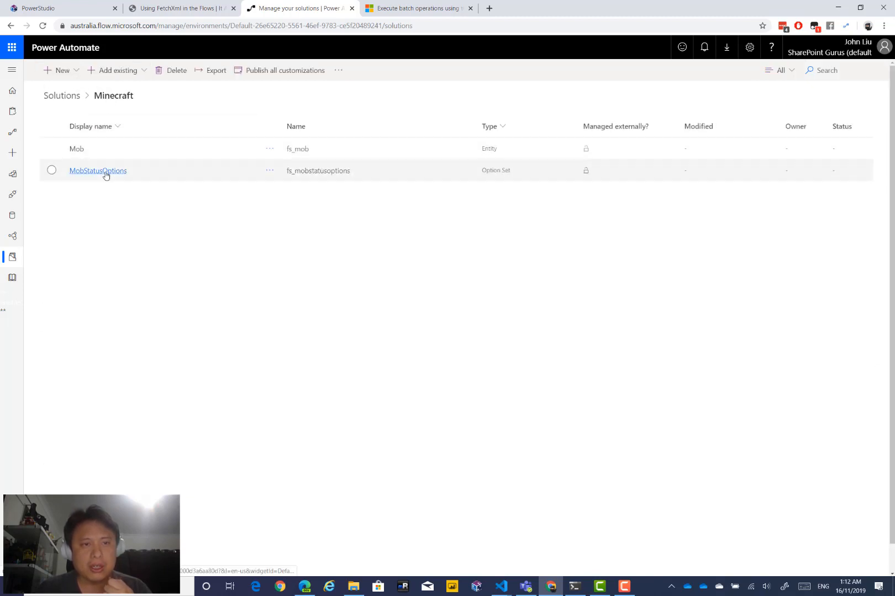
left_click(97, 170)
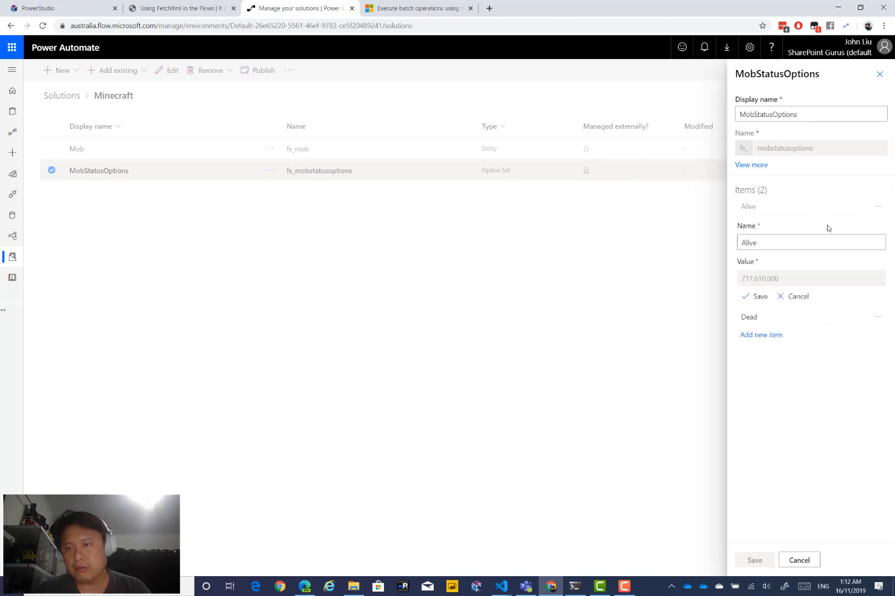
triple_click(758, 278)
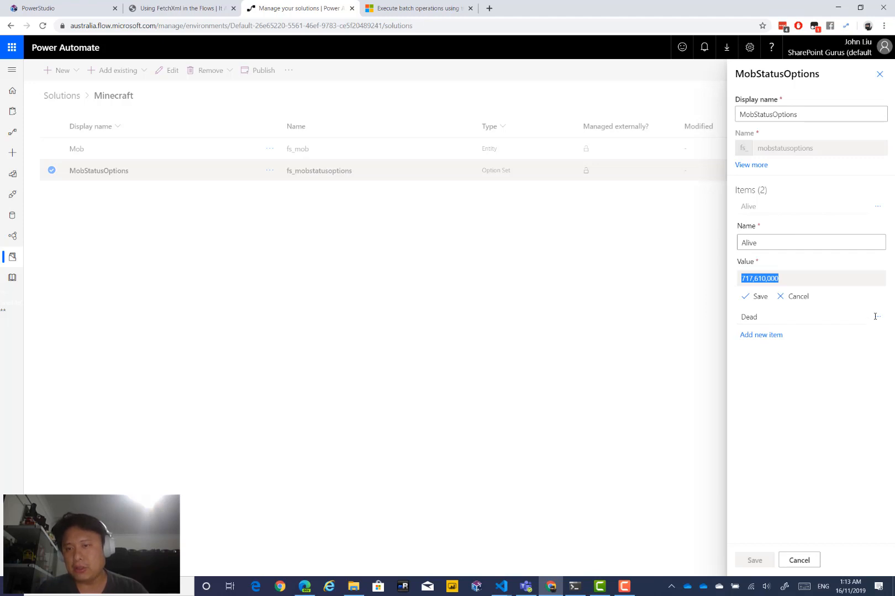
left_click(878, 317)
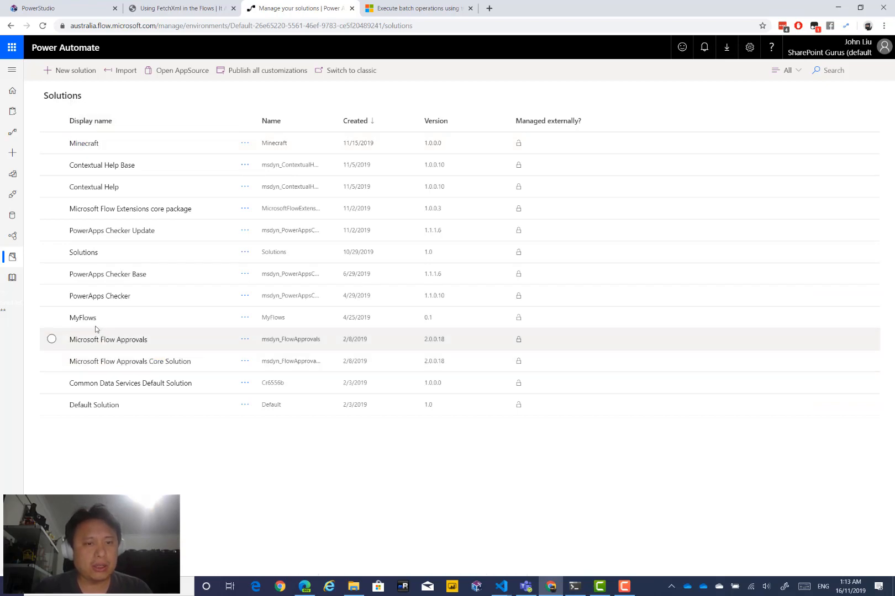
Create instant flow 'Invoke CDS demo' with a manual trigger and List My Environments
left_click(83, 318)
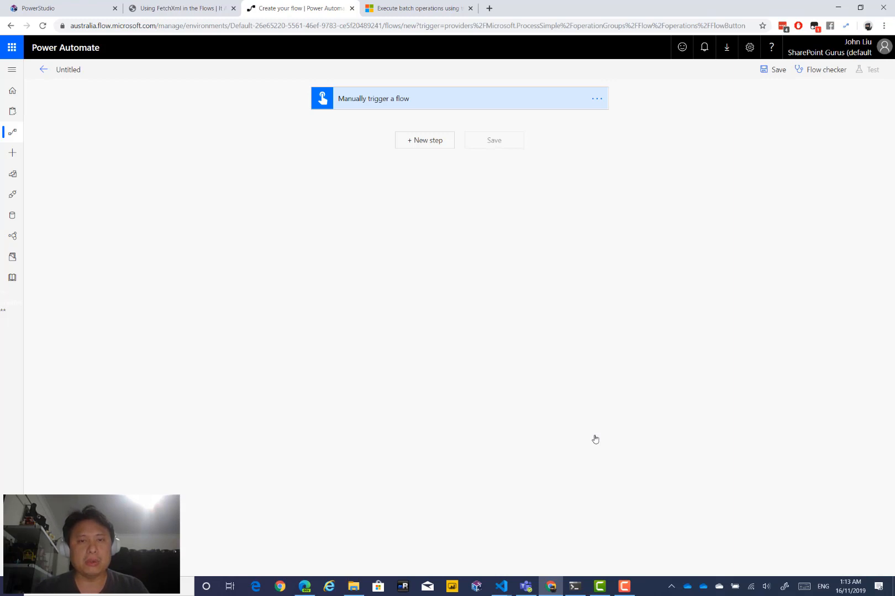
left_click(424, 140)
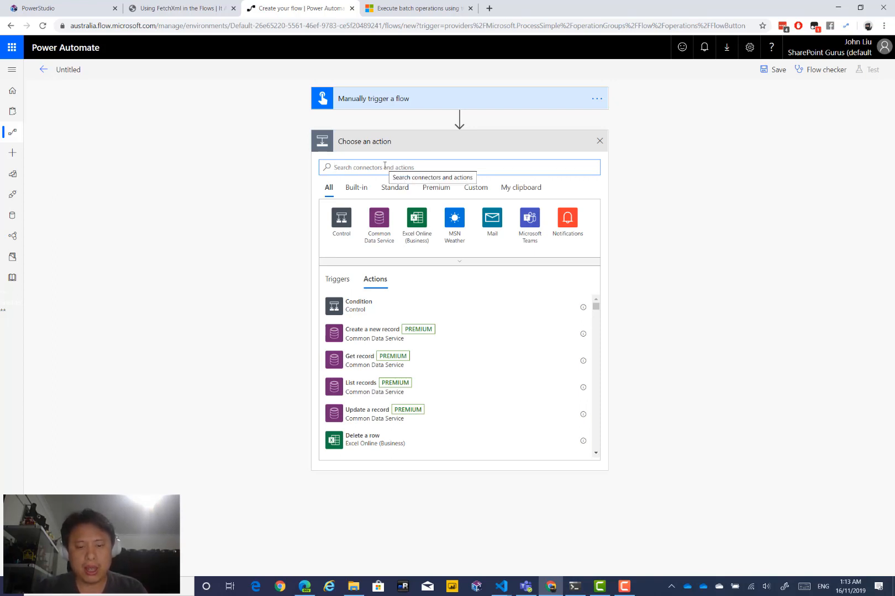
type("list environment")
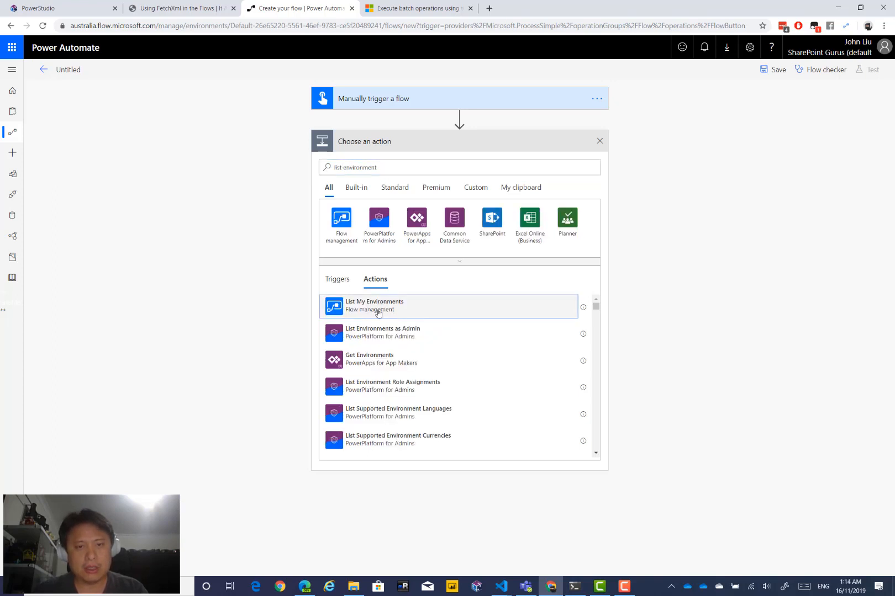
left_click(374, 305)
type("Invoke")
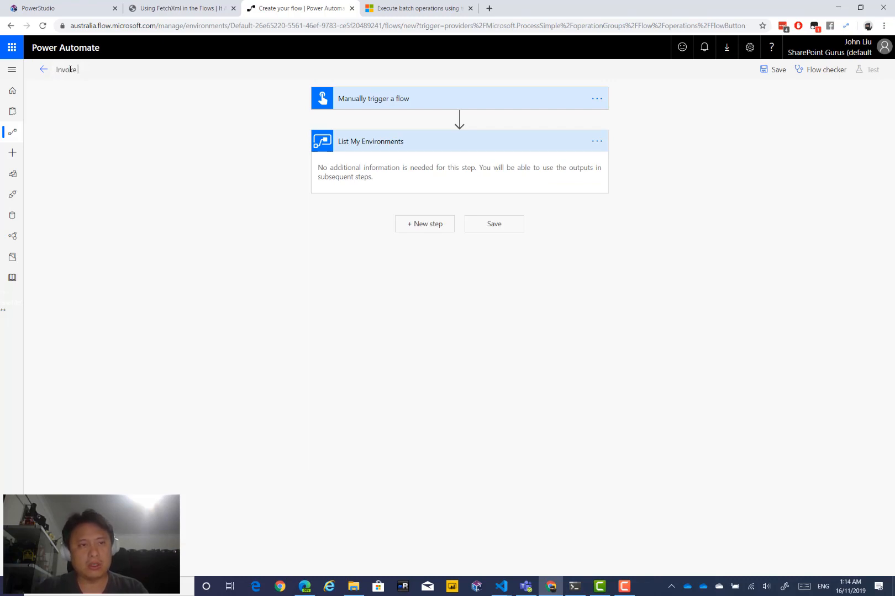
type("CDS demo")
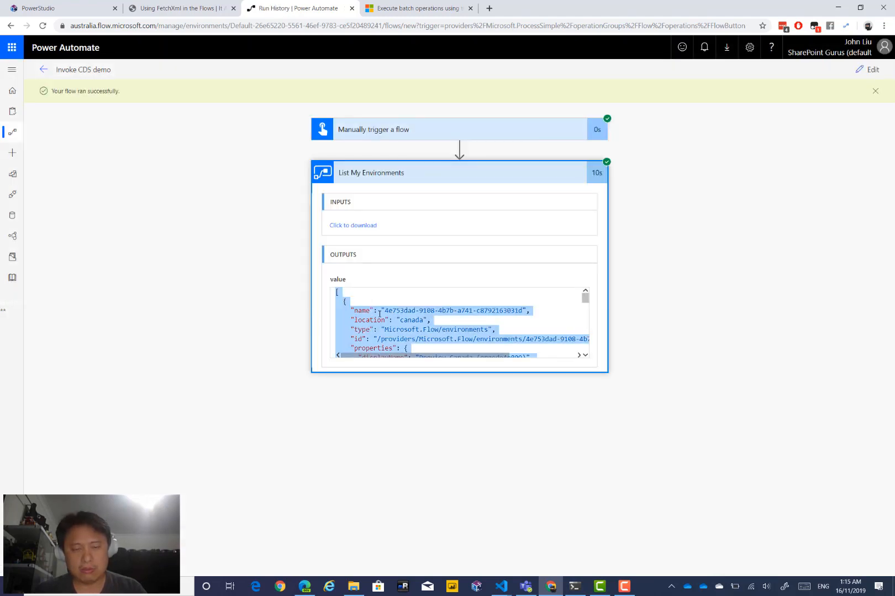
In VS Code, fold Flow Studio Demo and select the default environment's instance URL
left_click(501, 586)
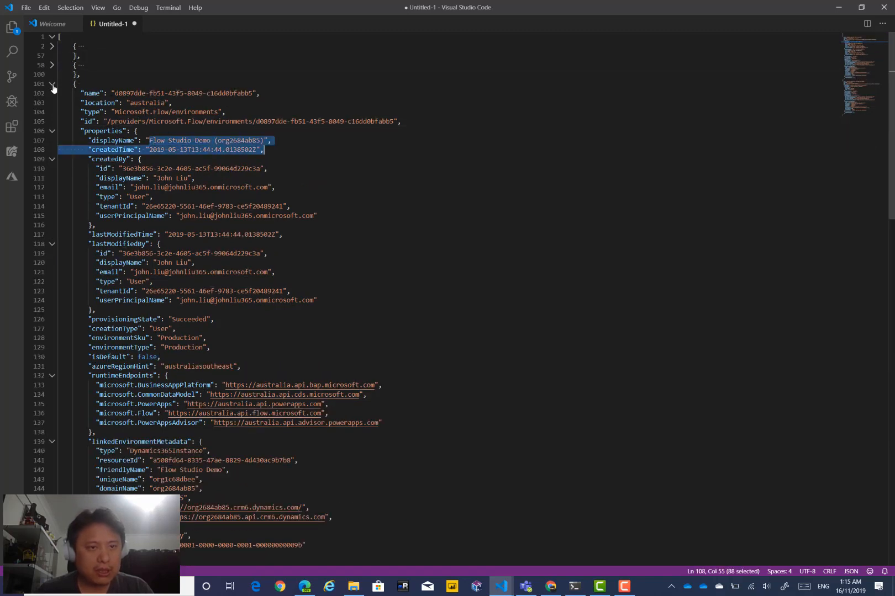
left_click(52, 84)
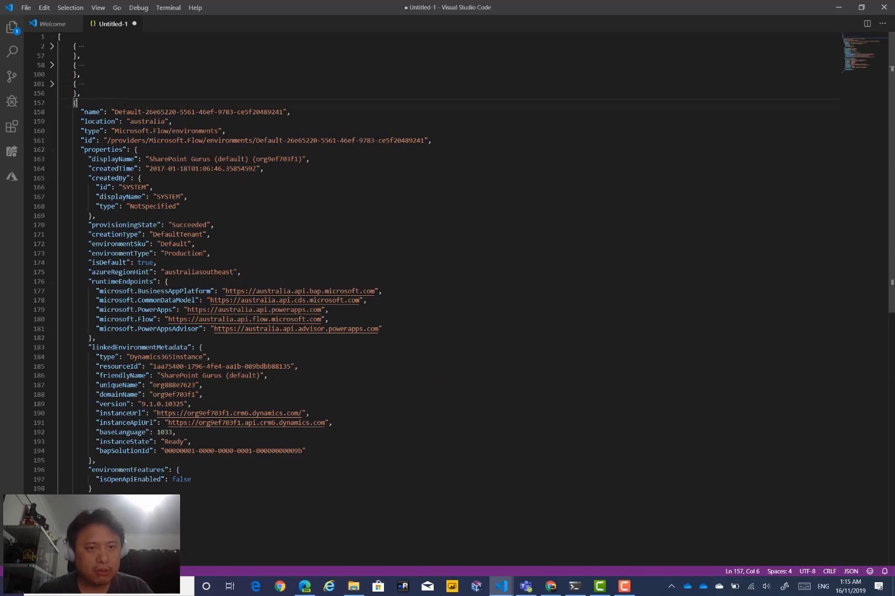
double_click(175, 203)
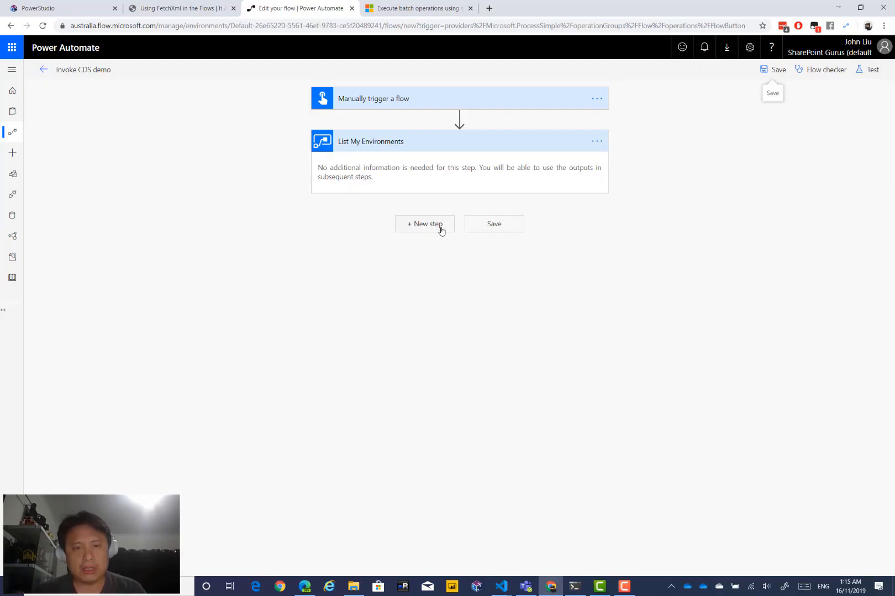
Add a Compose step renamed 'CDS URL' with the comment 'don't forget this'
left_click(424, 223)
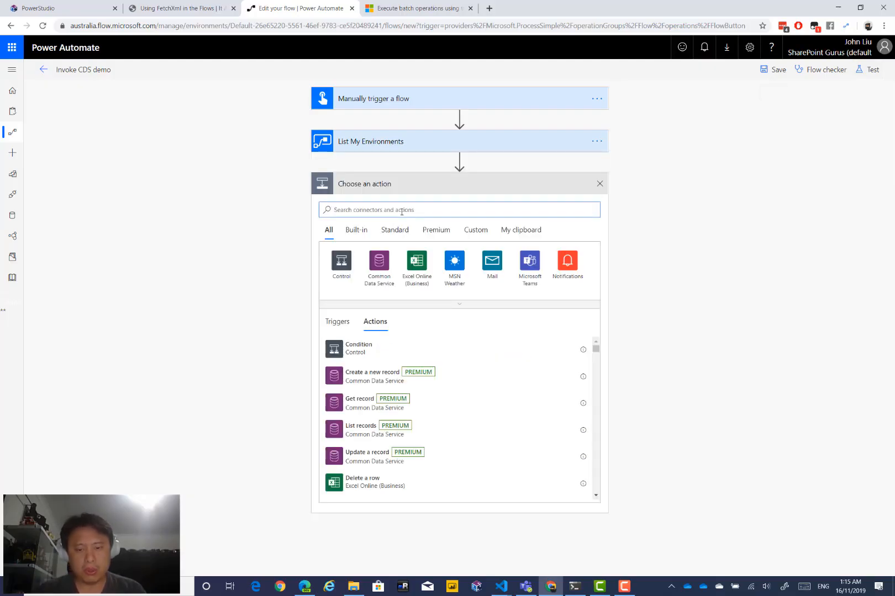
type("compose")
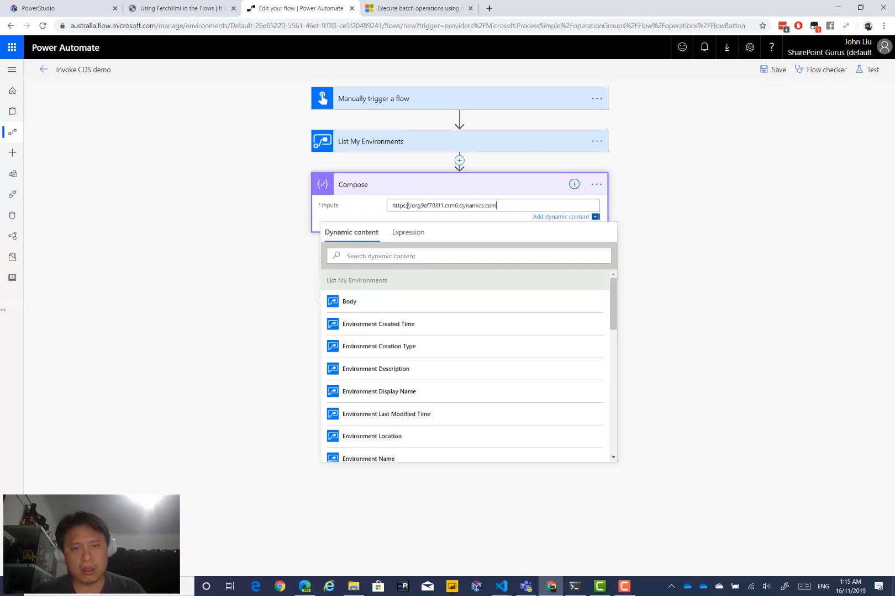
left_click(597, 184)
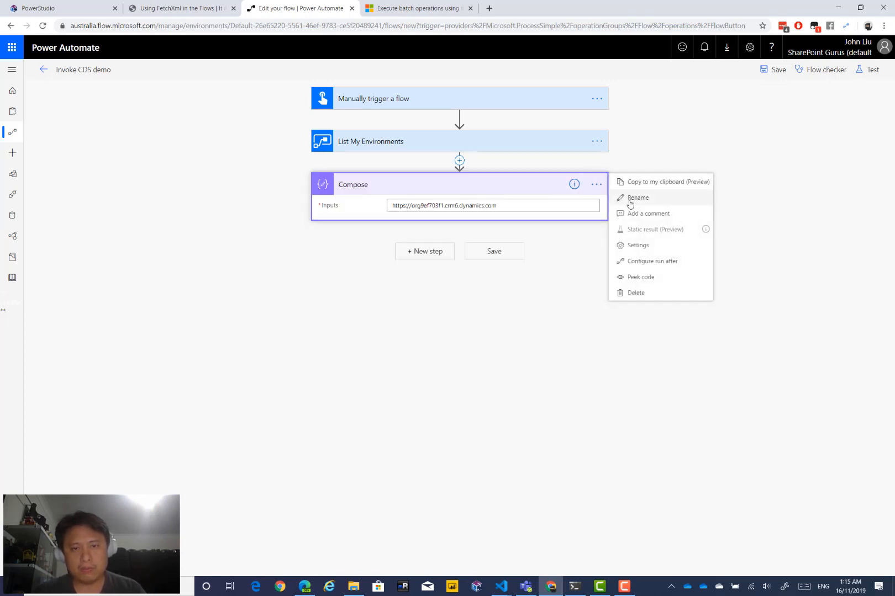
left_click(637, 197)
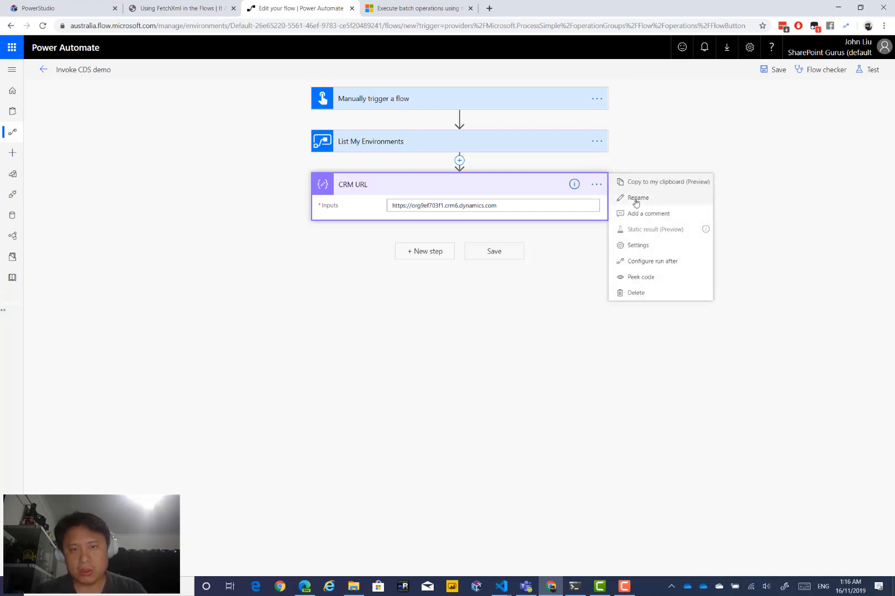
left_click(638, 197)
type("DS")
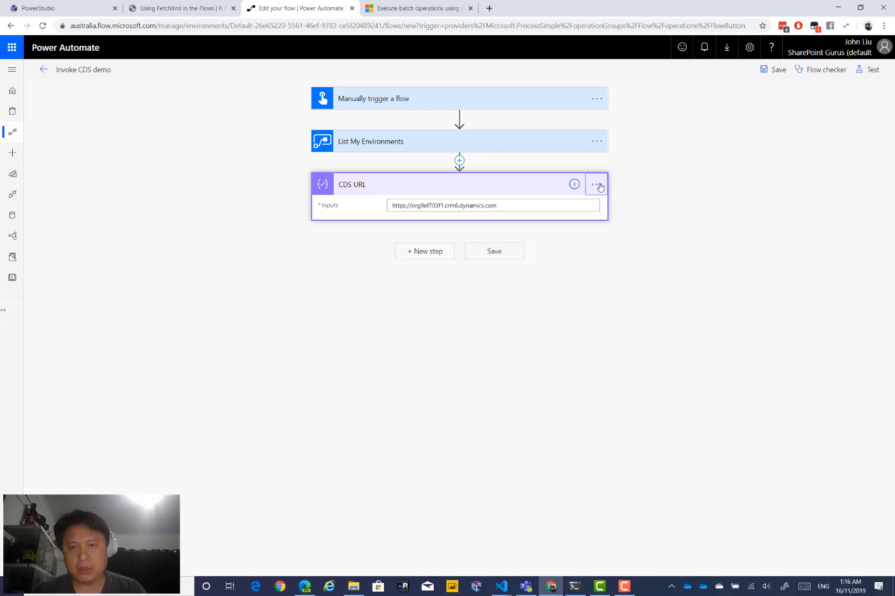
left_click(597, 184)
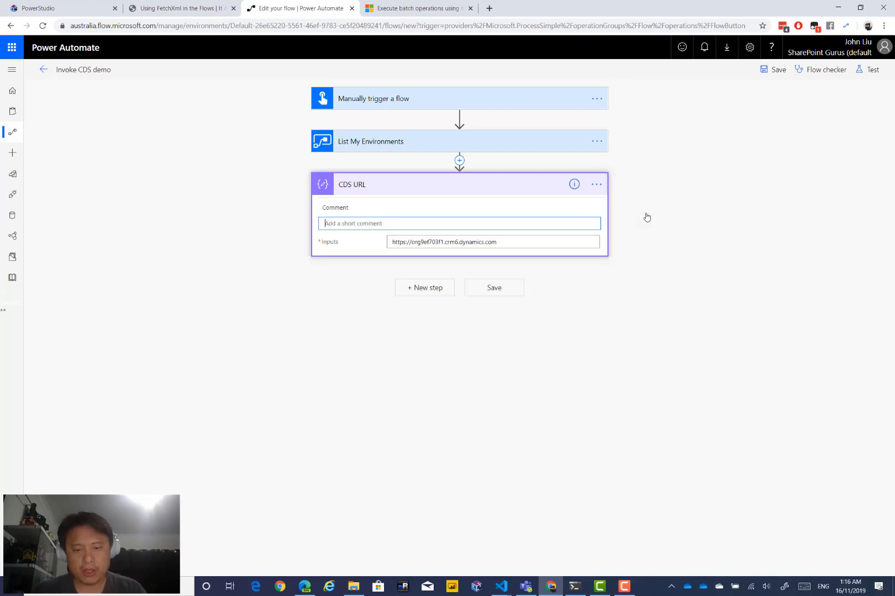
type("don't forget this")
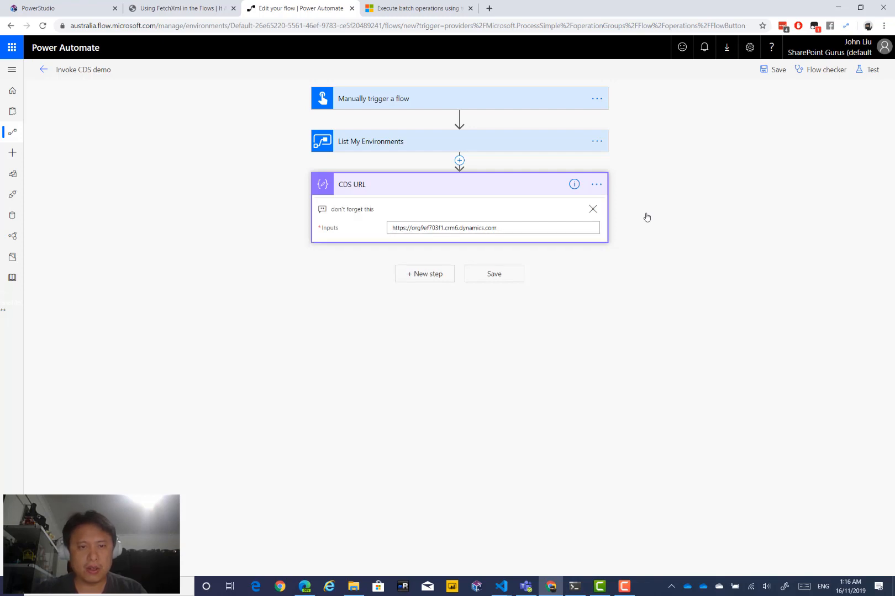
Search 'invoke' and add HTTP with Azure AD's Invoke an HTTP request after CDS URL
left_click(424, 274)
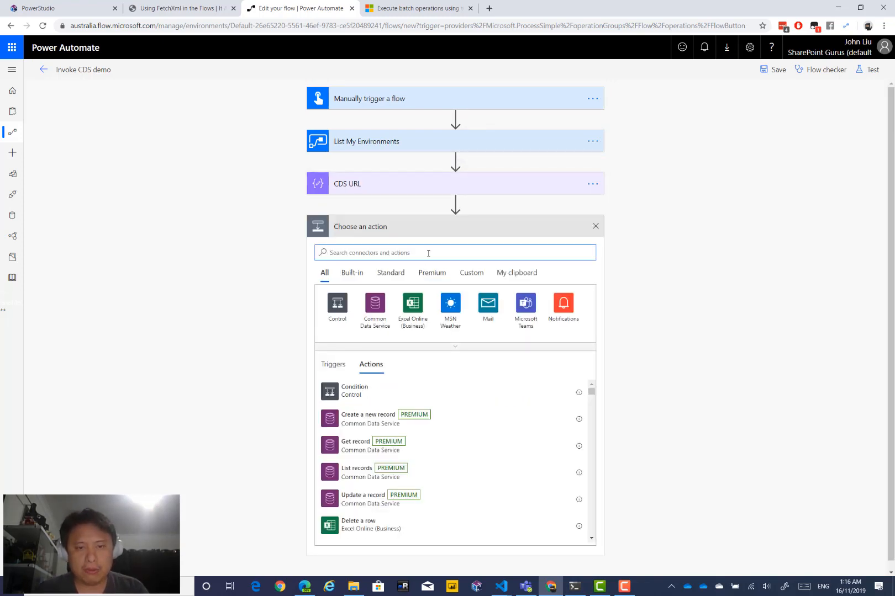
type("invoke")
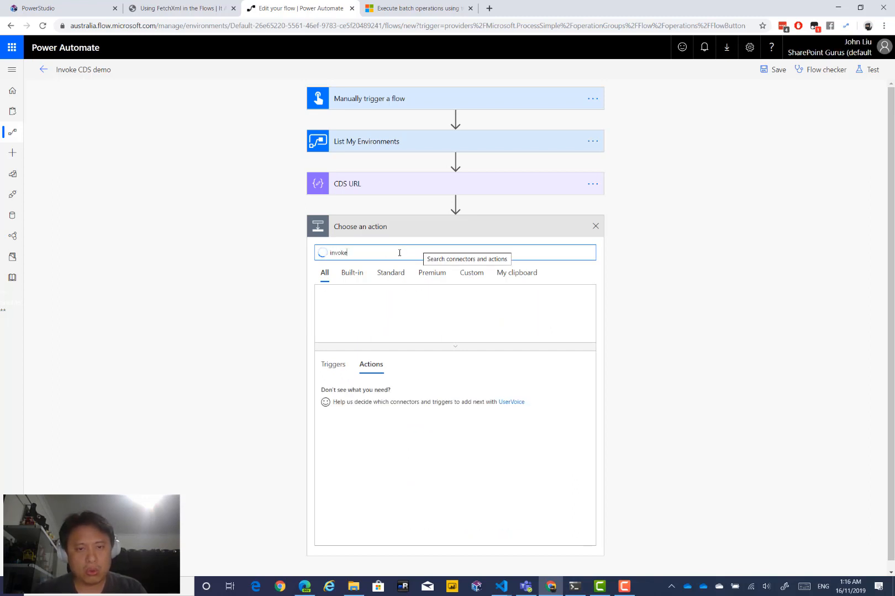
type("invoke")
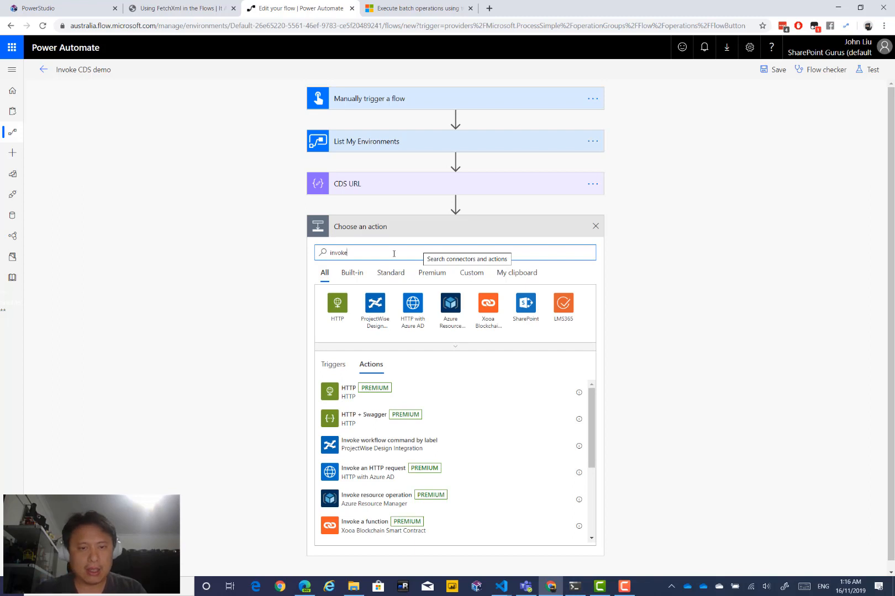
left_click(411, 303)
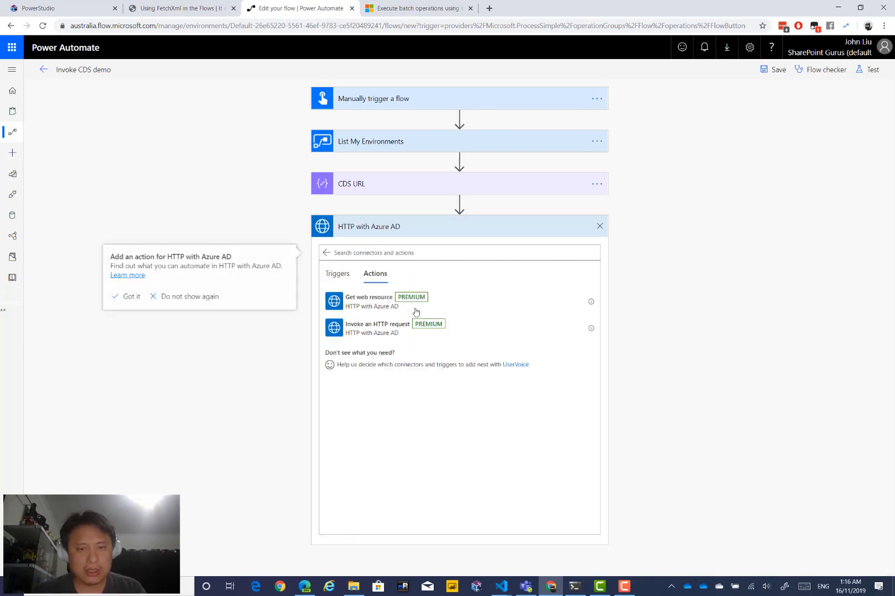
mouse_move(381, 336)
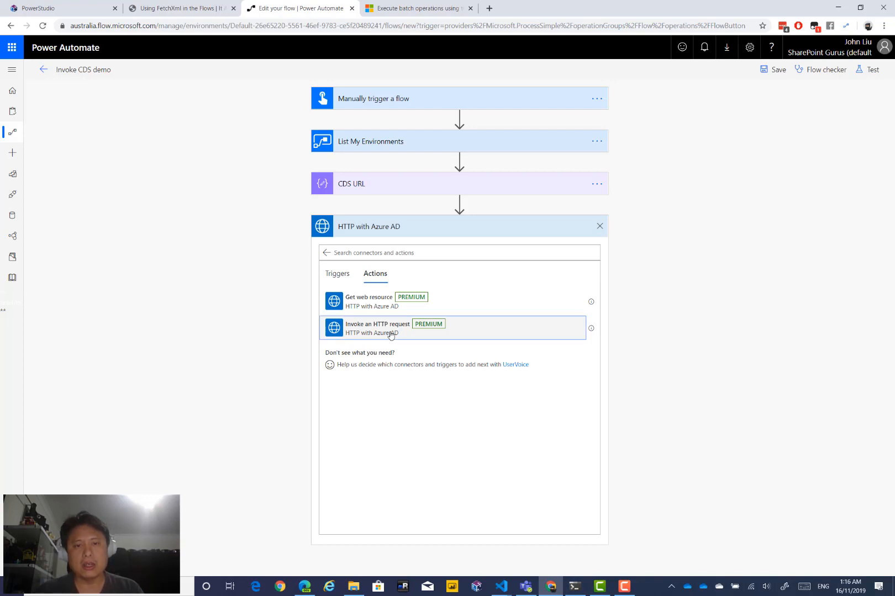
left_click(377, 328)
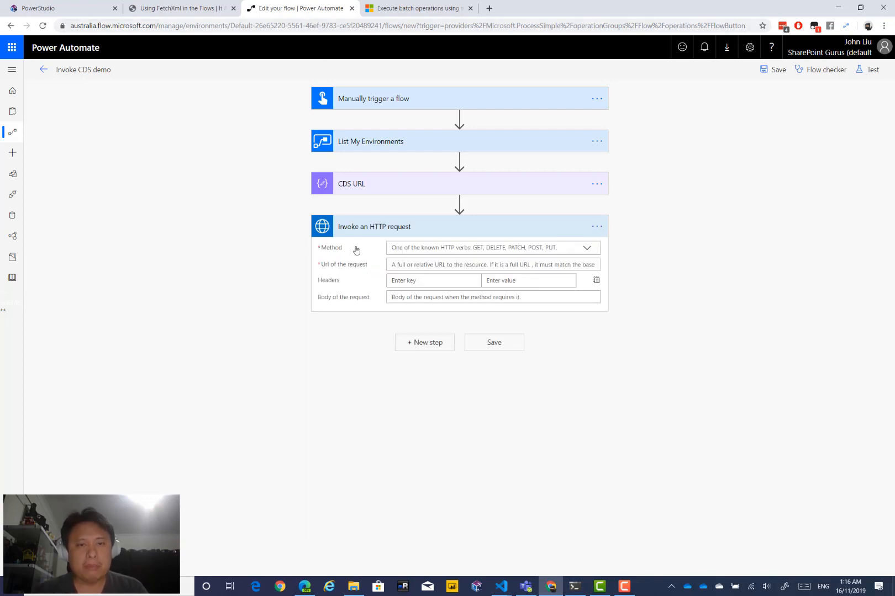
Read the It Ain't Boring FetchXml post on HTTP with Azure AD connections, then return to the flow
left_click(177, 8)
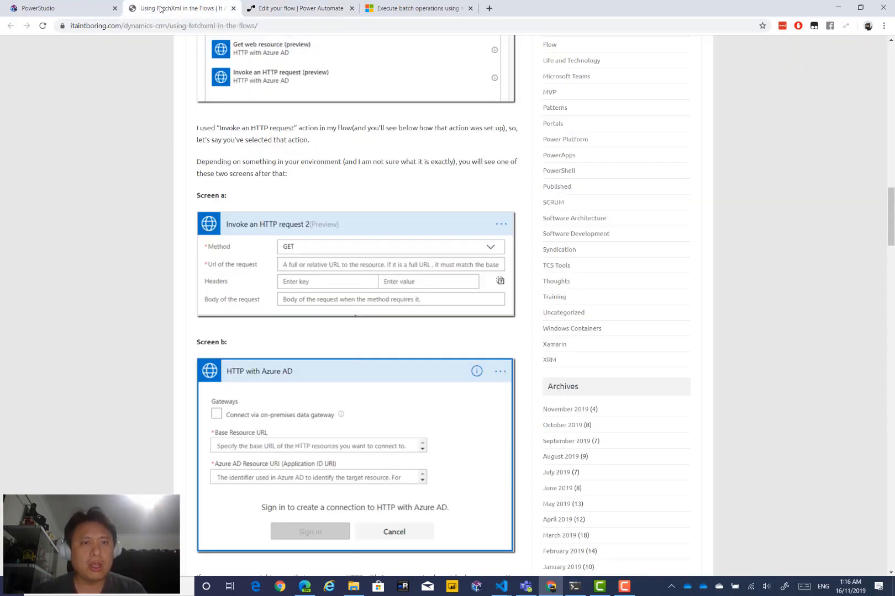
scroll("down", 3)
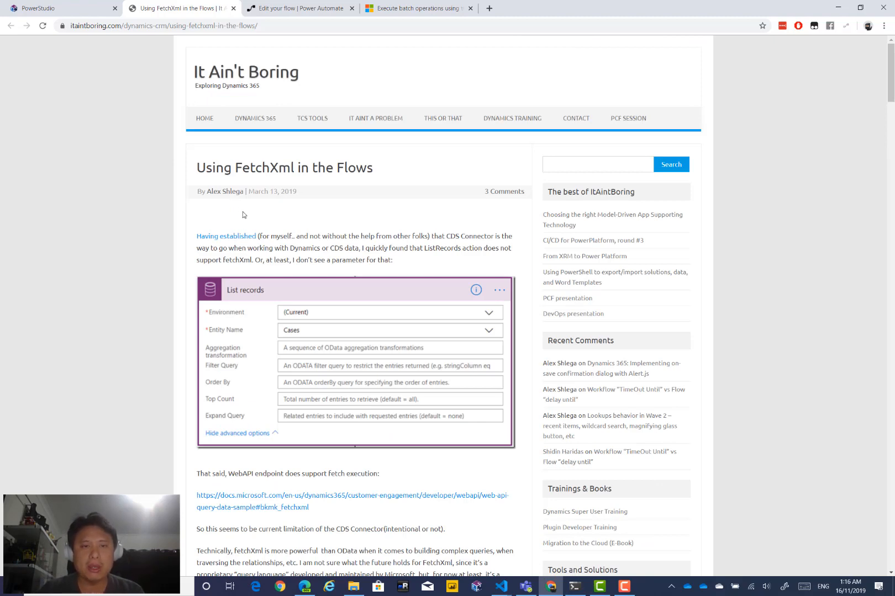
scroll("down", 3)
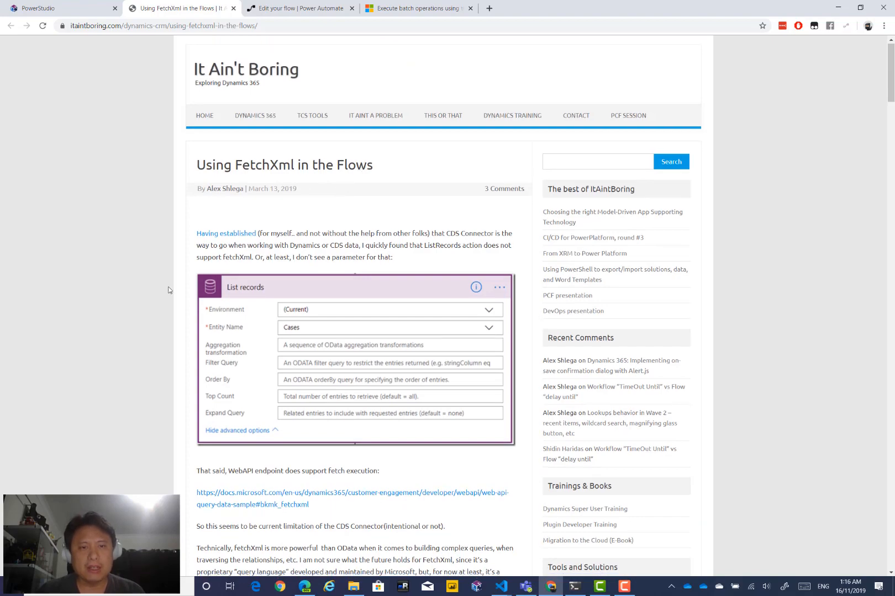
scroll("down", 3)
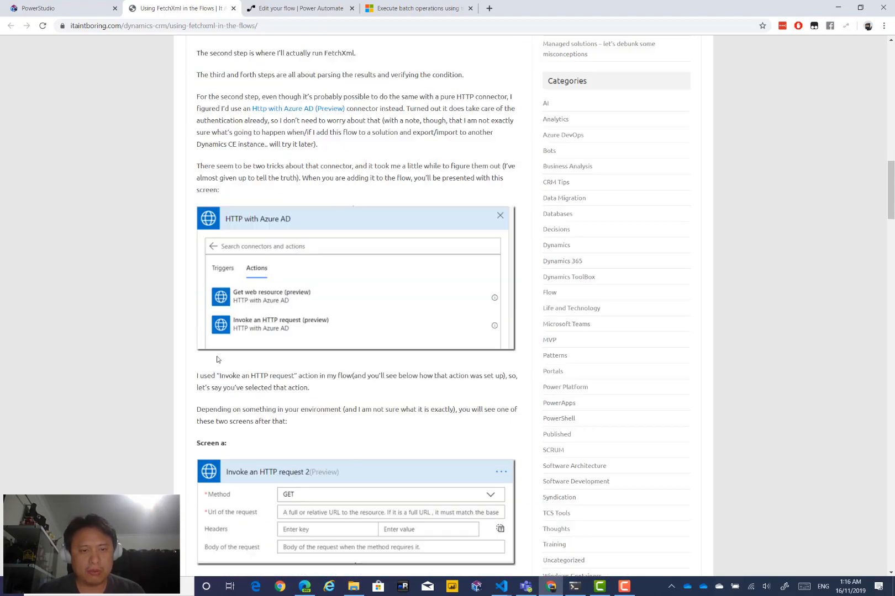
scroll("down", 3)
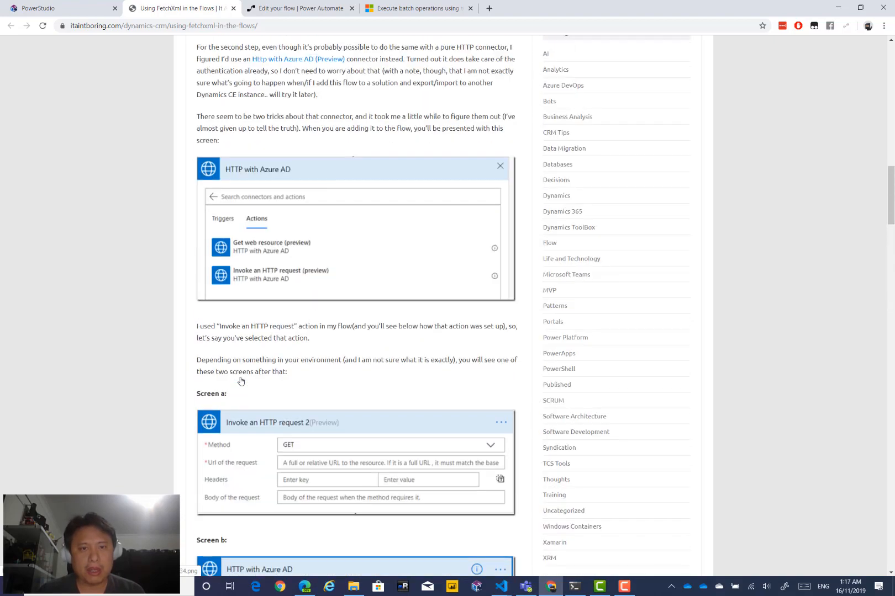
scroll("down", 3)
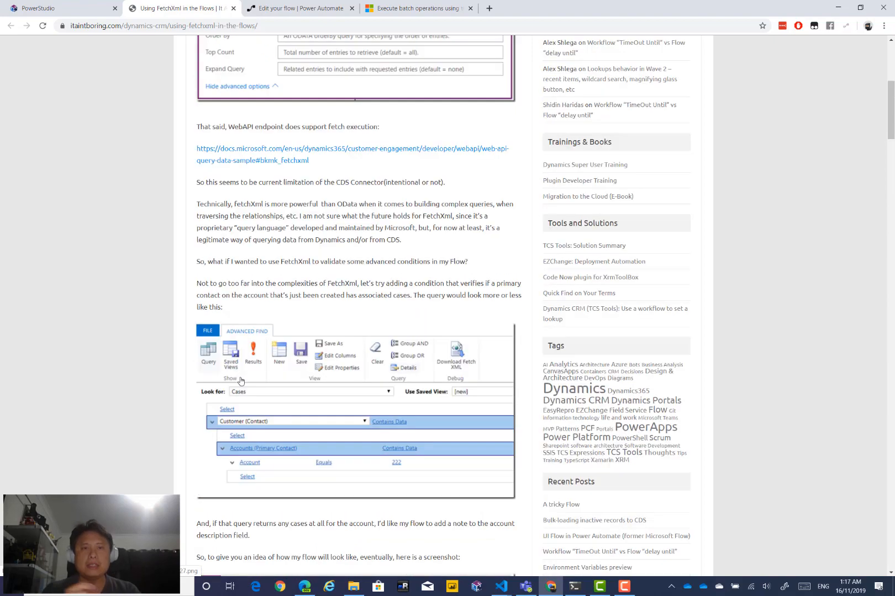
scroll("down", 3)
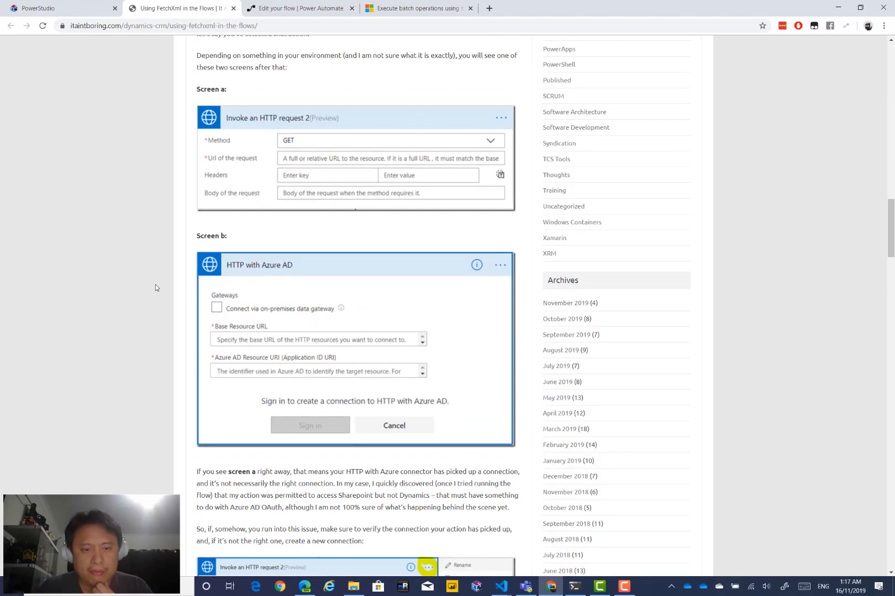
scroll("down", 3)
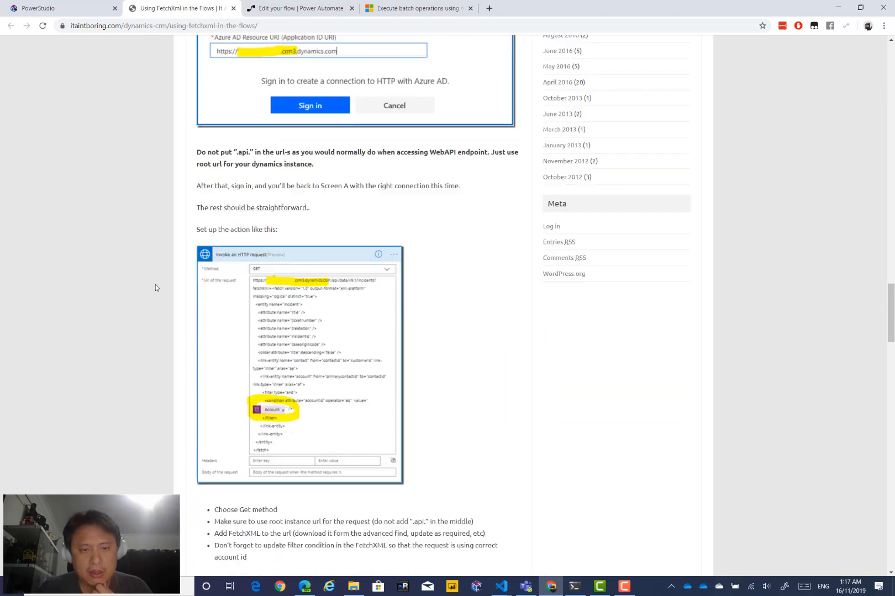
scroll("down", 3)
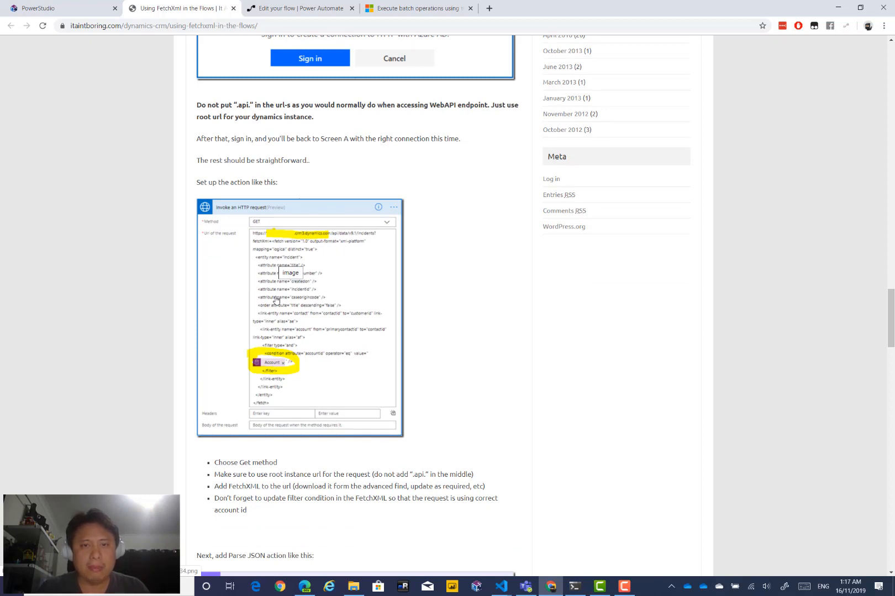
mouse_move(436, 445)
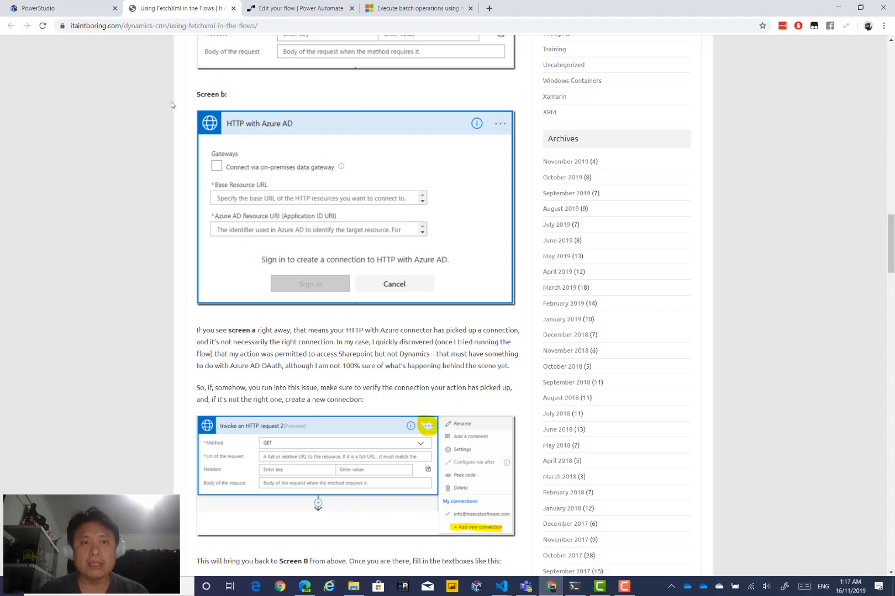
left_click(166, 26)
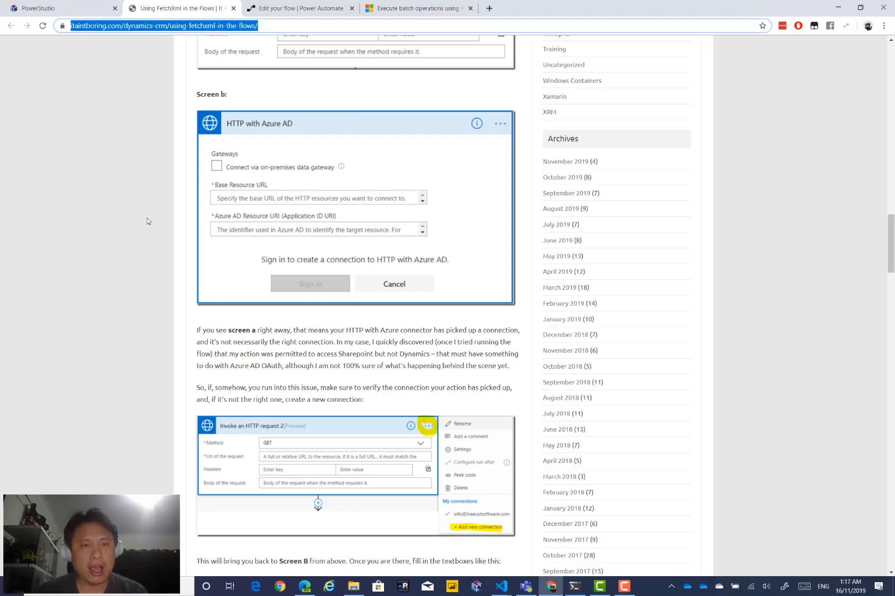
scroll("down", 3)
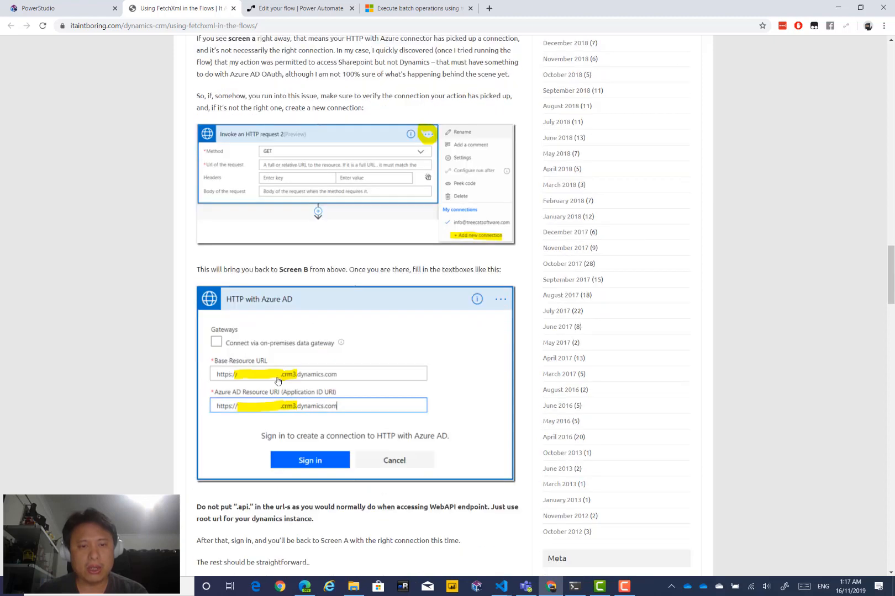
scroll("up", 3)
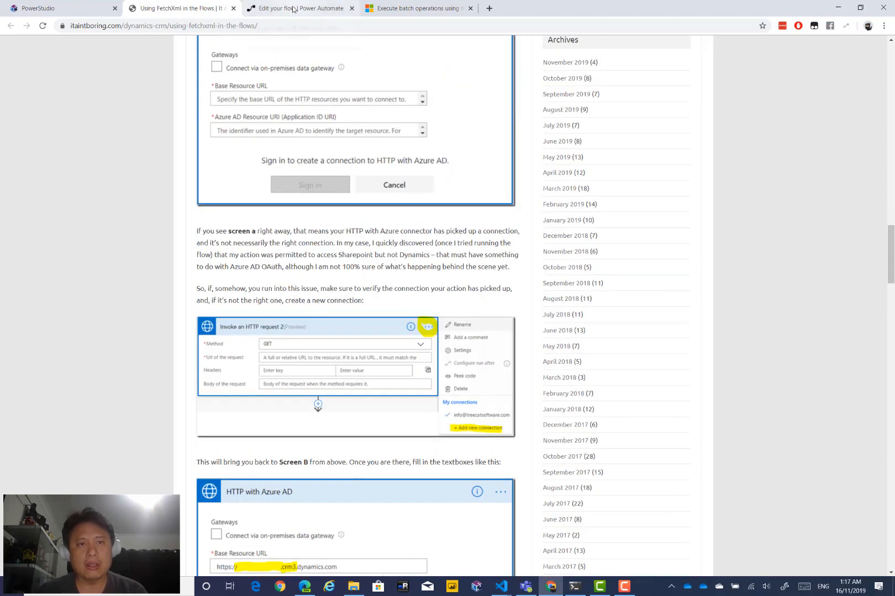
left_click(300, 8)
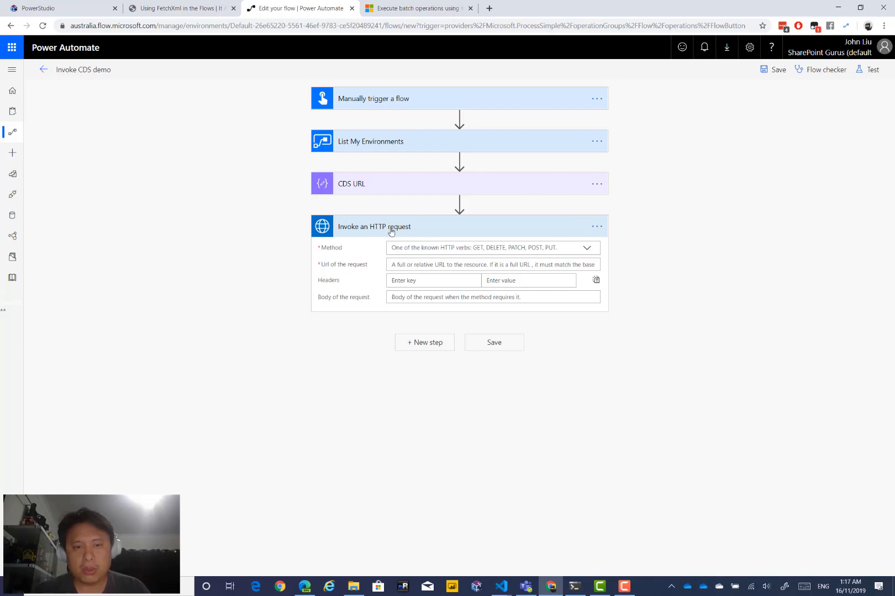
mouse_move(436, 235)
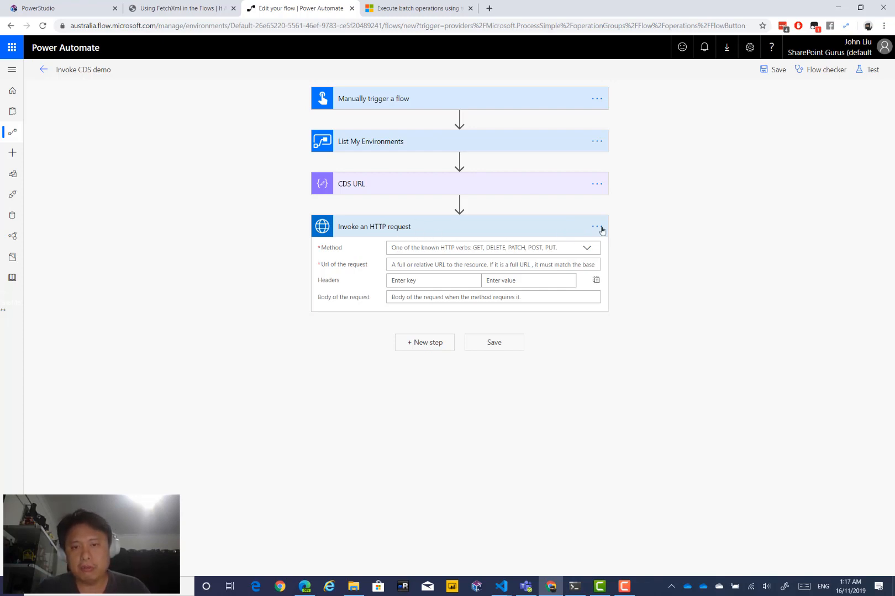
Open the Invoke an HTTP request action's … menu to list its connections
left_click(597, 226)
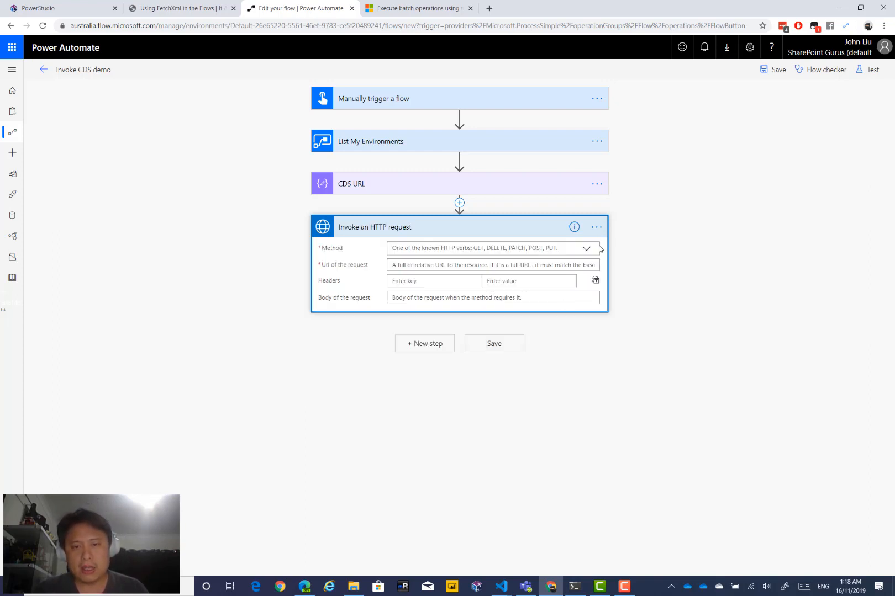
left_click(596, 227)
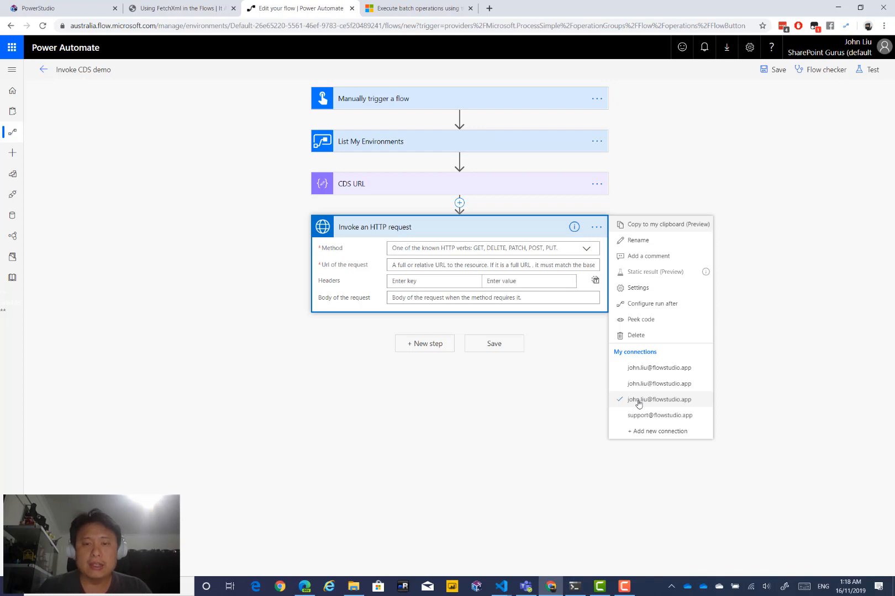
mouse_move(361, 260)
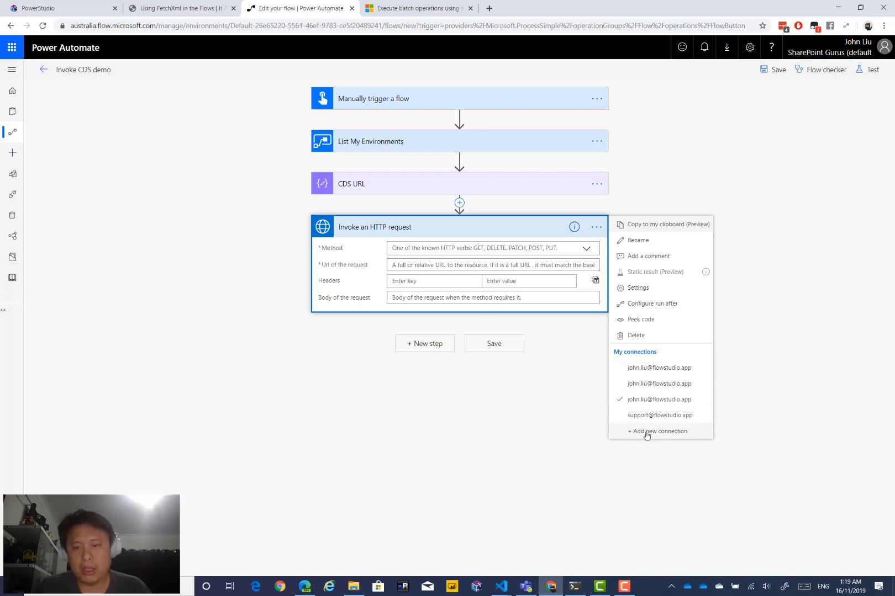
left_click(657, 431)
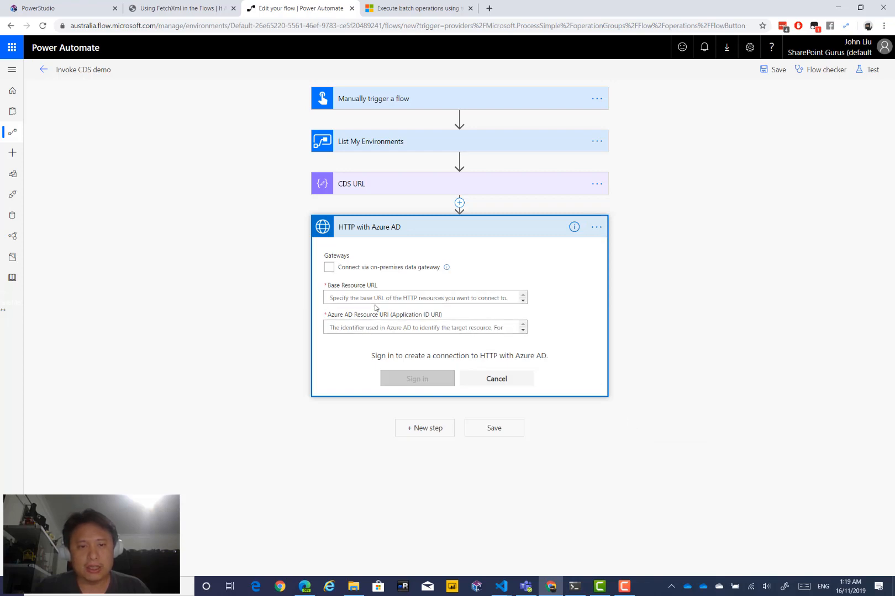
left_click(425, 297)
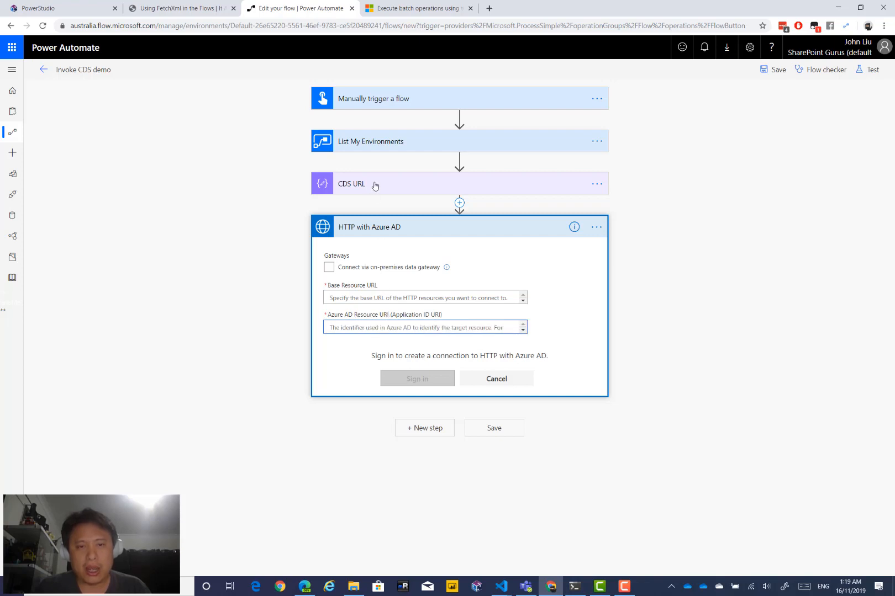
left_click(352, 183)
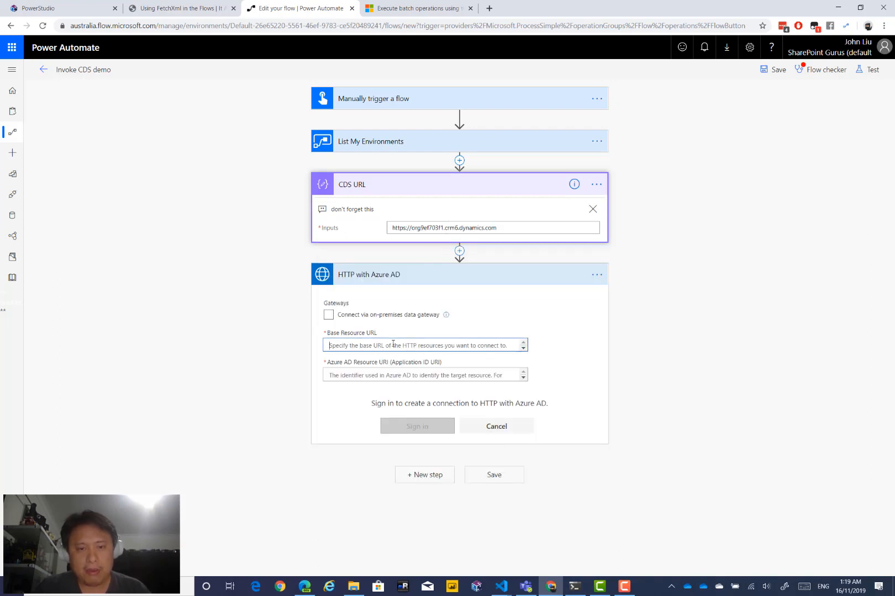
type("https://org9ef703f1.crm6.dynamics.com")
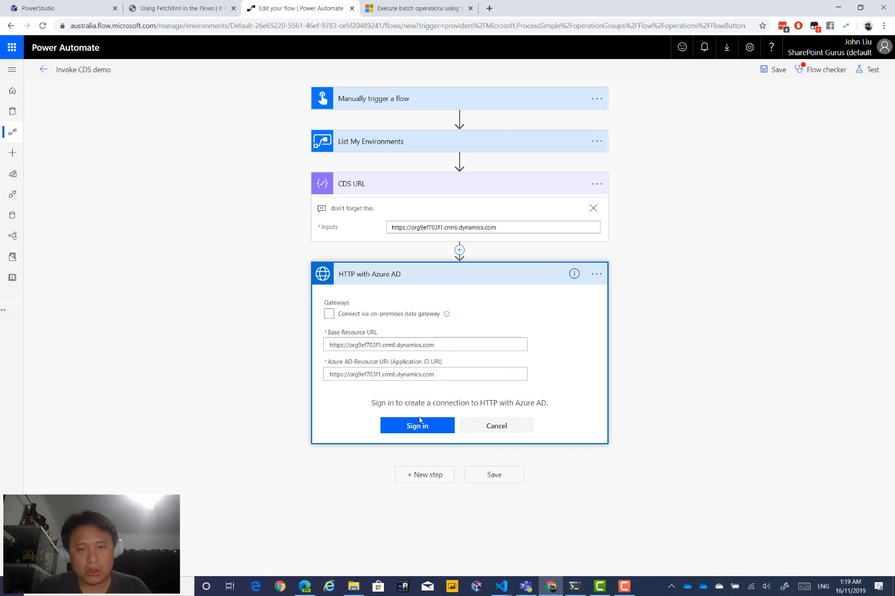
left_click(416, 425)
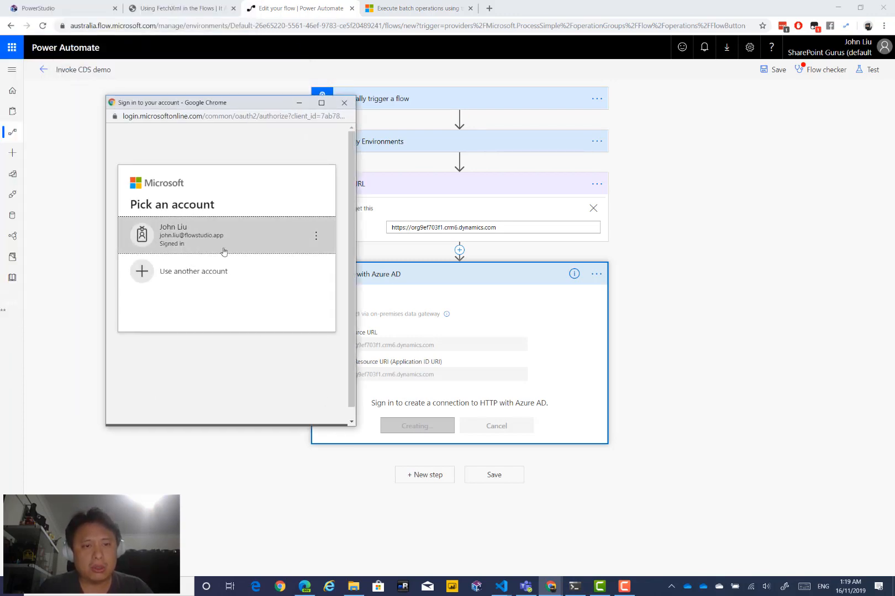
left_click(191, 234)
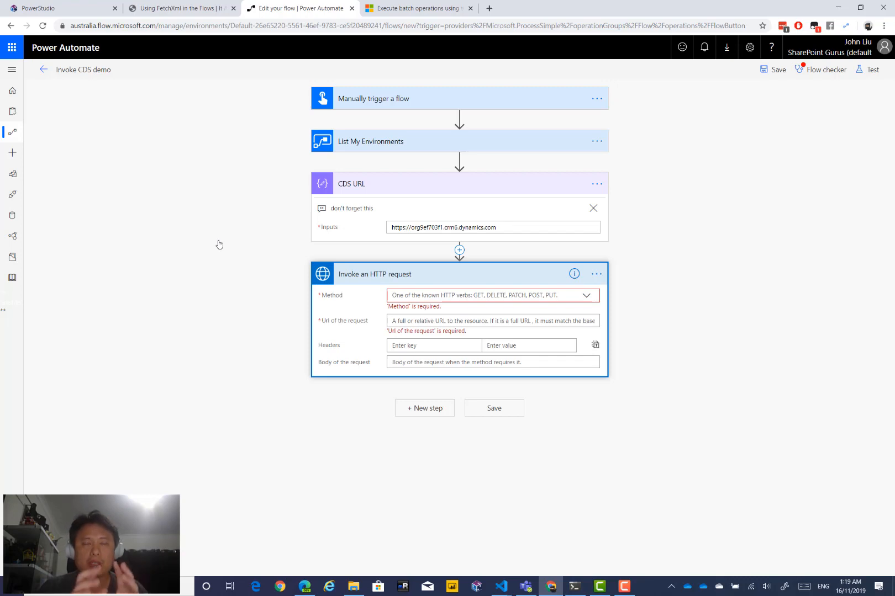
mouse_move(356, 291)
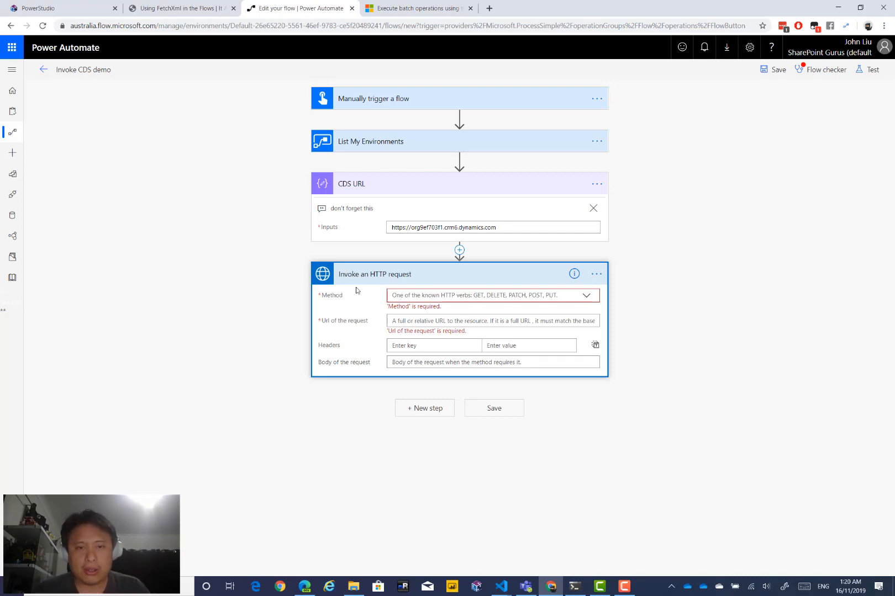
Look up the /api/data/v9.1/accounts path in the Query Data docs, then return to the flow
left_click(417, 8)
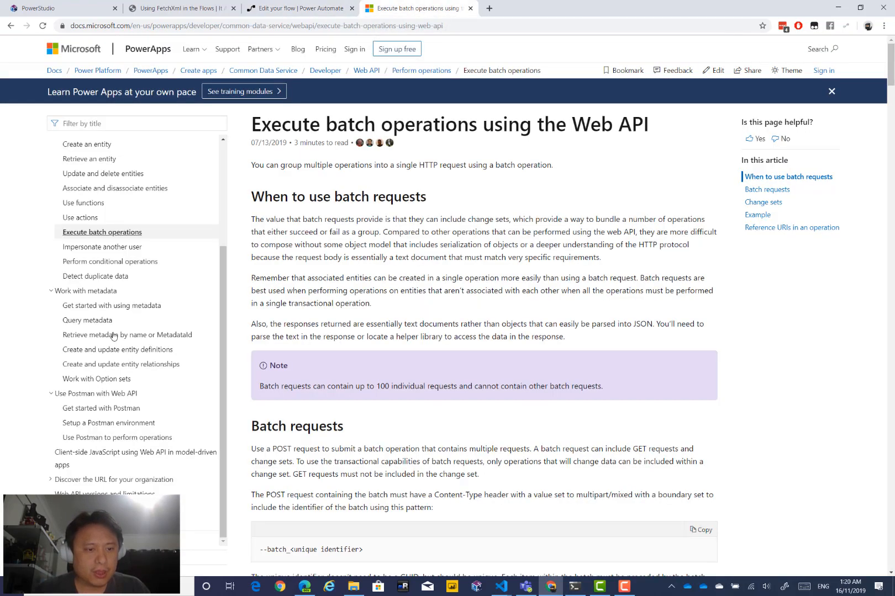
scroll("down", 3)
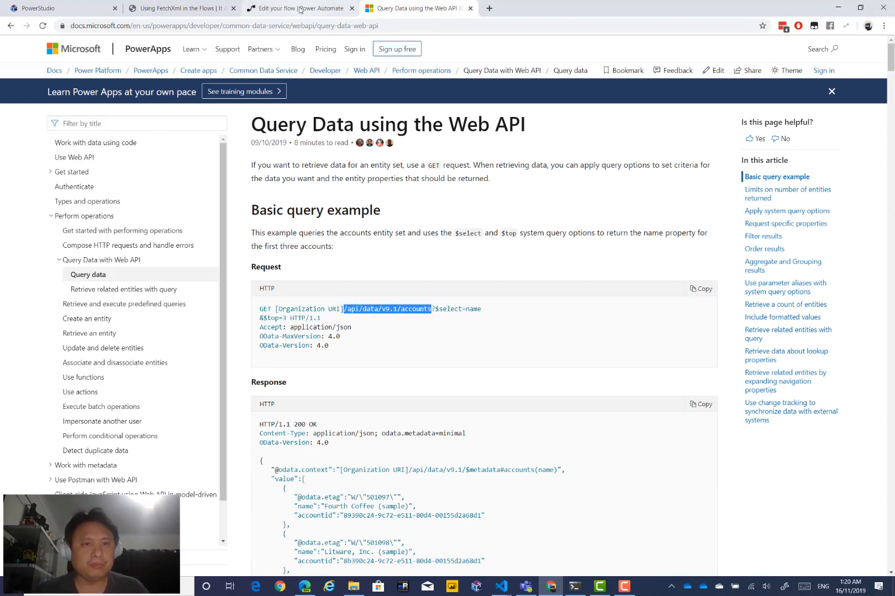
left_click(299, 8)
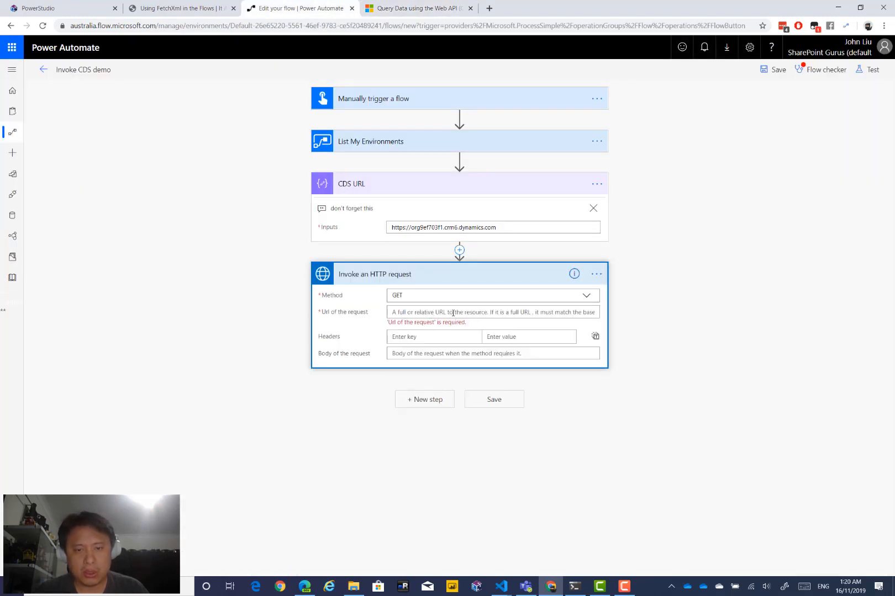
Set the request URL to the CDS URL Outputs token followed by /api/data/v9.1/solutions
left_click(492, 312)
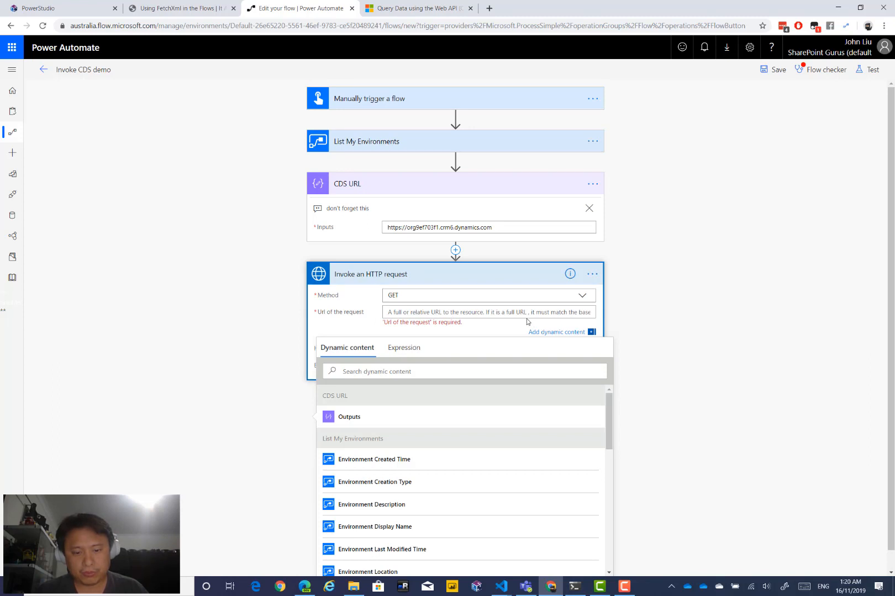
type("/api/data/v9.1/accounts")
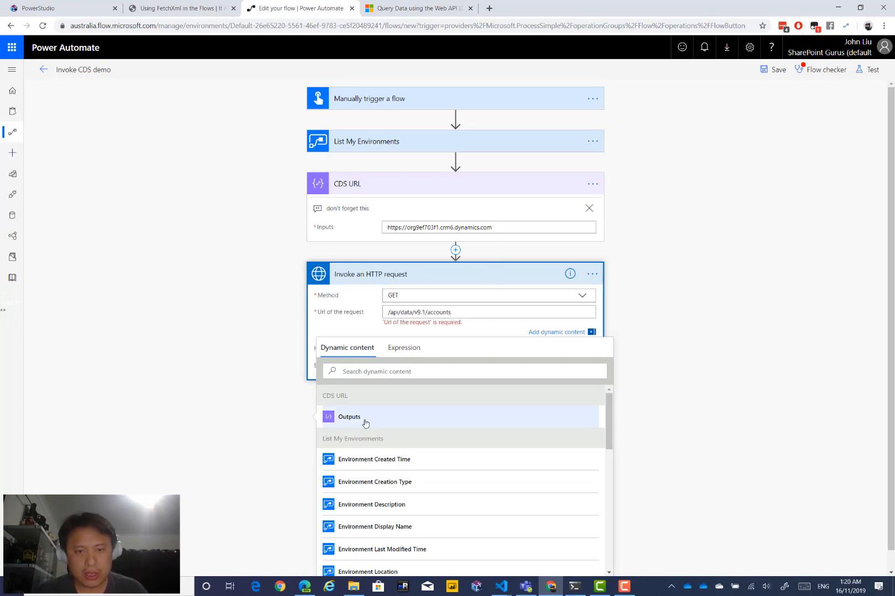
left_click(348, 417)
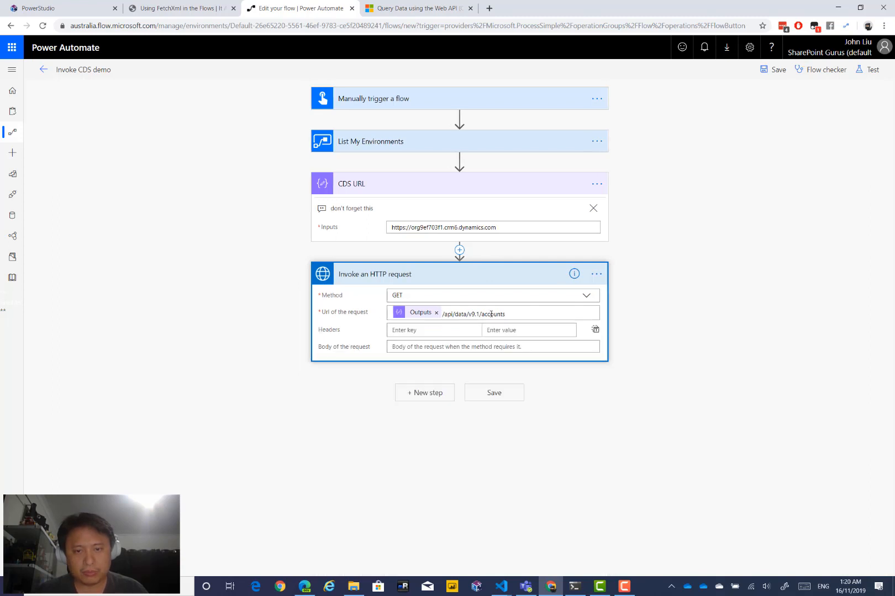
left_click(492, 313)
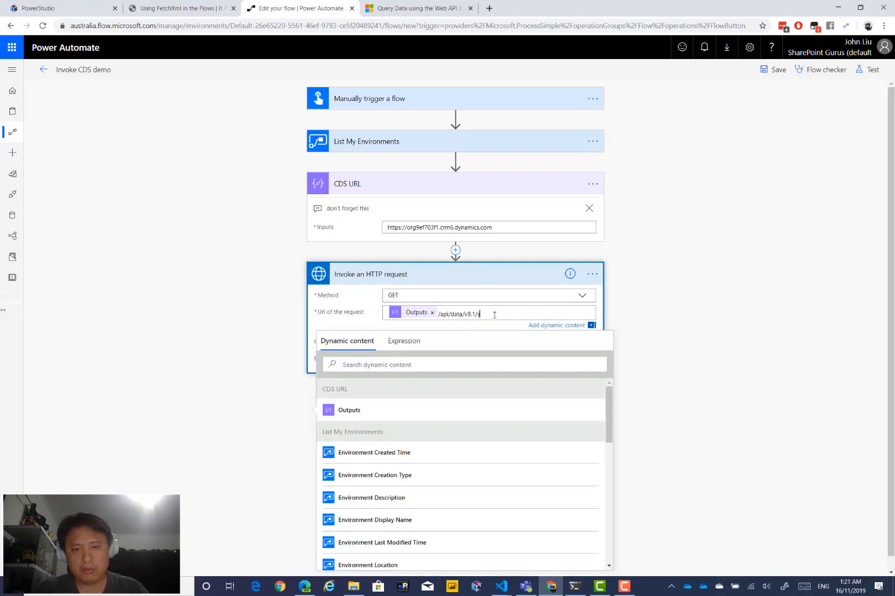
type("soultions")
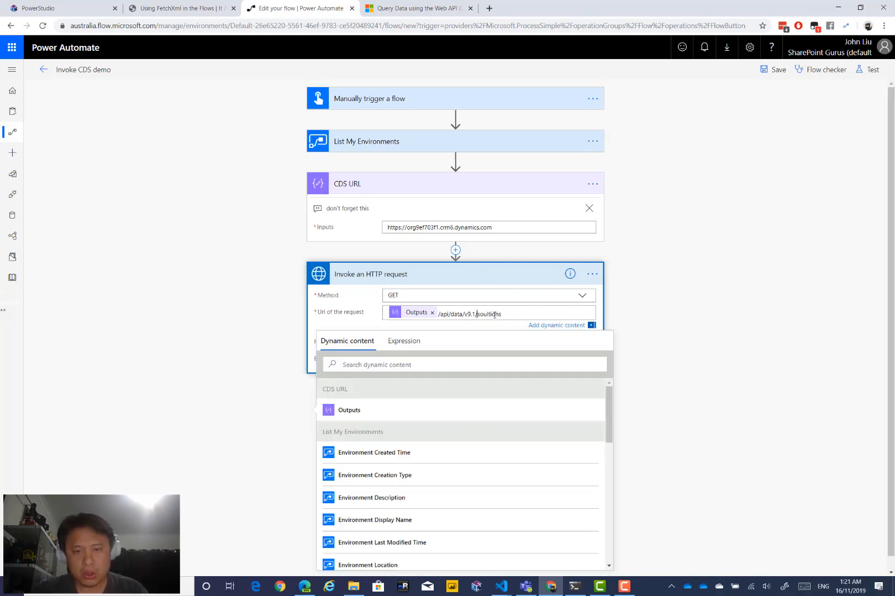
type("solutions")
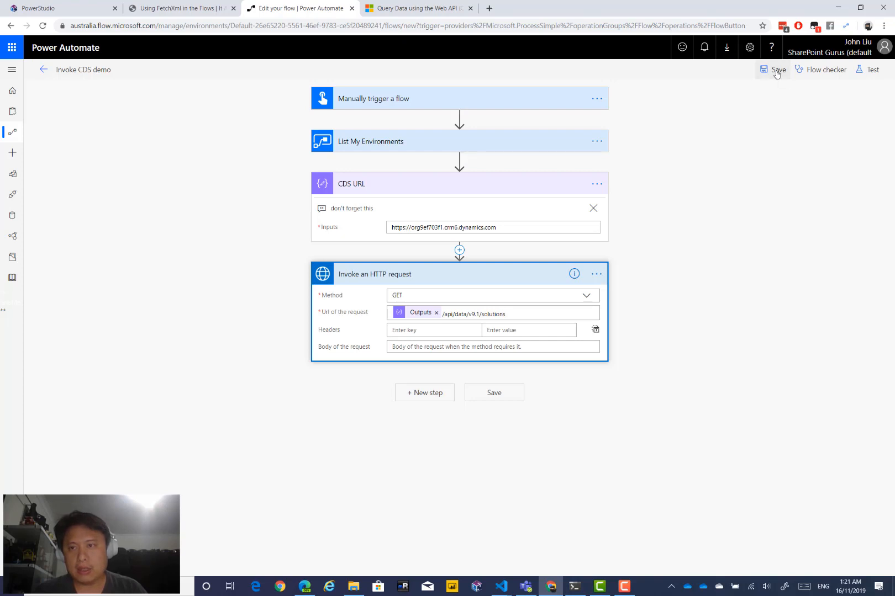
Test the flow with a manual trigger and open the HTTP step's status 200 solutions body
left_click(871, 70)
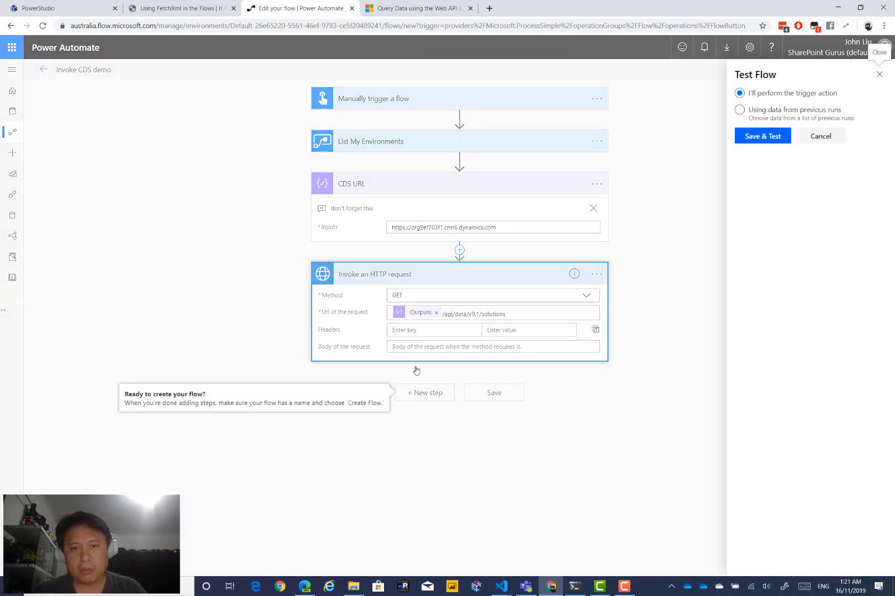
mouse_move(774, 118)
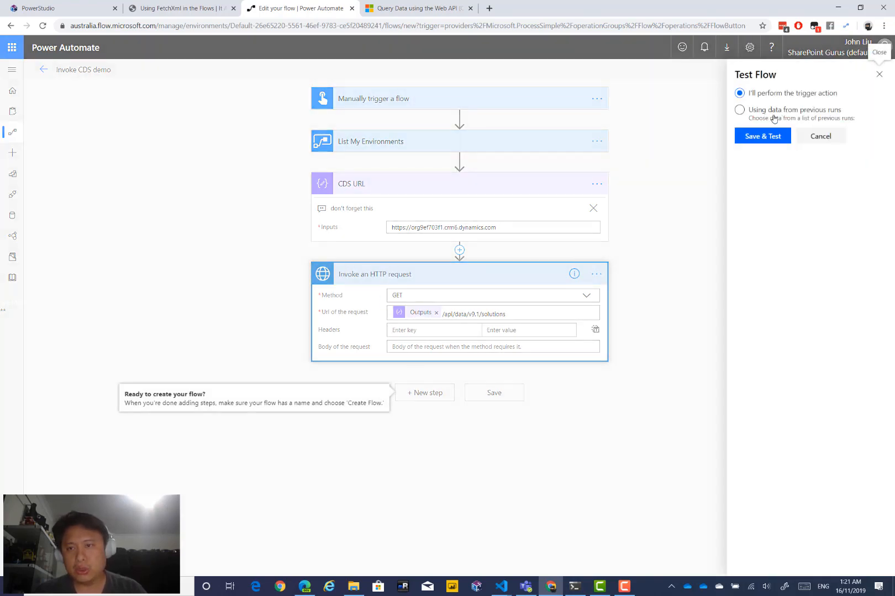
left_click(739, 110)
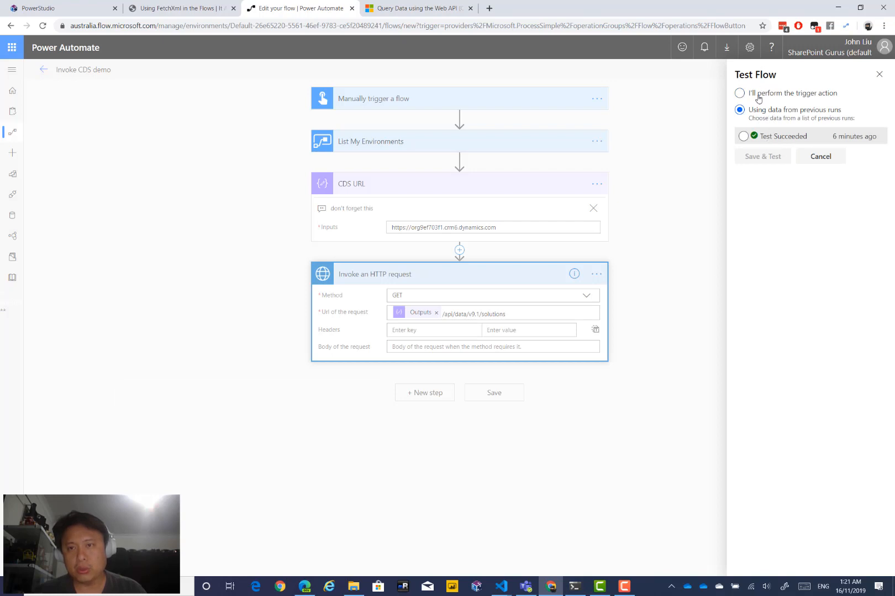
left_click(739, 93)
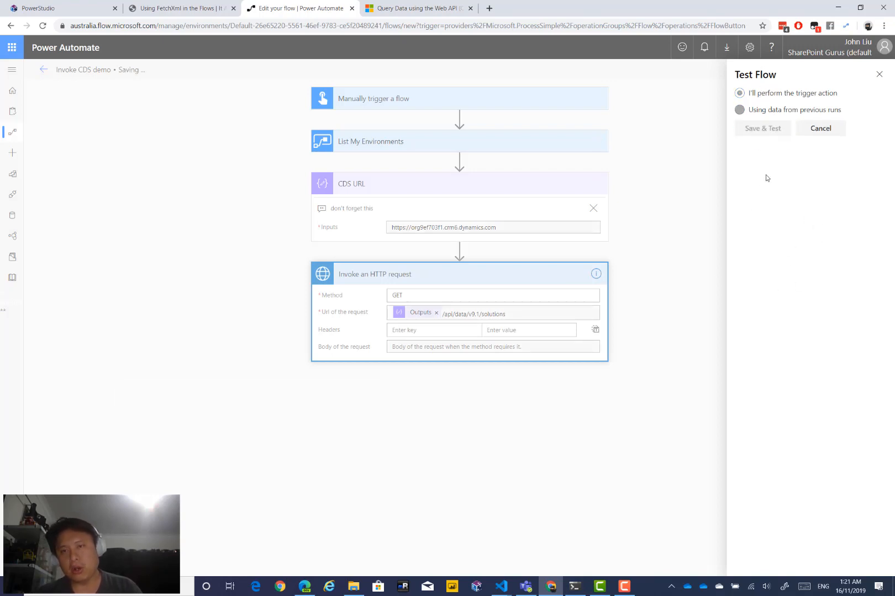
left_click(762, 128)
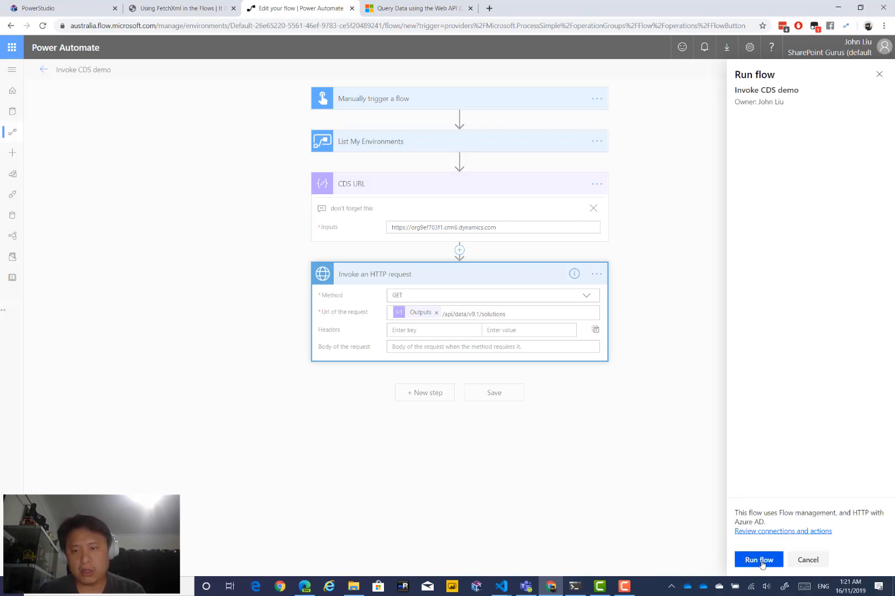
left_click(758, 560)
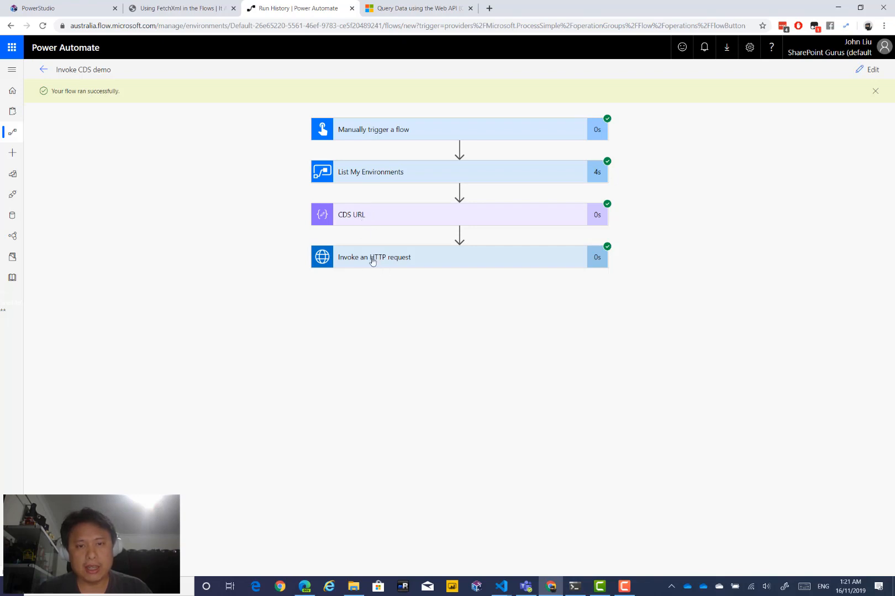
left_click(374, 258)
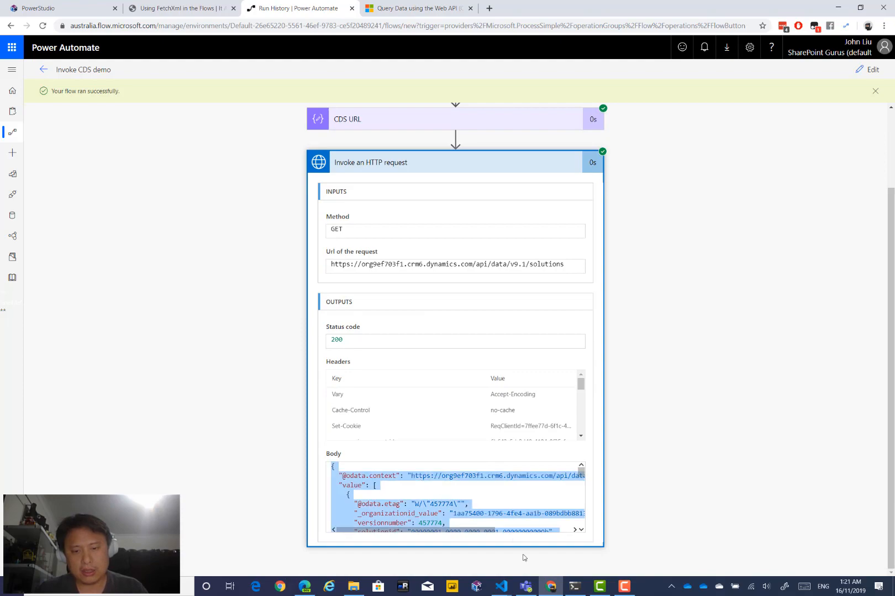
left_click(501, 586)
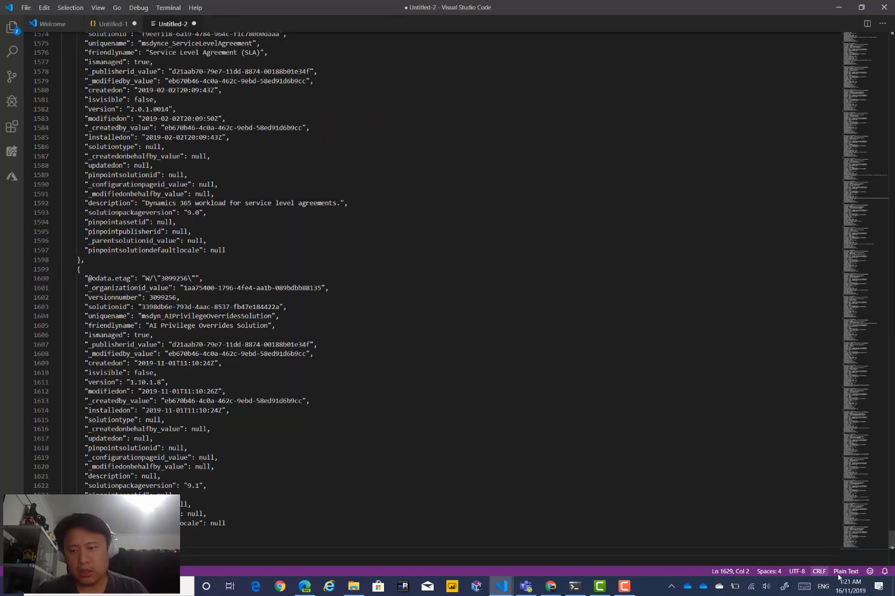
Set the pasted response's language to JSON and search 'minec' to find the Minecraft solution
left_click(845, 571)
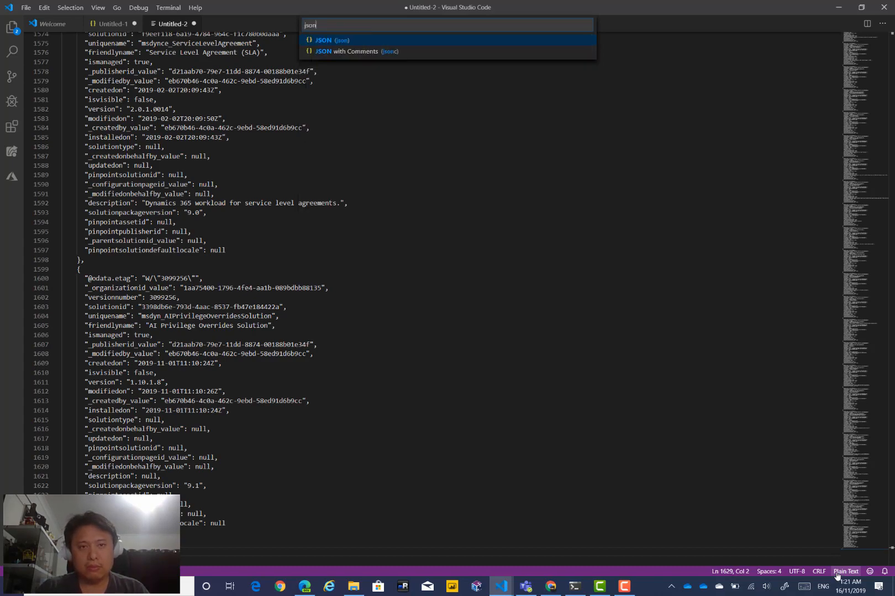
left_click(323, 39)
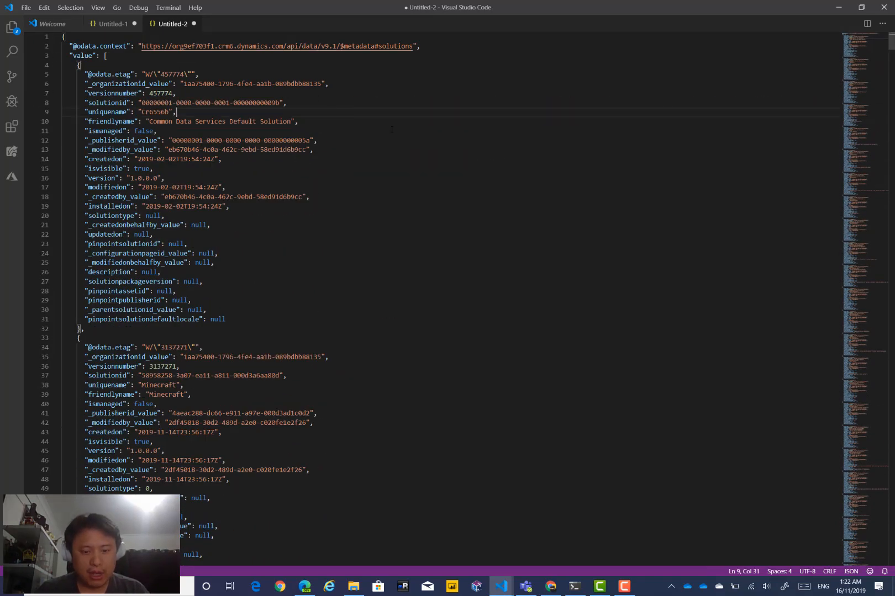
type("minec")
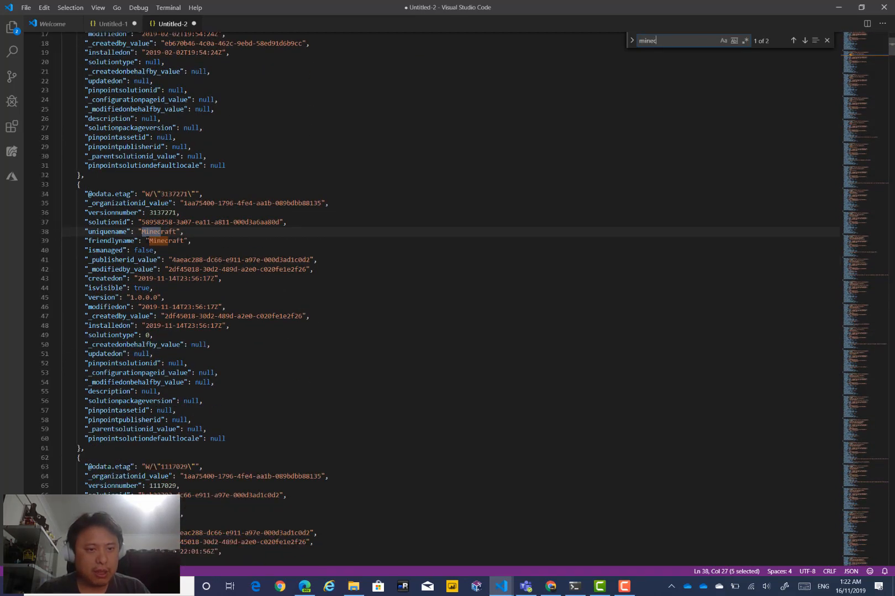
key("Backspace")
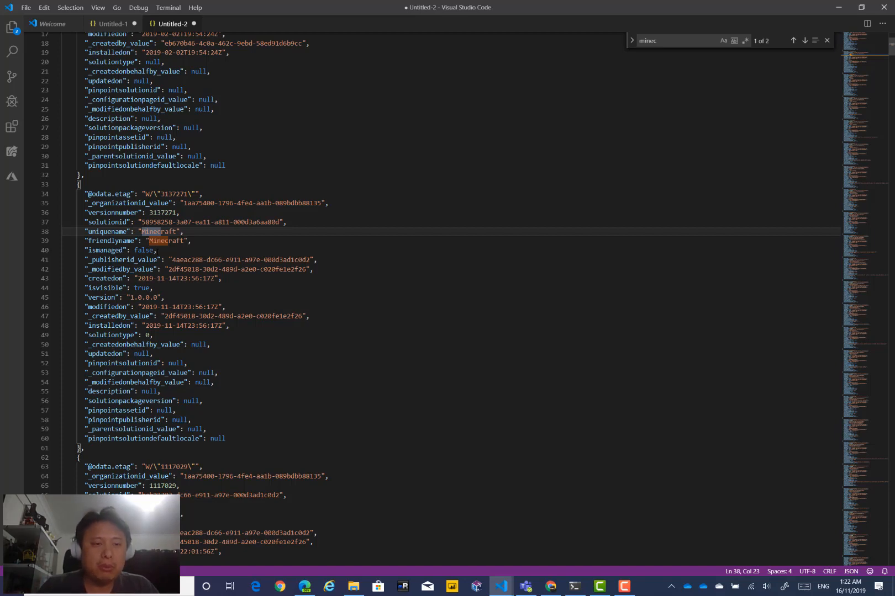
scroll("down", 3)
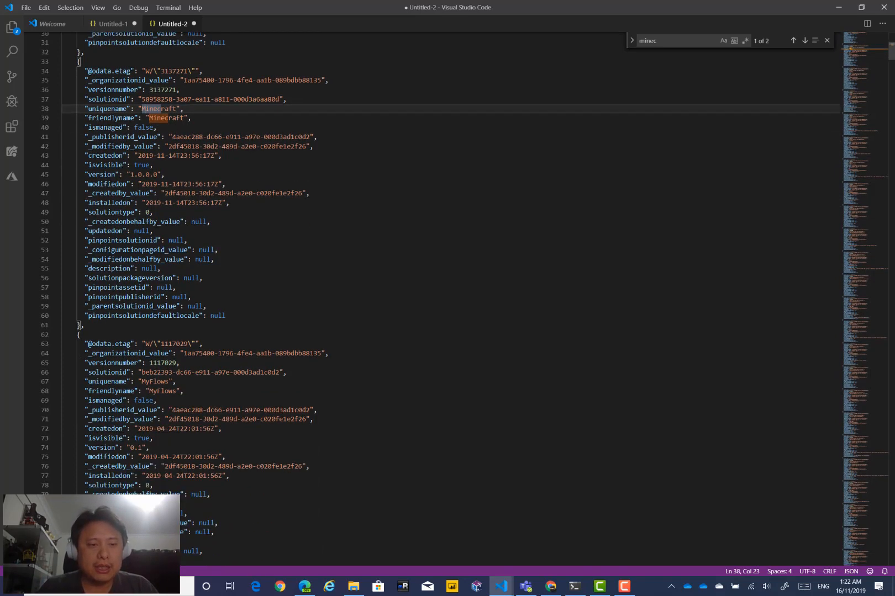
scroll("down", 3)
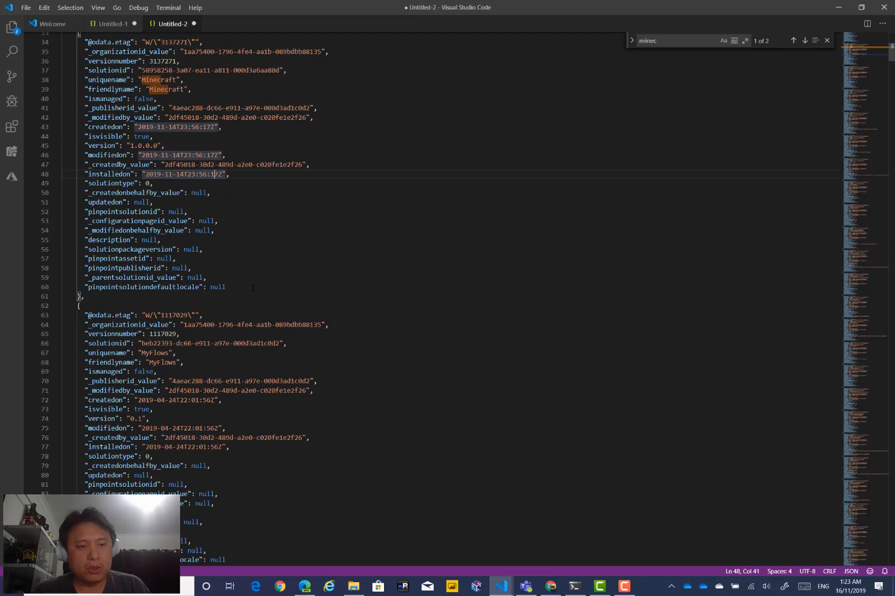
key("alt+tab")
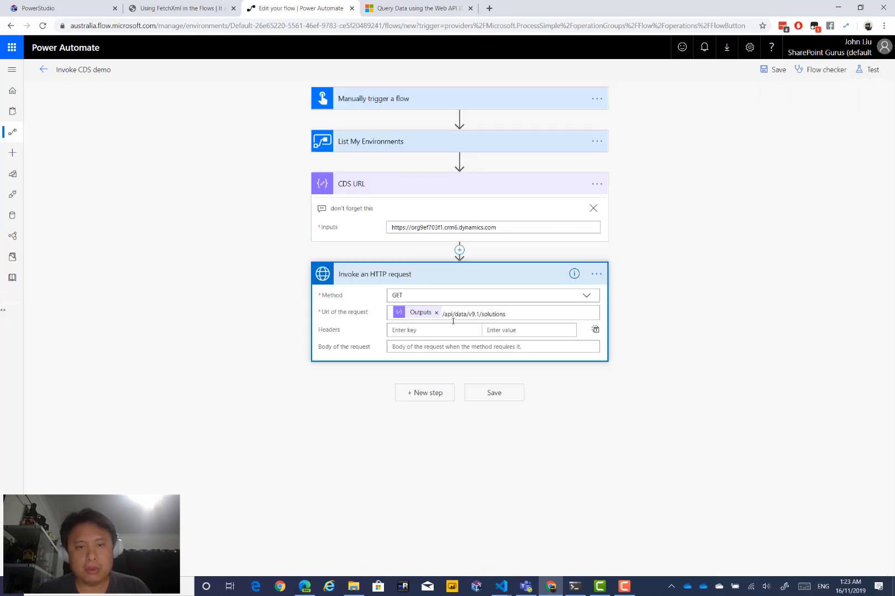
Copy the HTTP request action to the clipboard and paste it in as Invoke an HTTP request 2
left_click(596, 274)
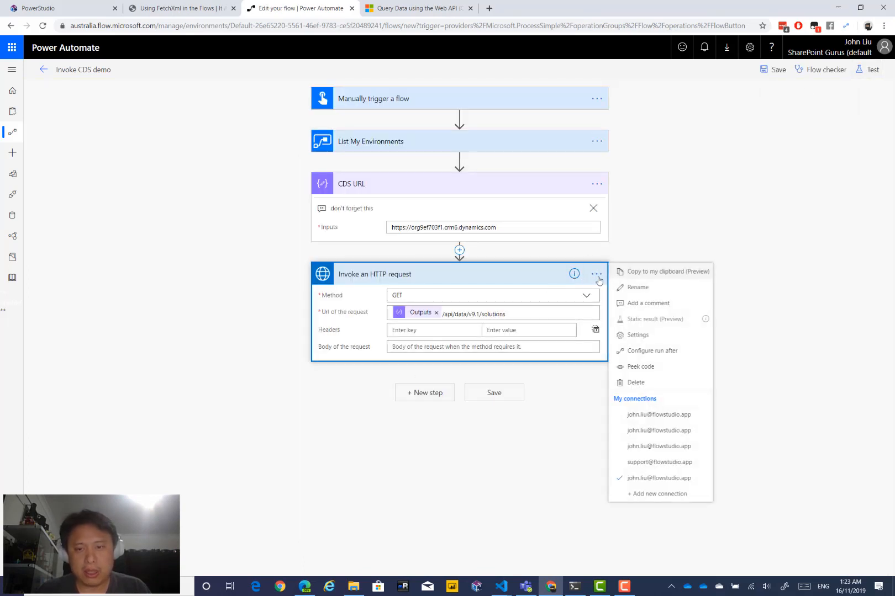
left_click(597, 274)
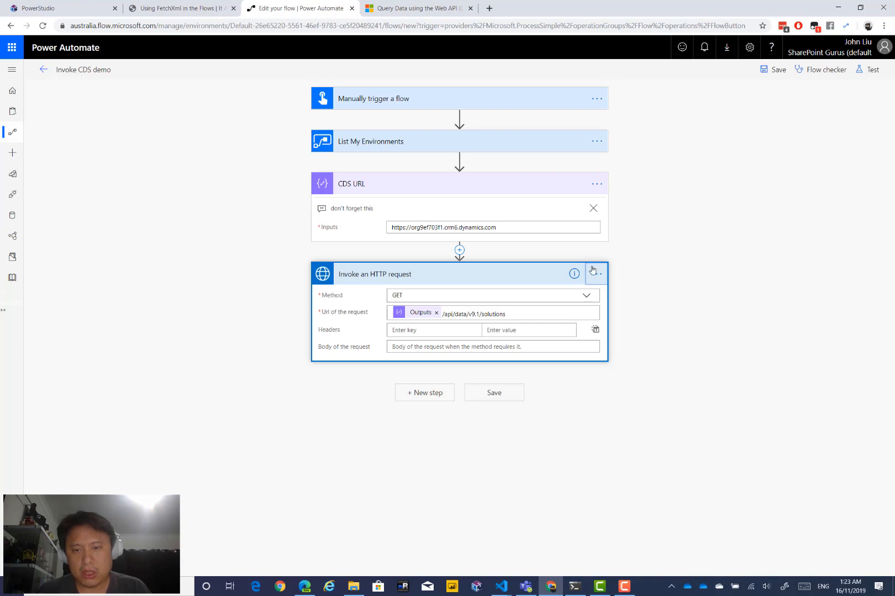
left_click(595, 273)
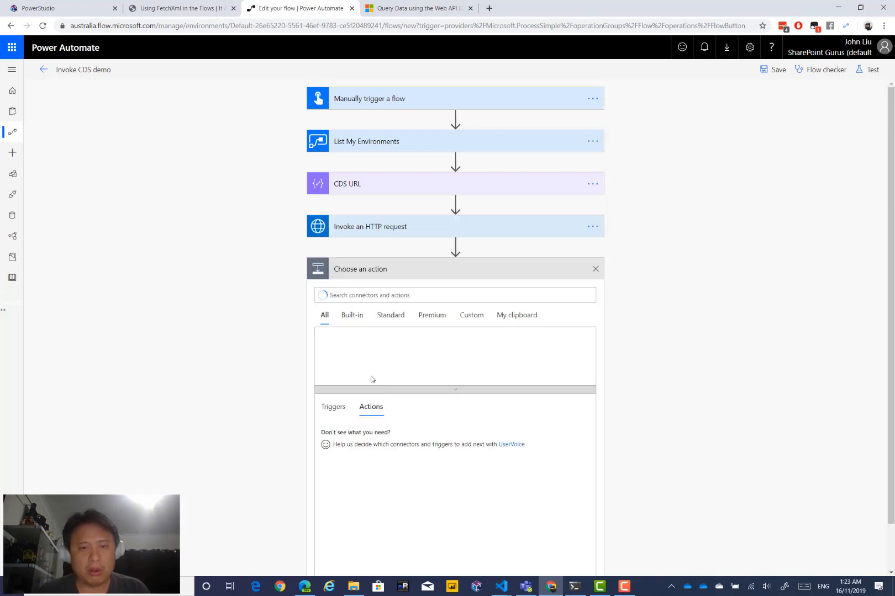
left_click(516, 314)
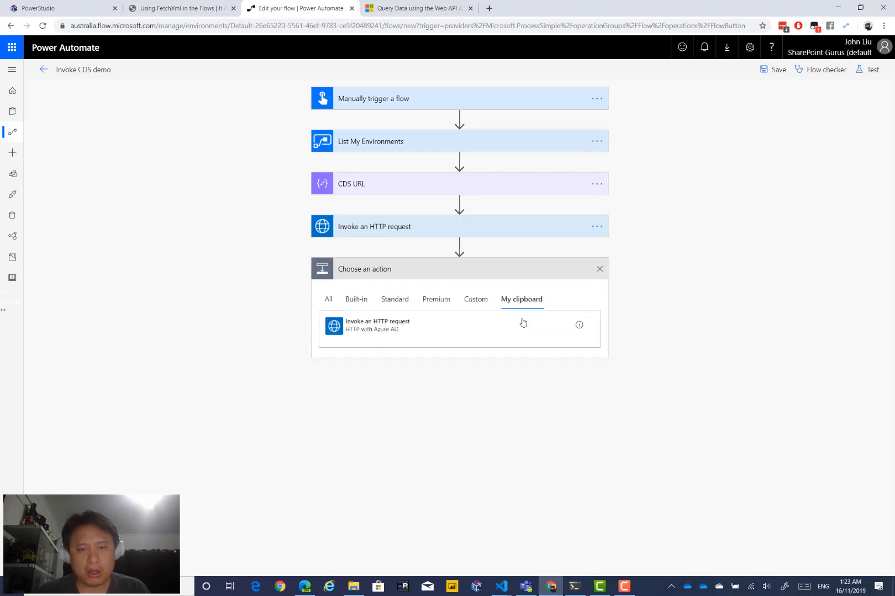
left_click(369, 325)
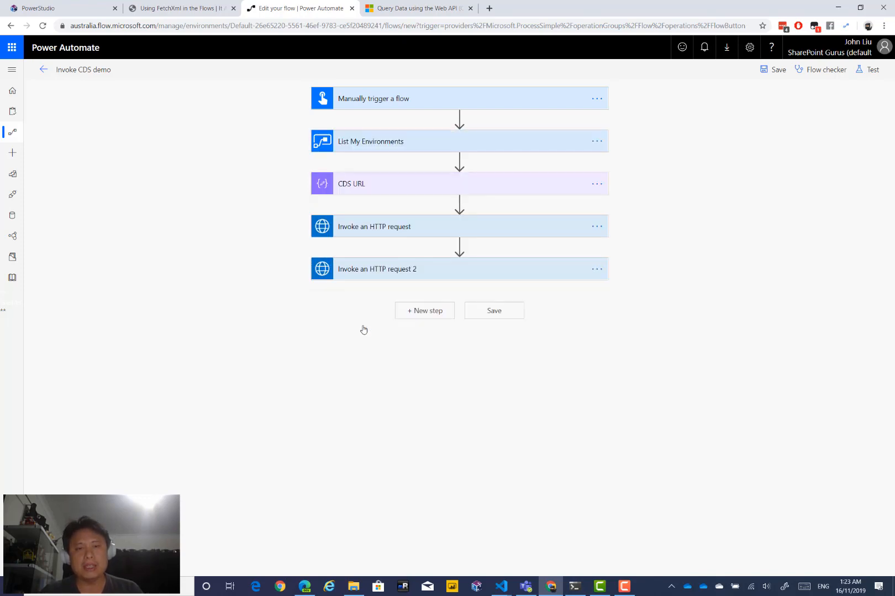
left_click(377, 269)
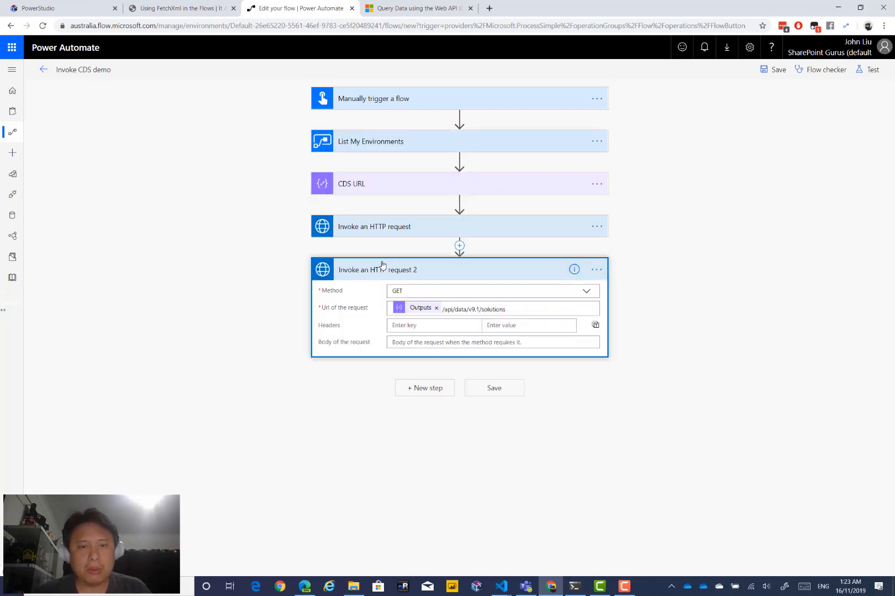
Filter the Docs topics for 'Work with Option sets' and select the GlobalOptionSetDefinitions request path
left_click(418, 8)
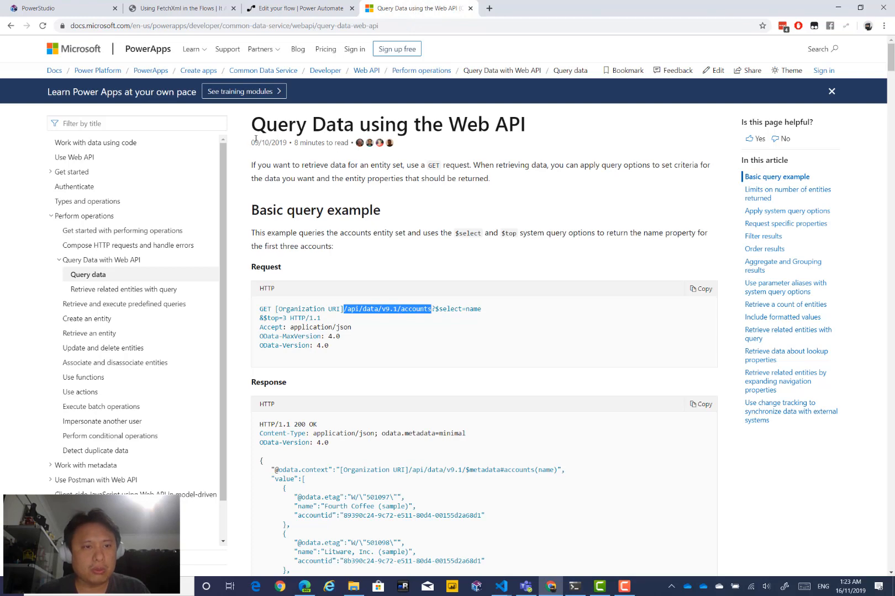
left_click(137, 123)
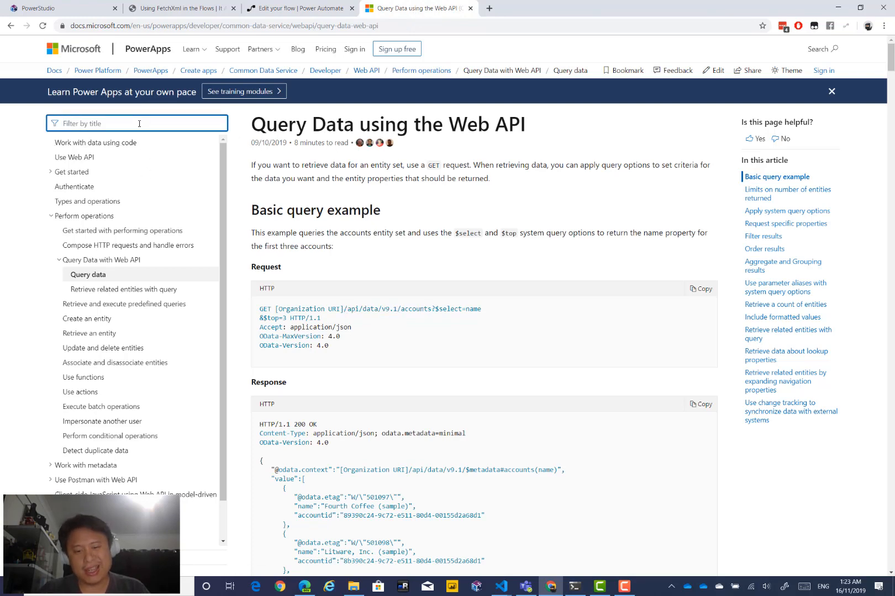
type("Work with Option sets")
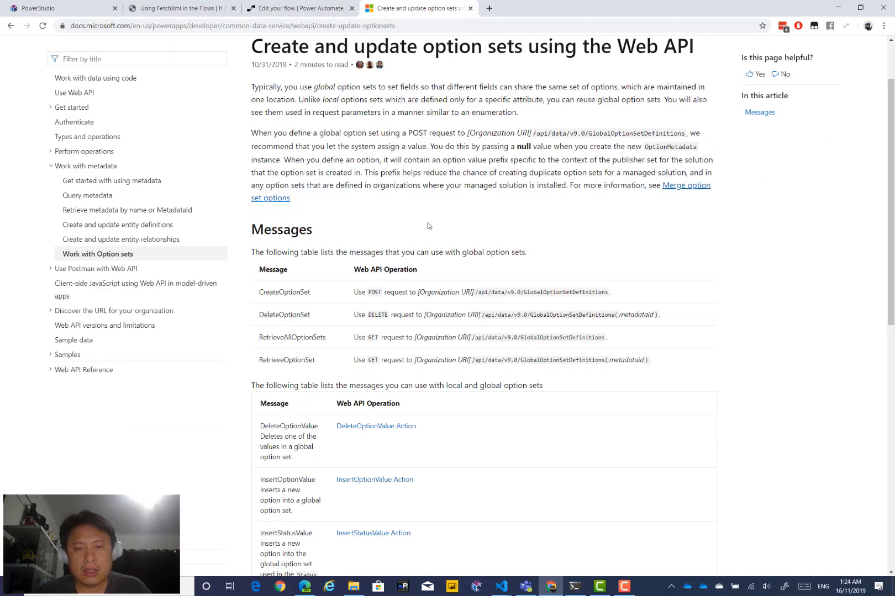
scroll("down", 3)
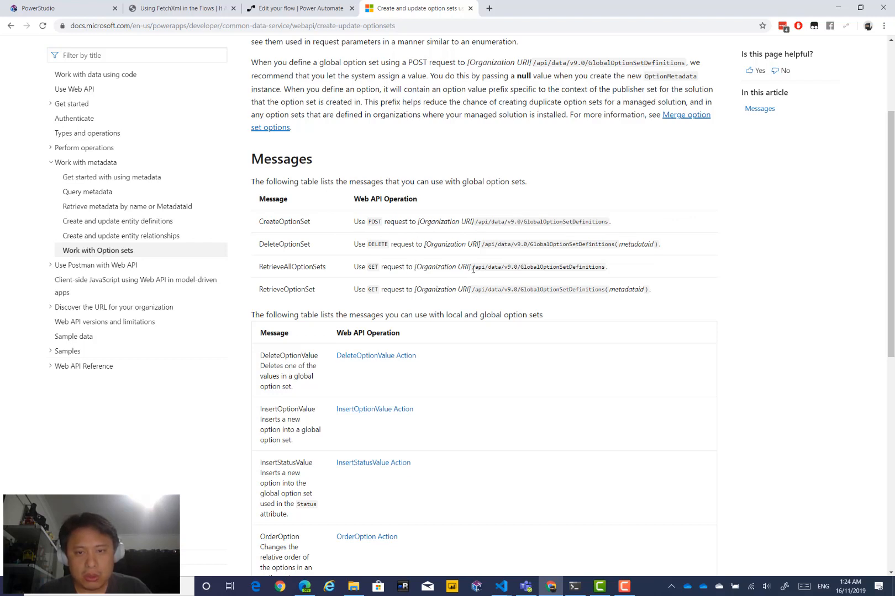
left_click_drag(473, 267, 606, 267)
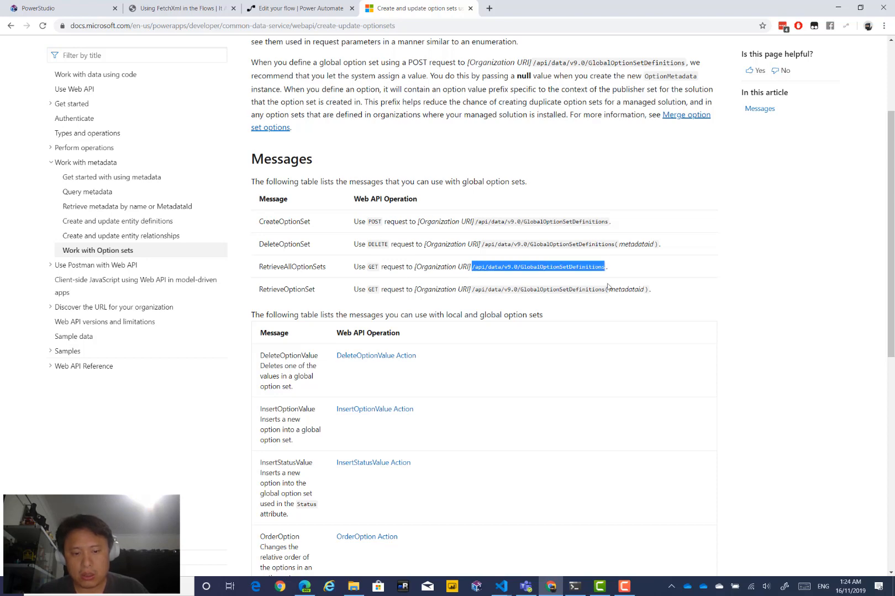
left_click(301, 7)
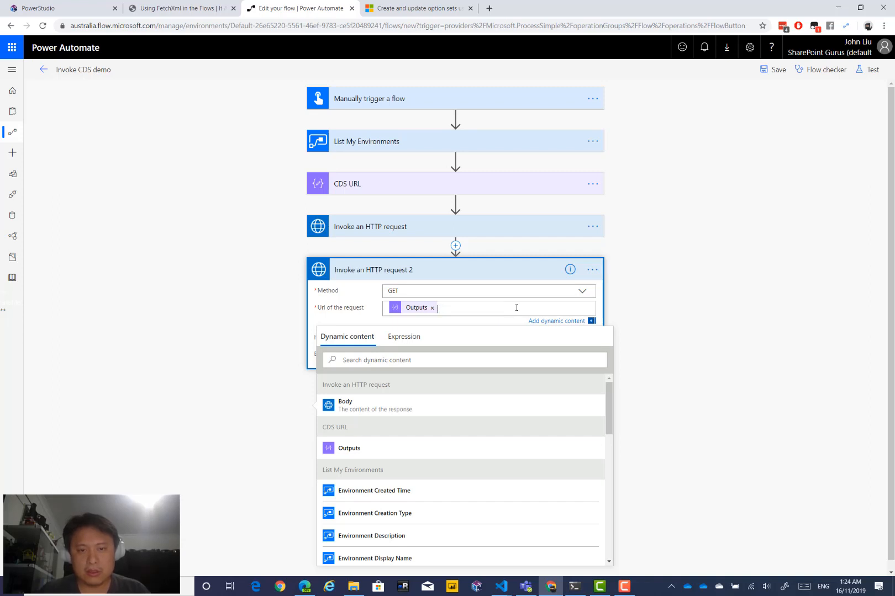
Set request 2's URL to /api/data/v9.0/GlobalOptionSetDefinitions and rename the actions Solutions and Global…
type("/api/data/v9.0/GlobalOptionSetDefinitions")
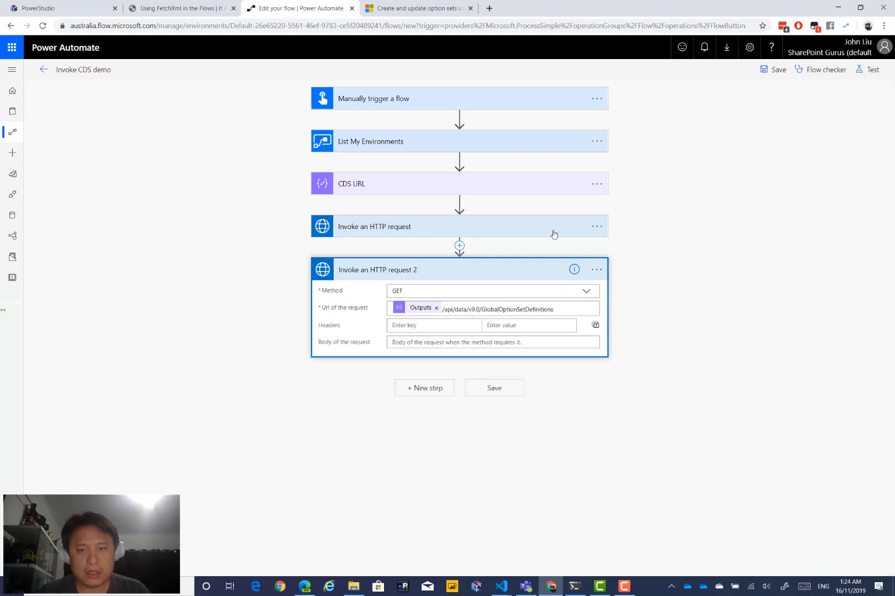
left_click(374, 226)
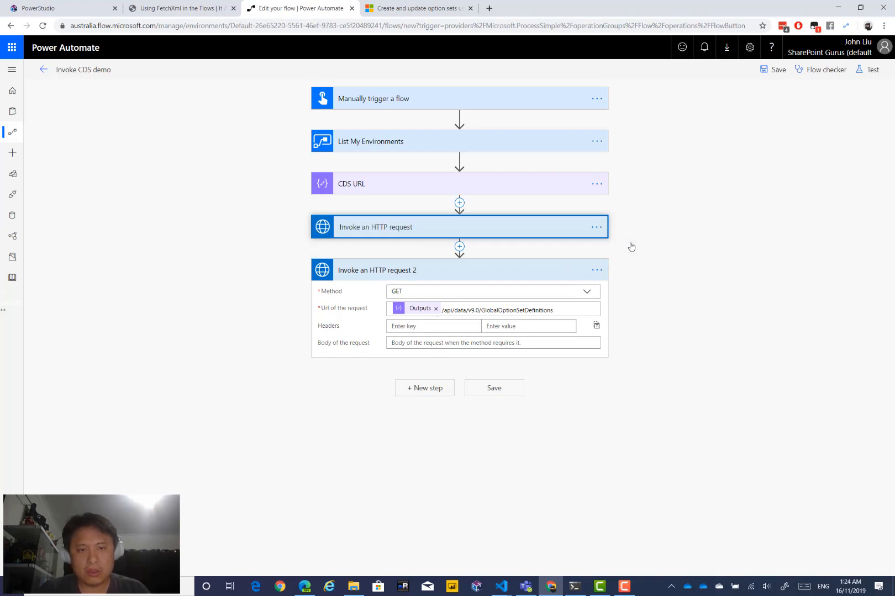
type("Solutions")
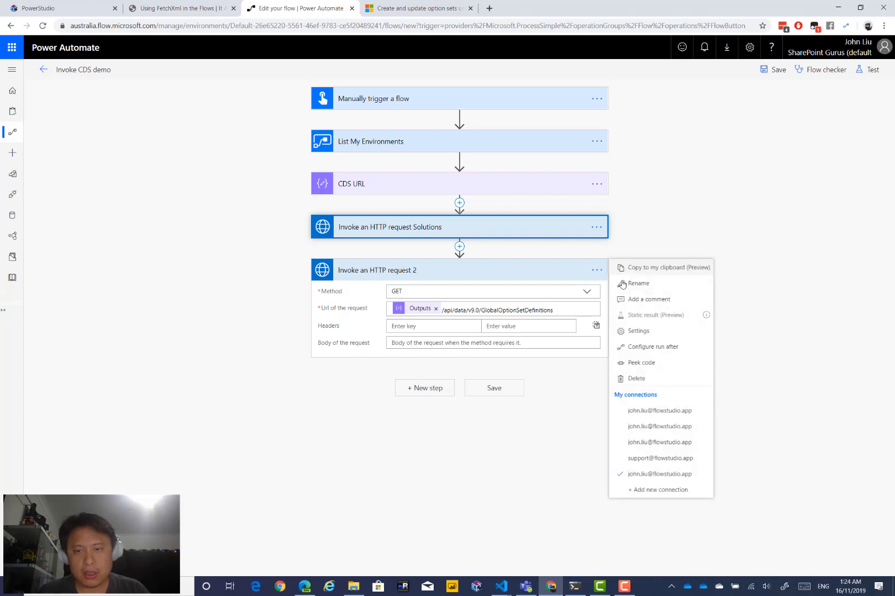
left_click(639, 283)
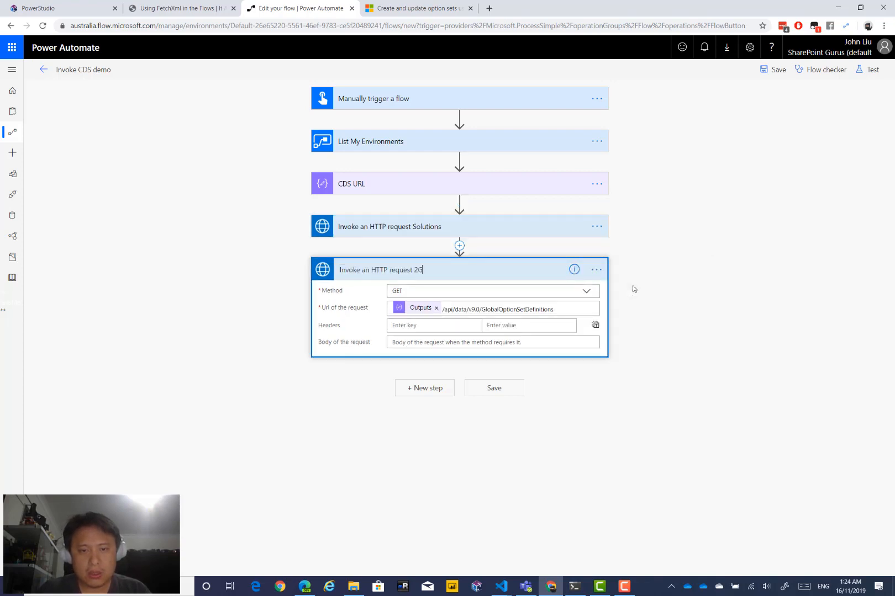
type("GlobalOptionSetDefinitions")
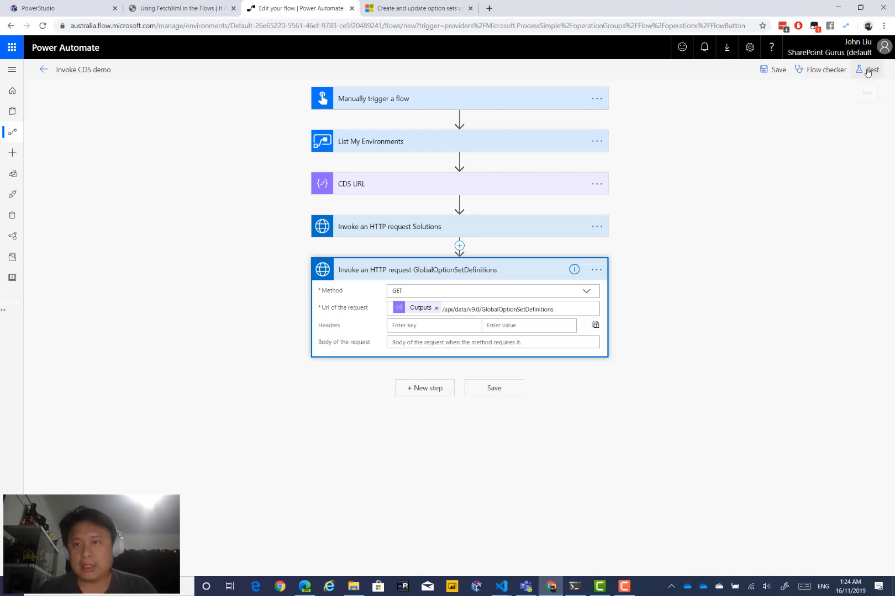
Re-run the flow with the last run's data and download the GlobalOptionSetDefinitions output
left_click(867, 69)
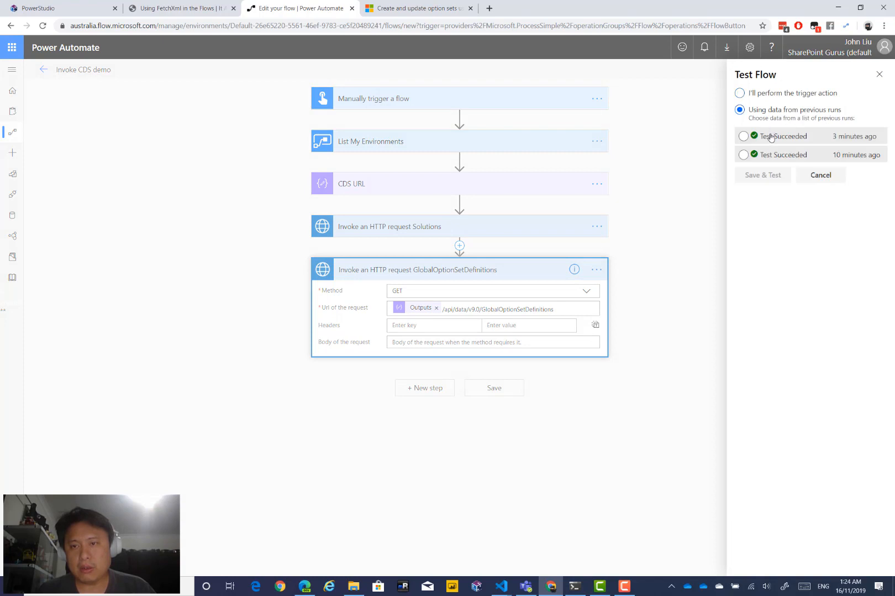
left_click(743, 128)
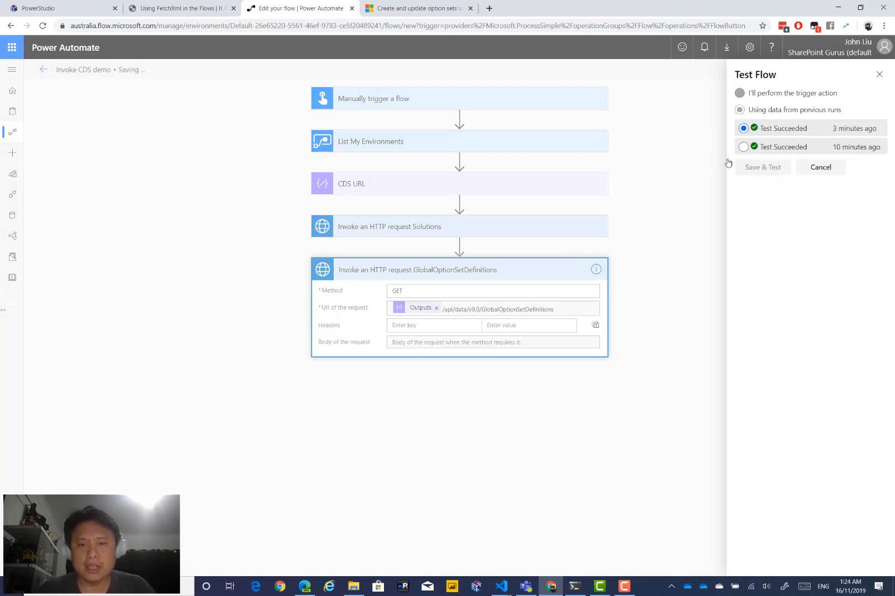
left_click(763, 167)
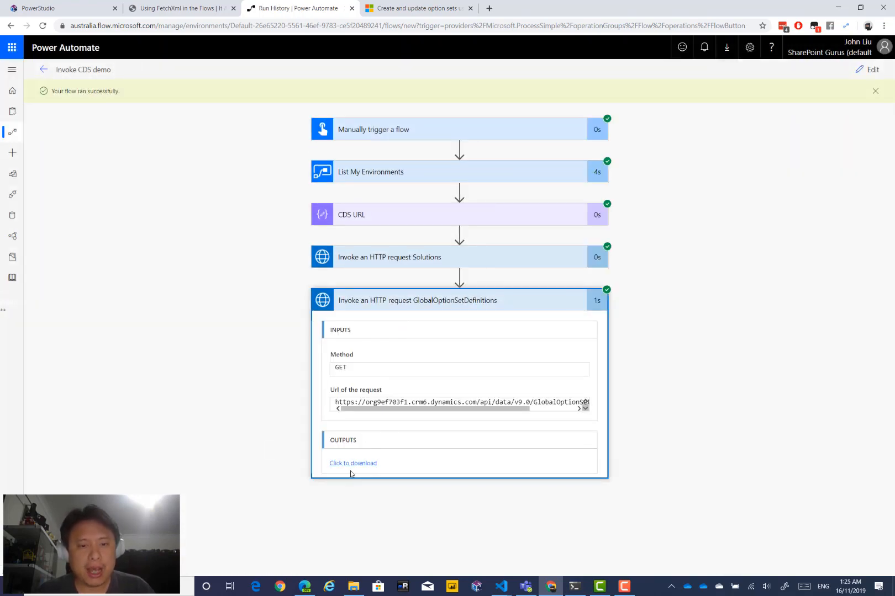
mouse_move(410, 483)
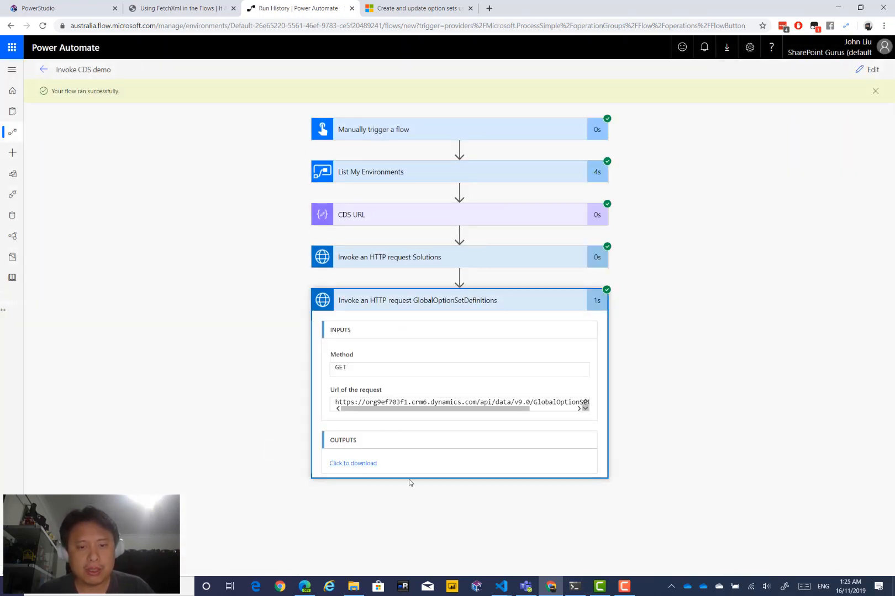
left_click(352, 462)
type("m")
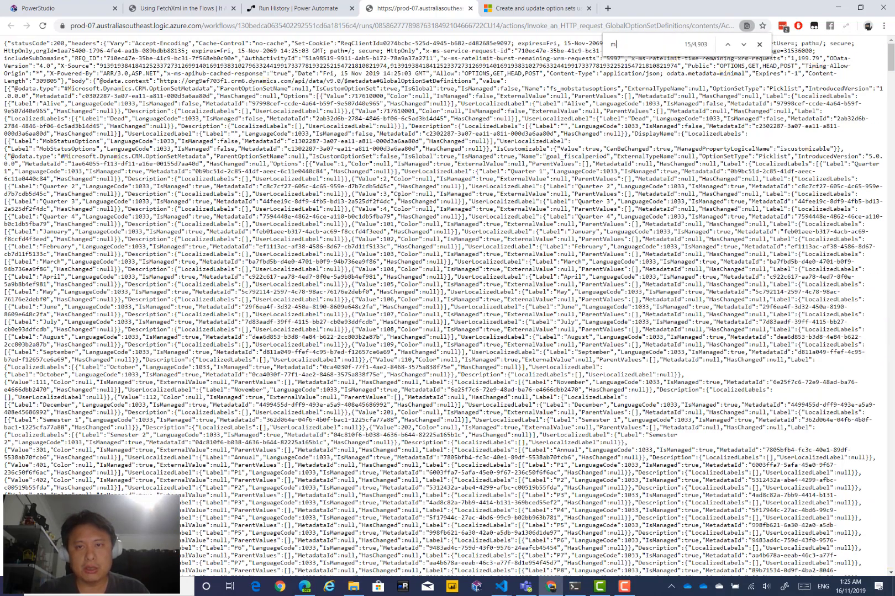
Search the Chrome response for 'obst' to locate the mobstatusoptions option set
type("obst")
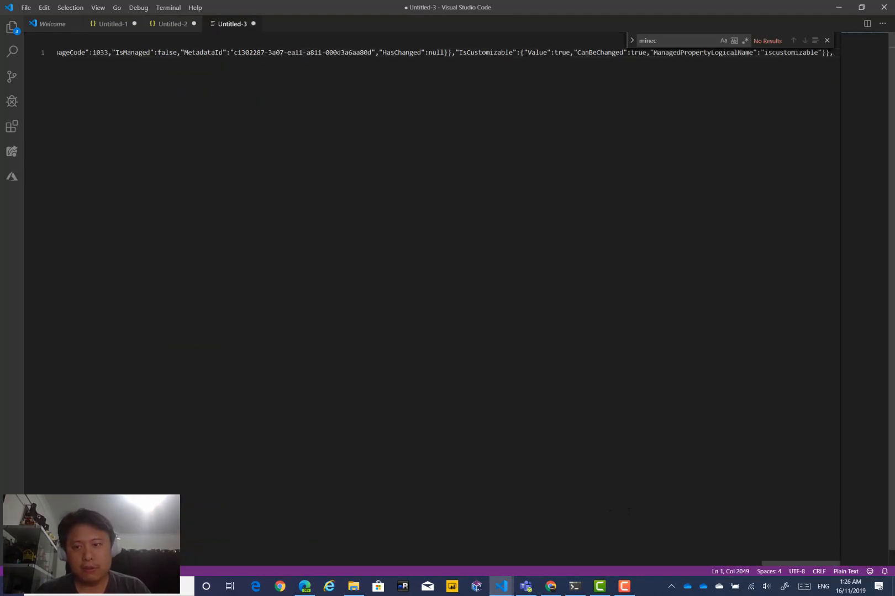
Format the pasted option set as JSON and copy the fs_mobstatusoptions MetadataId GUID
left_click(845, 572)
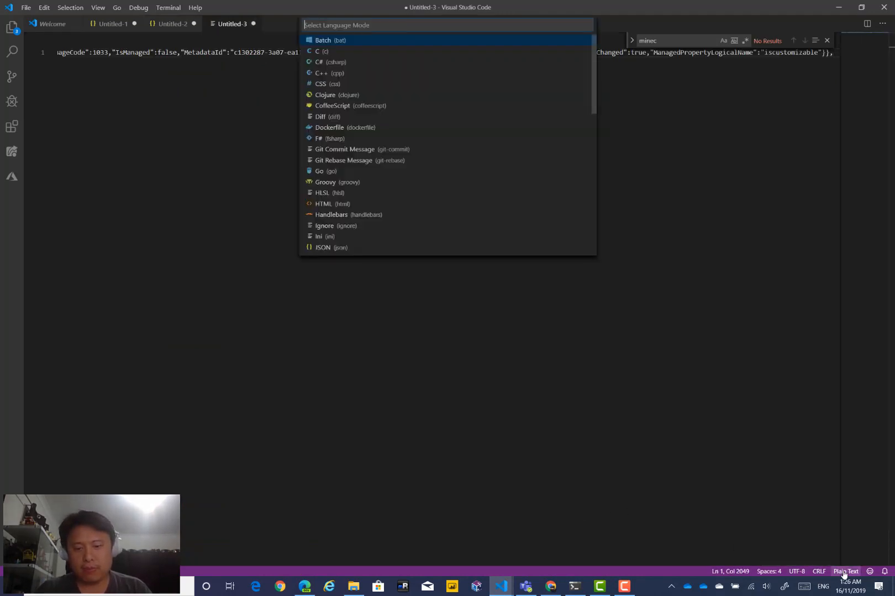
left_click(328, 247)
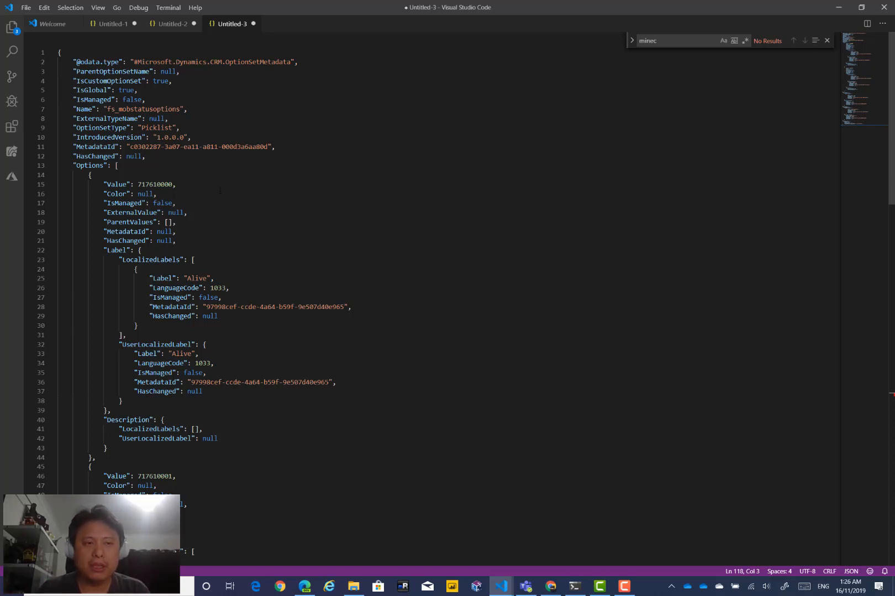
scroll("down", 3)
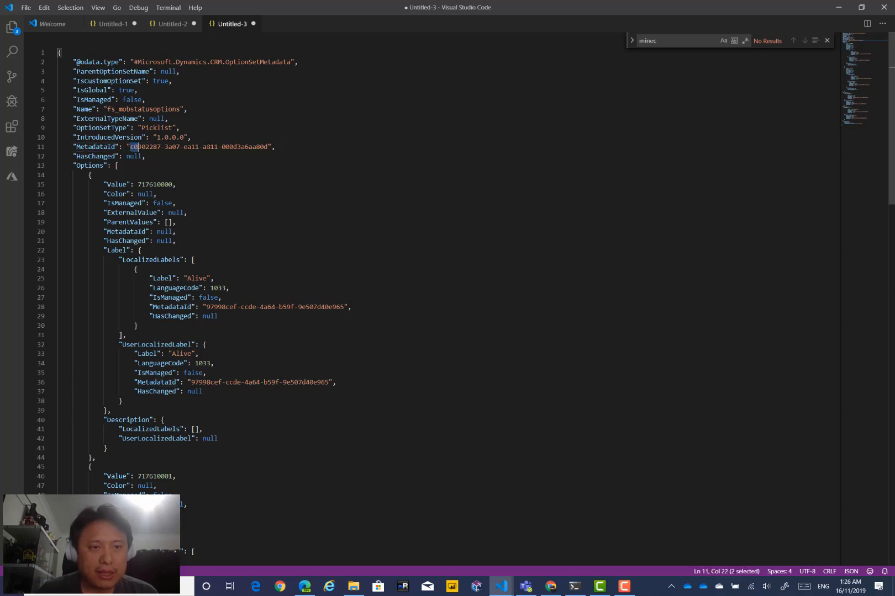
left_click_drag(132, 146, 271, 147)
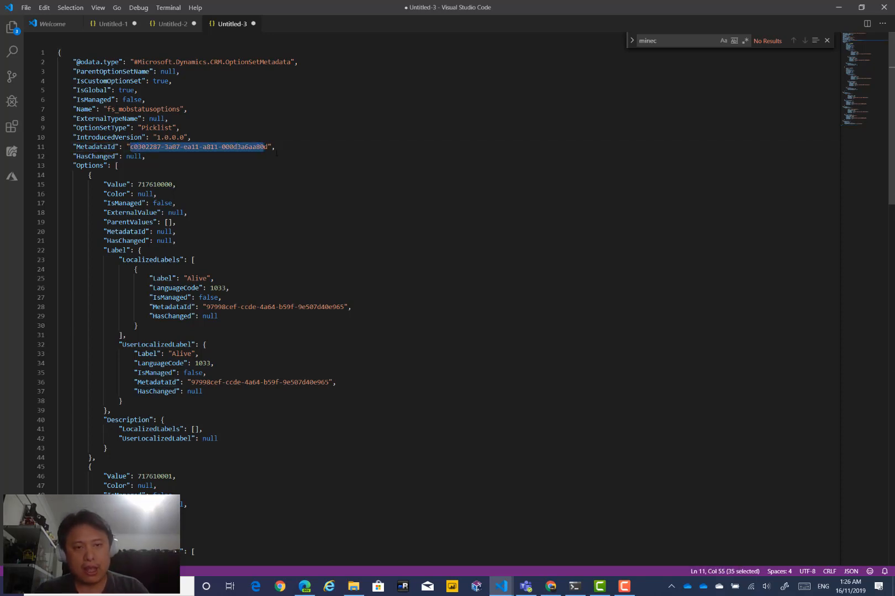
key("shift+right")
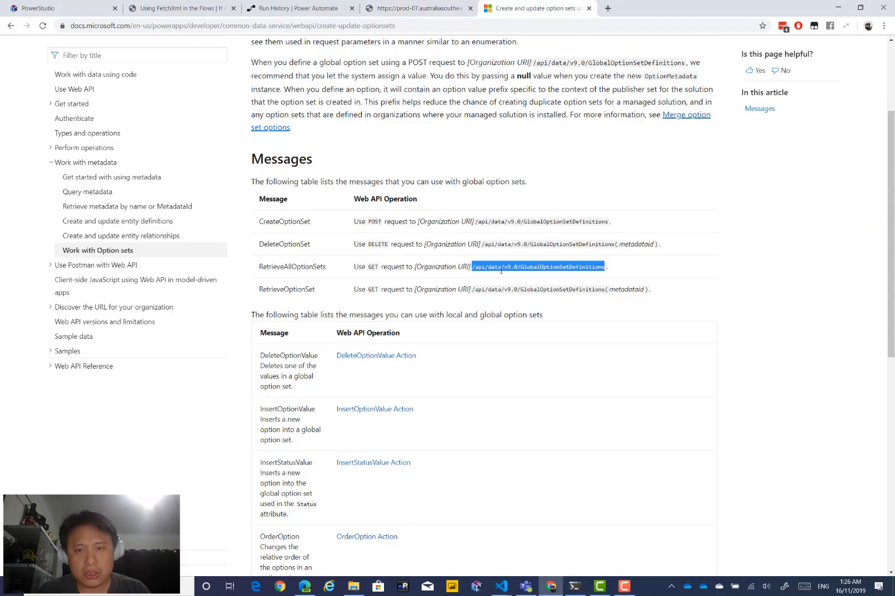
double_click(286, 290)
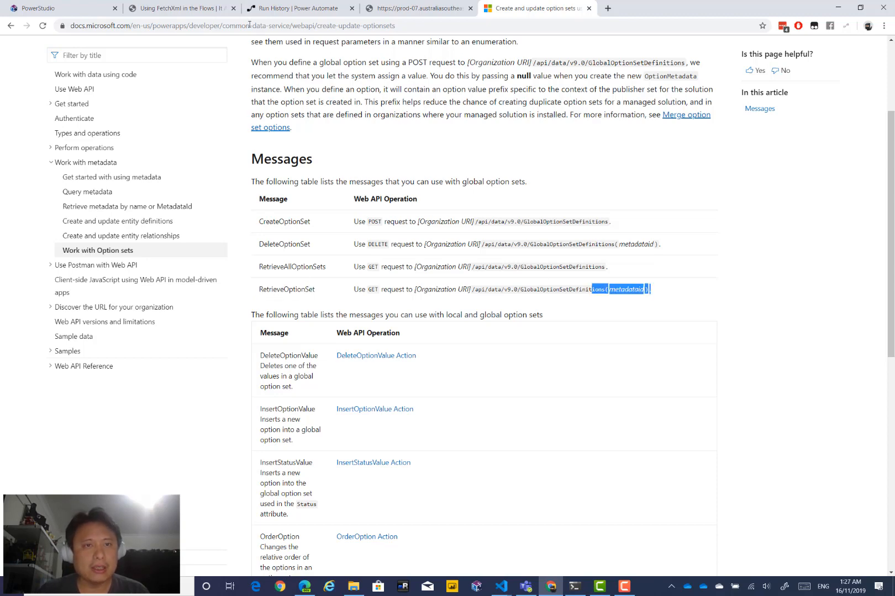
Append (c0302287-3a07-ea11-a811-000d3a6aa80d) to the GlobalOptionSetDefinitions request URL
left_click(298, 7)
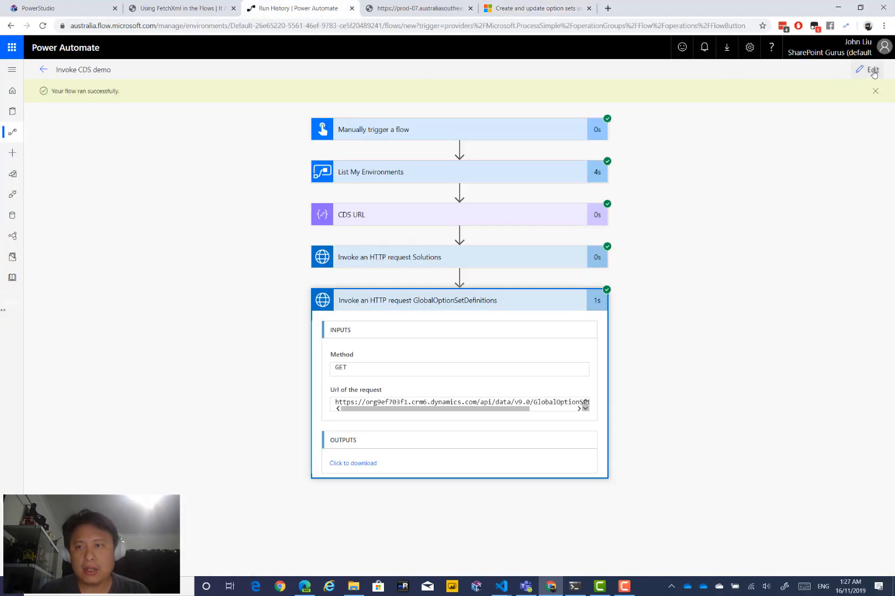
left_click(871, 69)
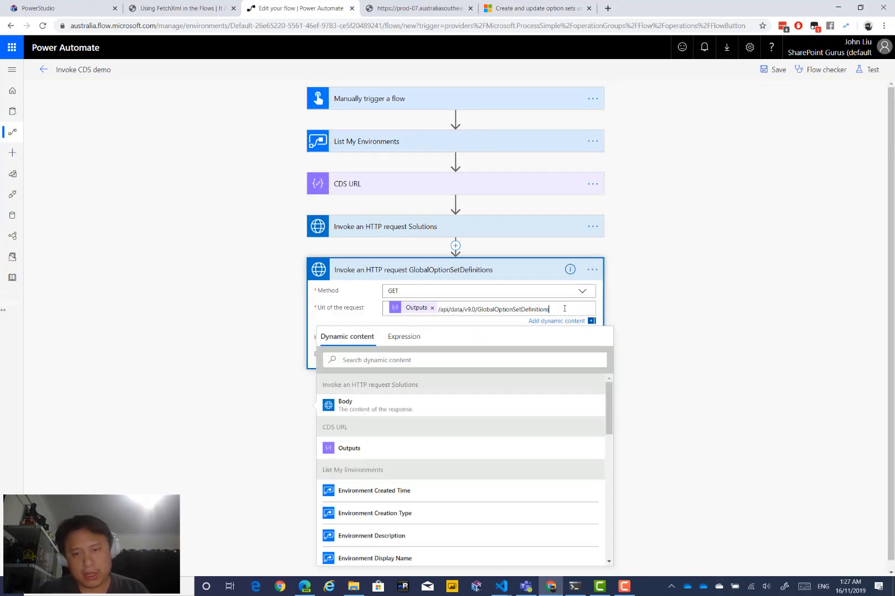
type("(c0302287-3a07-ea11-a811-000d3a6aa80d")
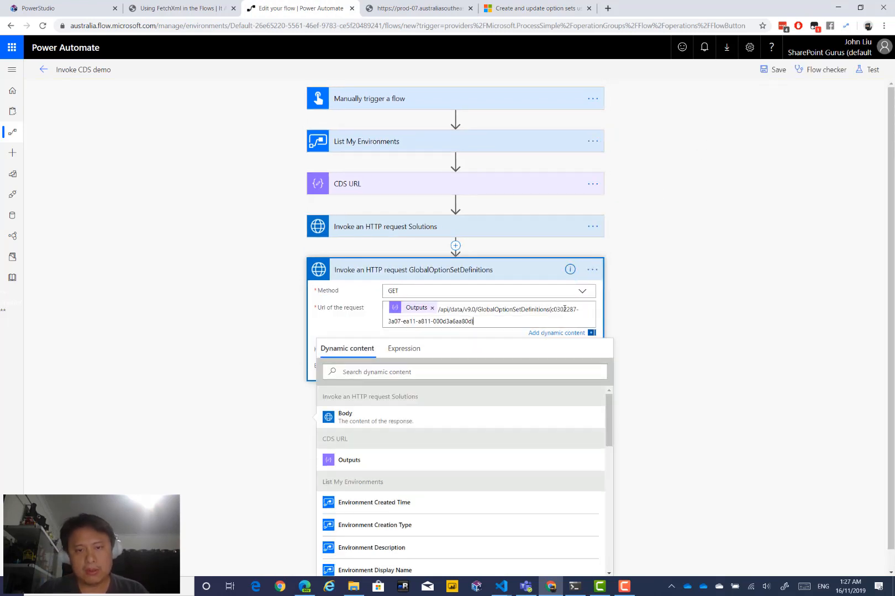
Save and rerun the flow using the previous run's trigger data
left_click(871, 69)
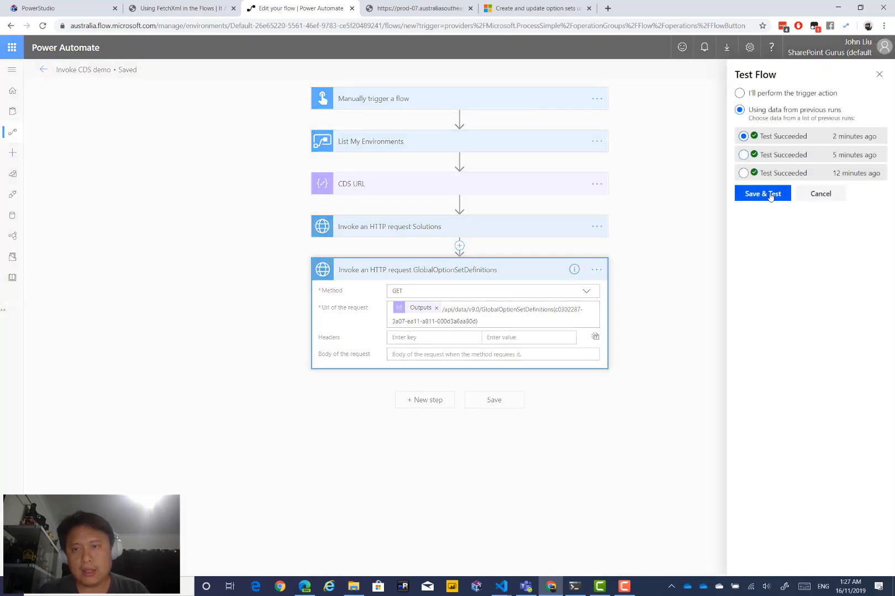
left_click(762, 193)
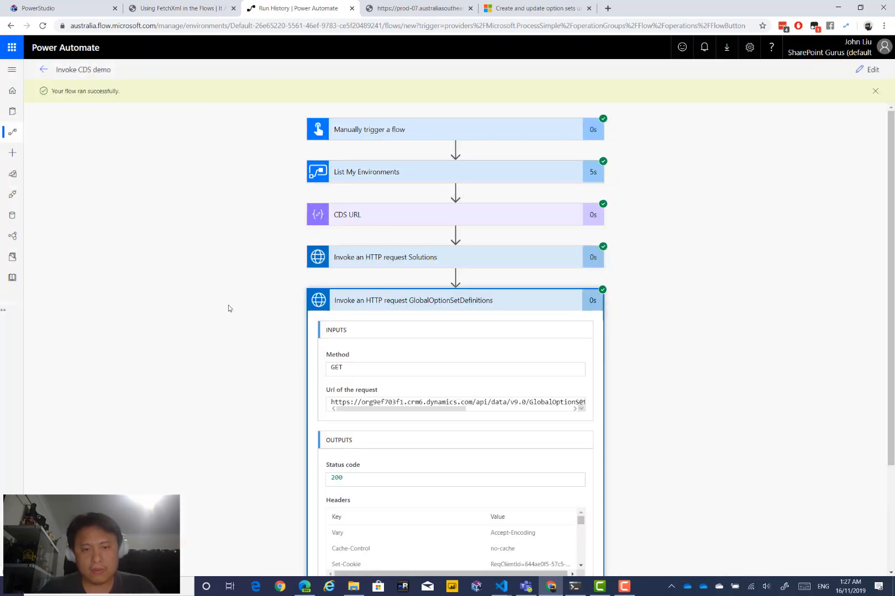
scroll("down", 3)
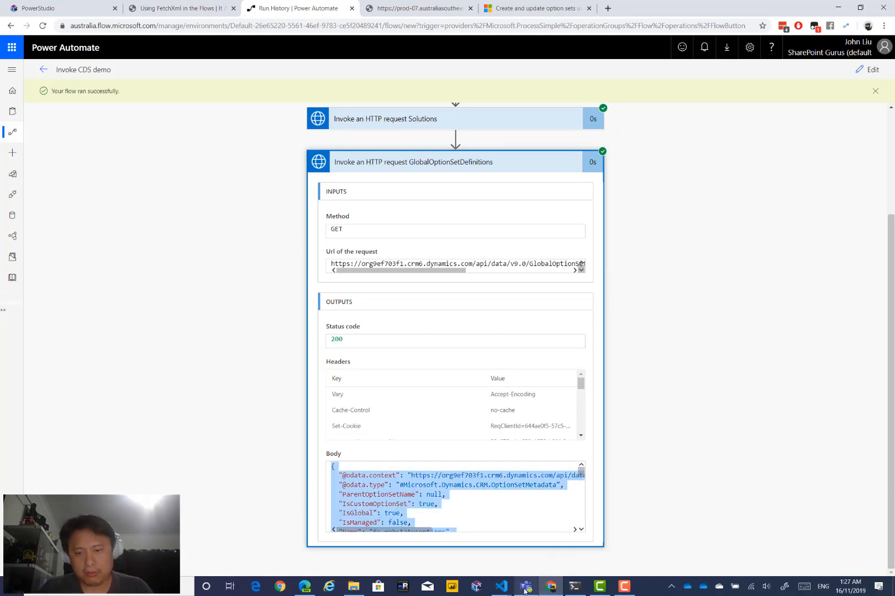
left_click(502, 590)
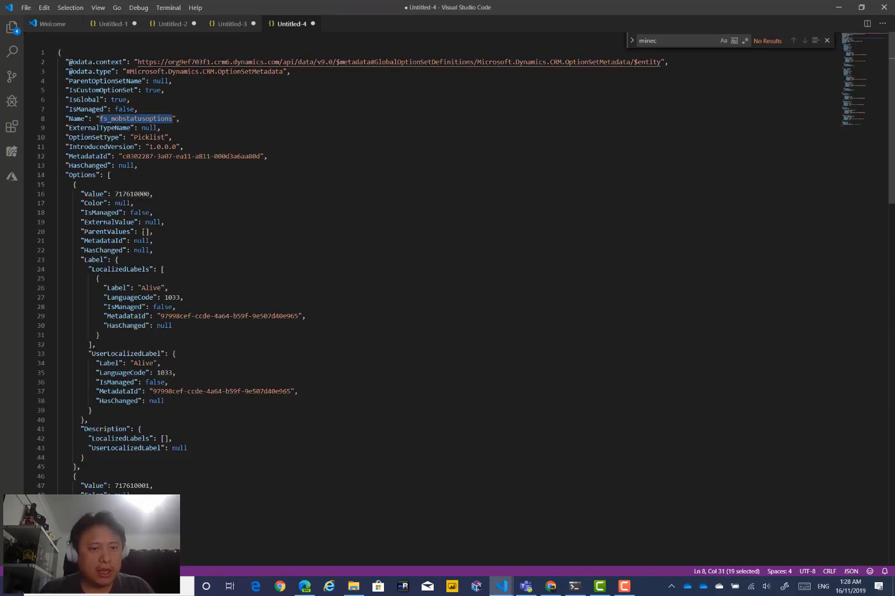
Paste the option set response into Untitled-4 and review the Alive and Dead options
scroll("down", 3)
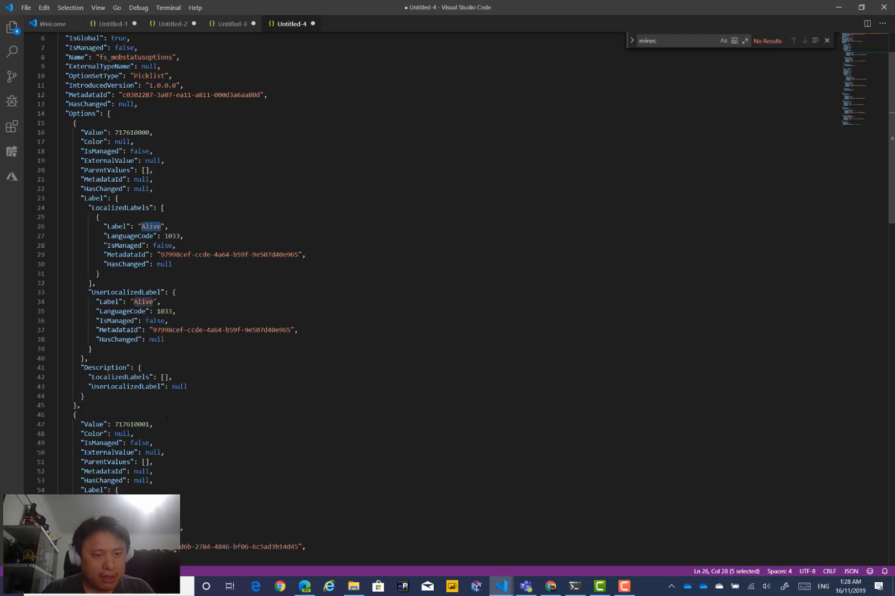
scroll("down", 3)
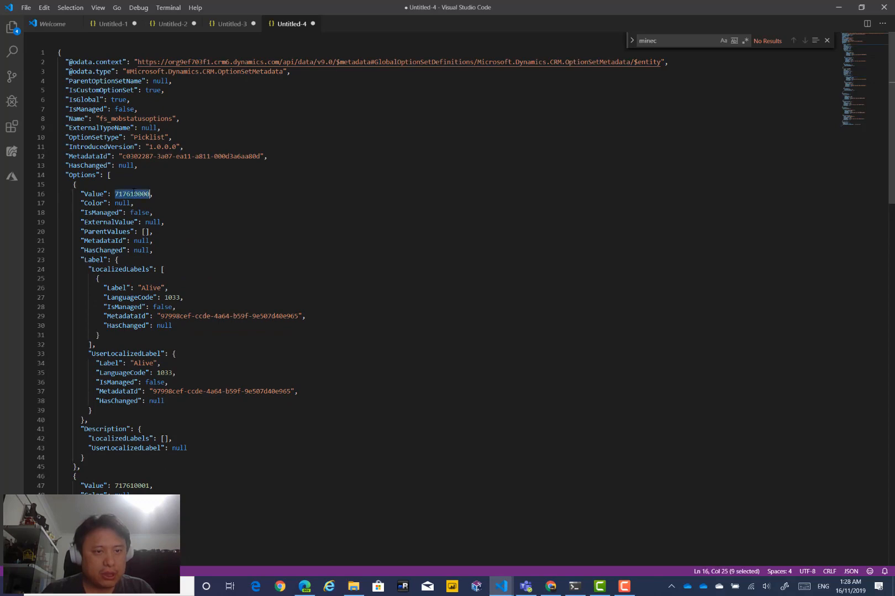
double_click(151, 288)
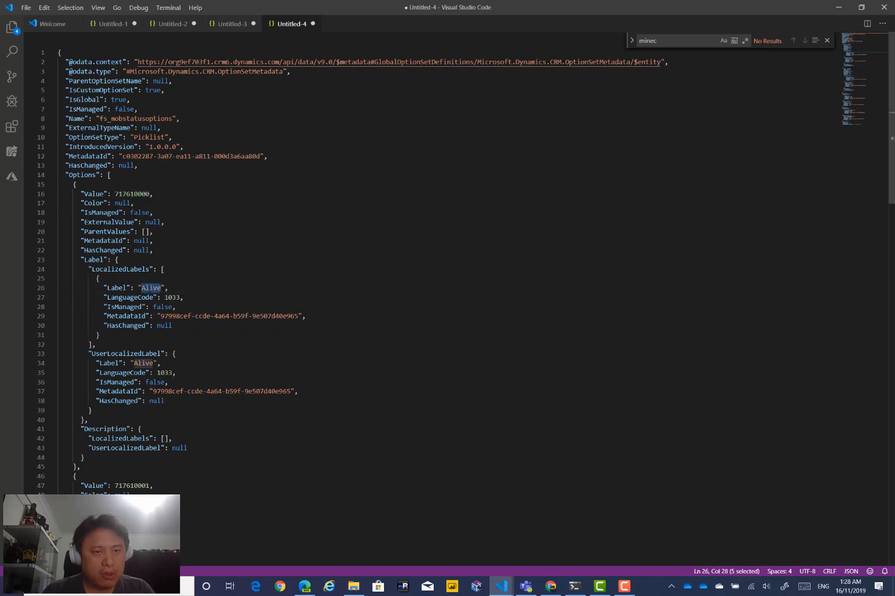
scroll("down", 3)
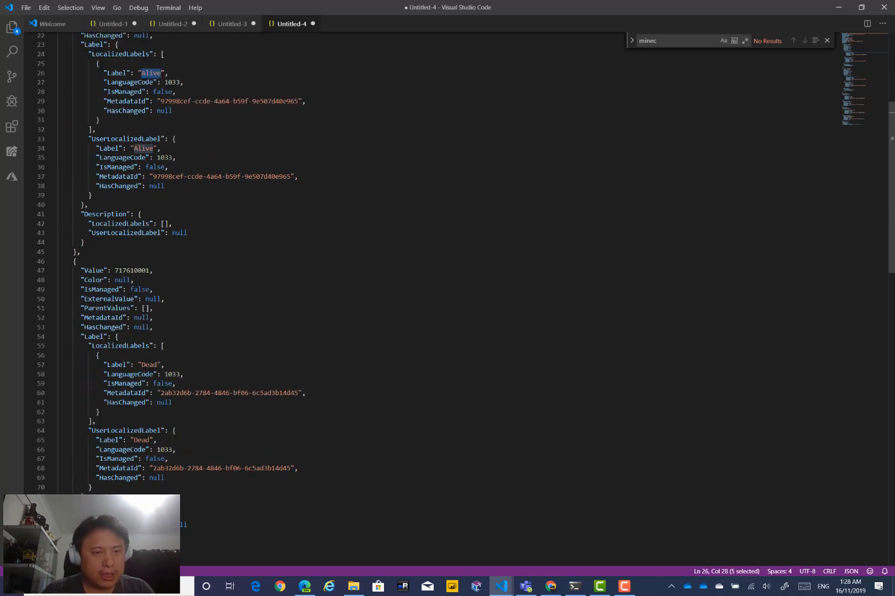
scroll("down", 3)
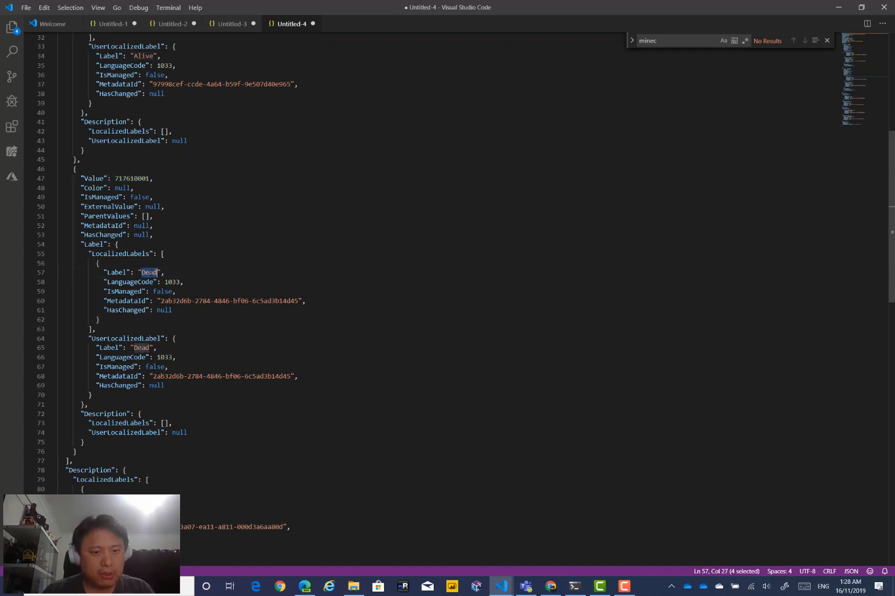
scroll("down", 3)
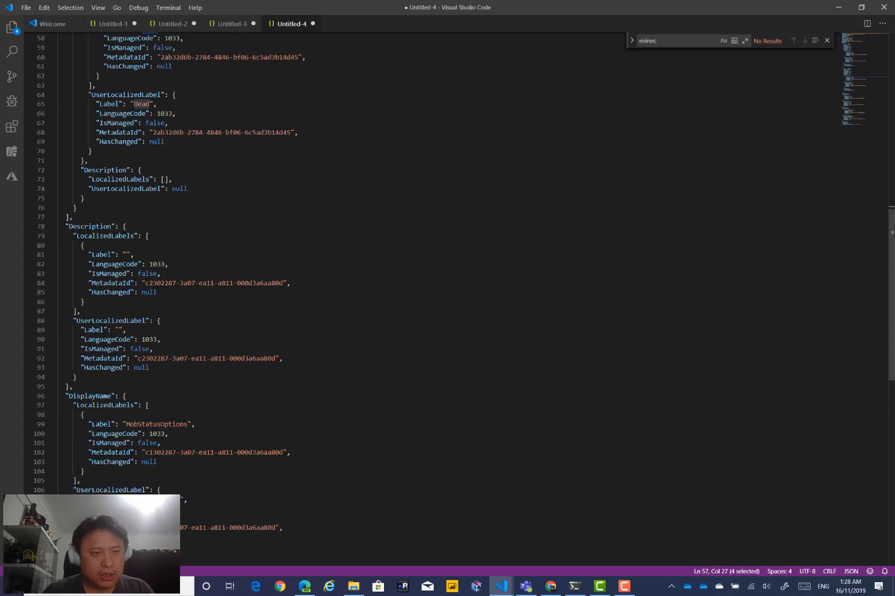
left_click(51, 227)
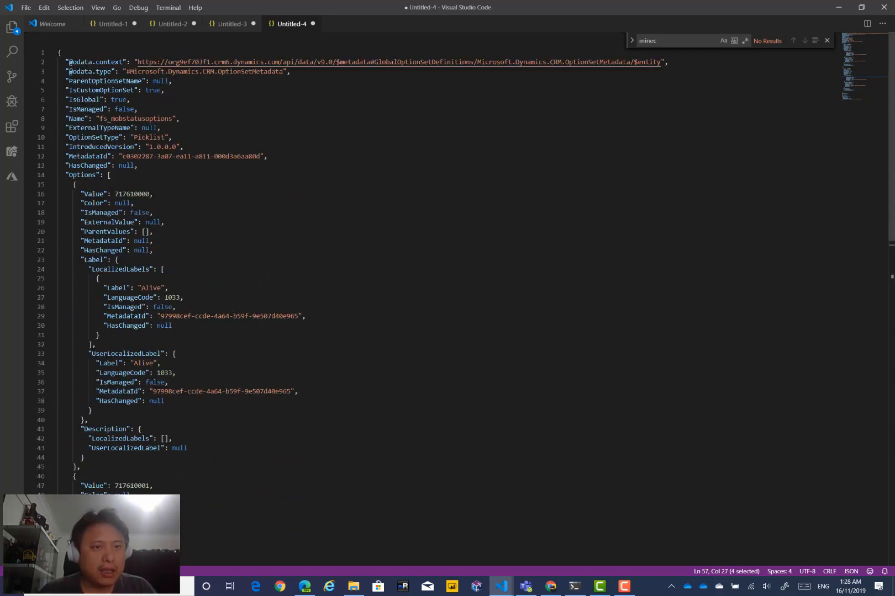
double_click(83, 175)
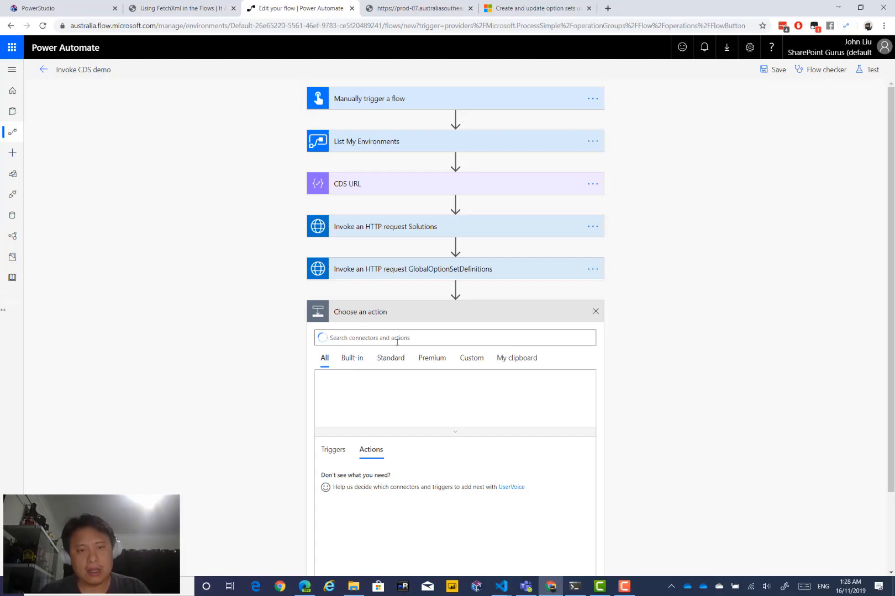
Add a Select action with From set to the GlobalOptionSetDefinitions body's ['Options']
type("select")
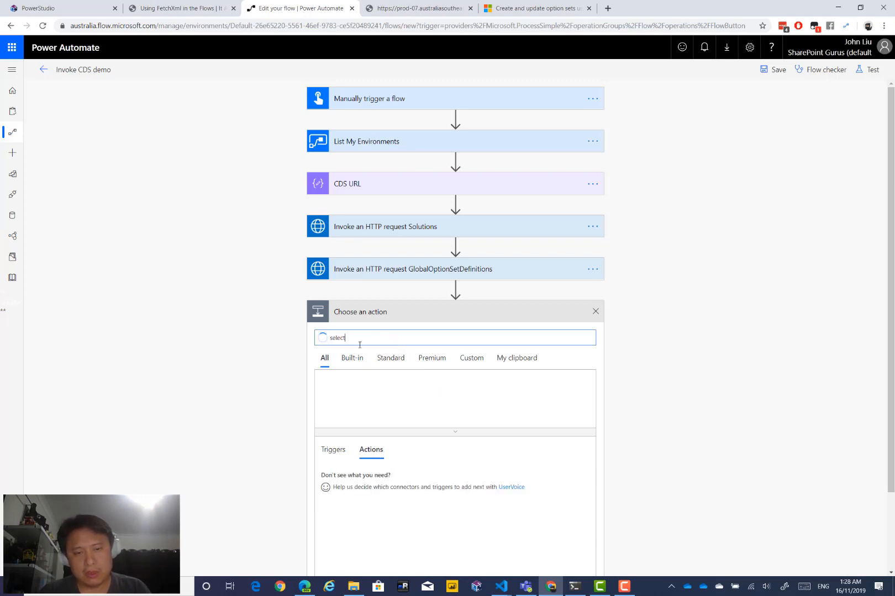
type("select")
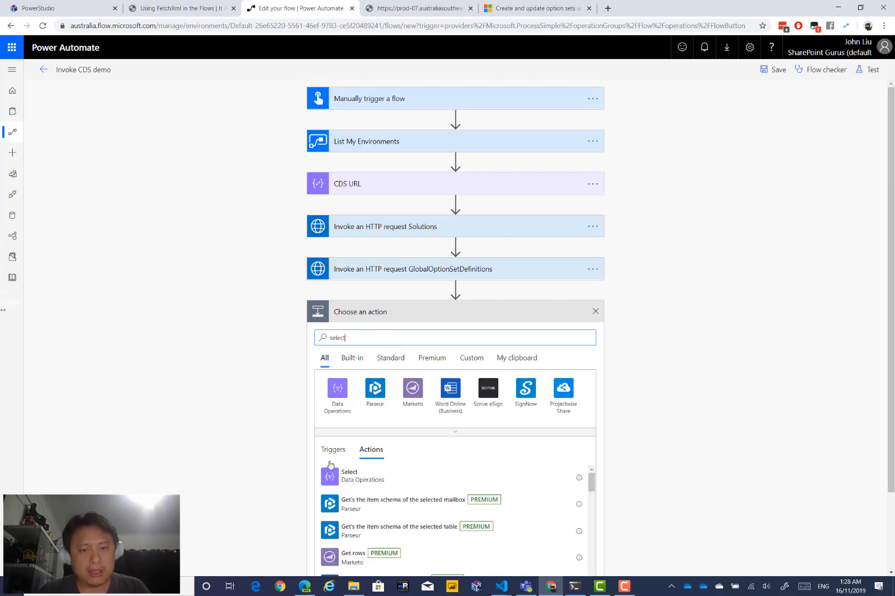
left_click(349, 476)
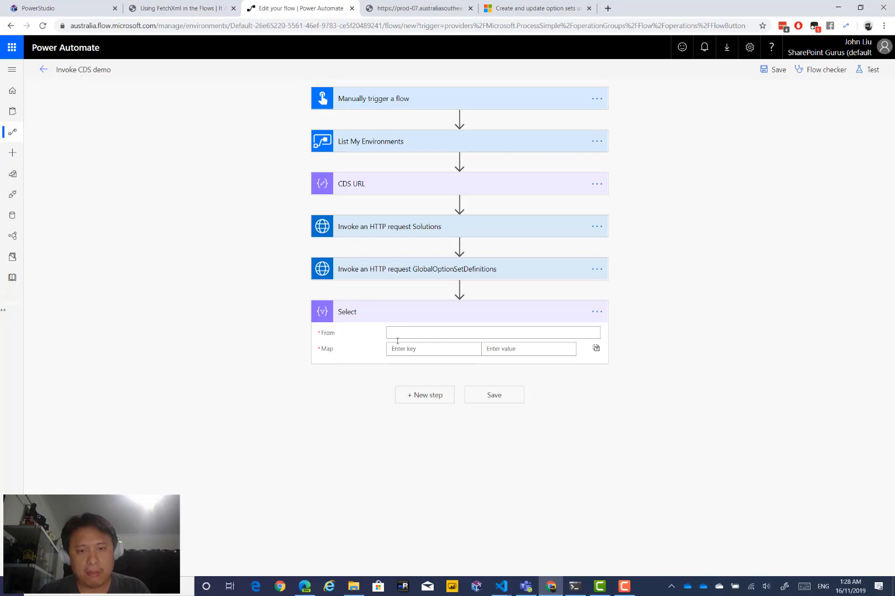
left_click(501, 585)
type("?[")
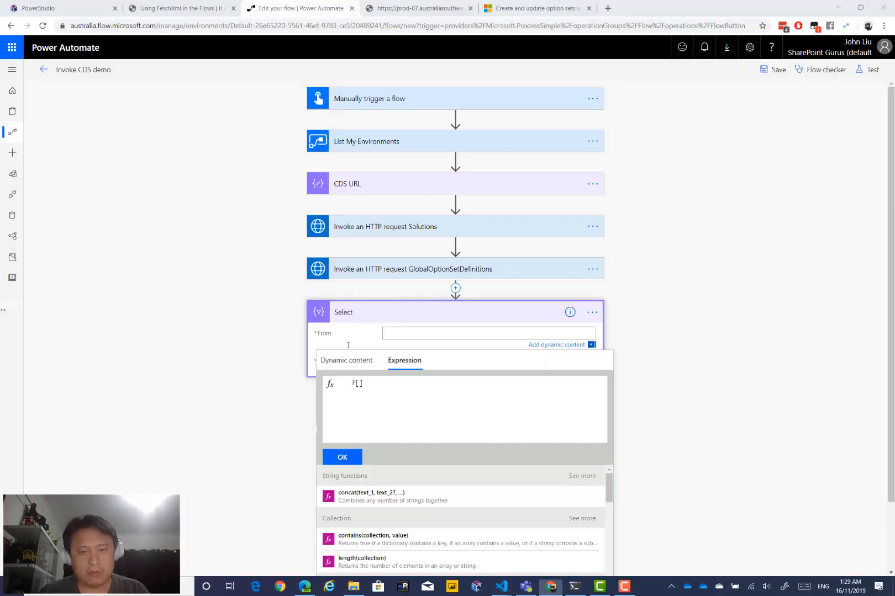
type("['Options']")
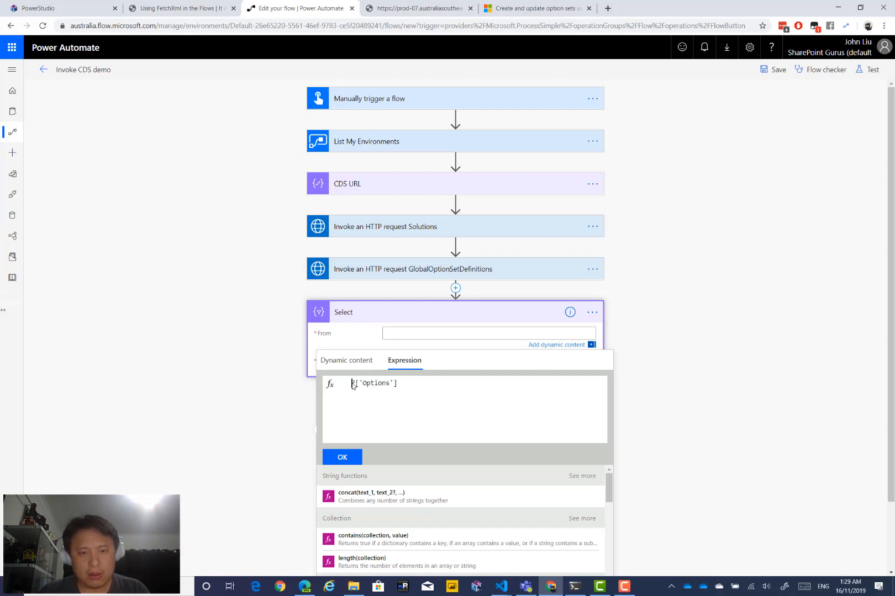
left_click(346, 360)
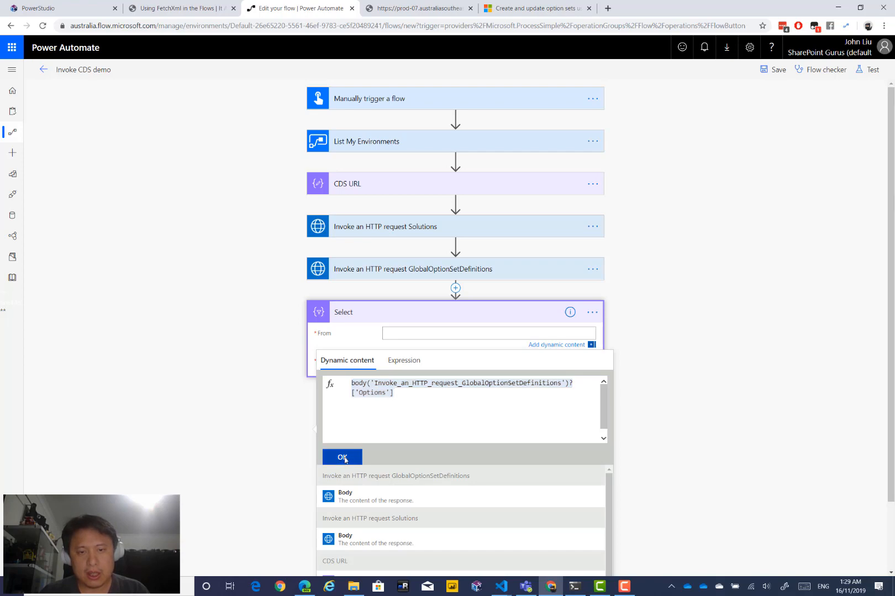
left_click(342, 457)
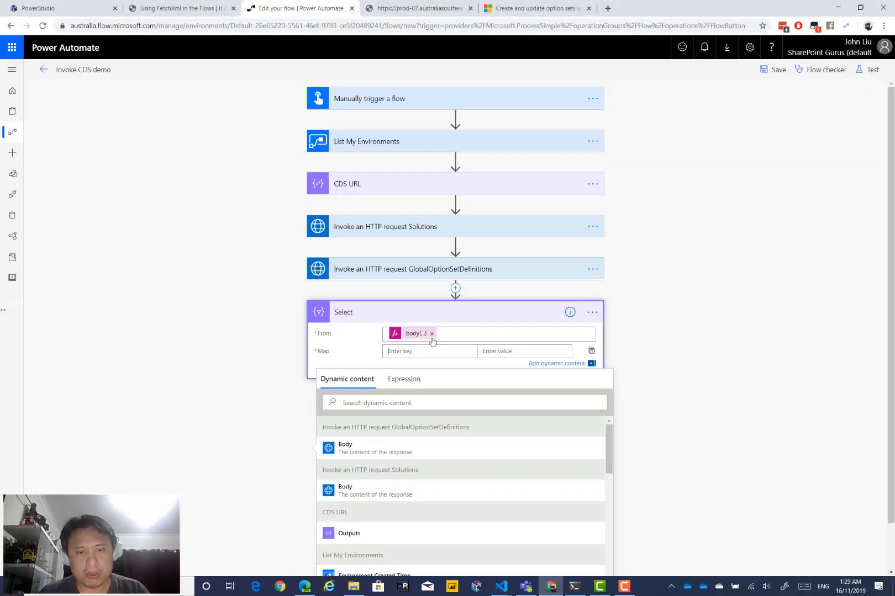
Map the key 'Value' to the expression item()?['Value']
type("Value")
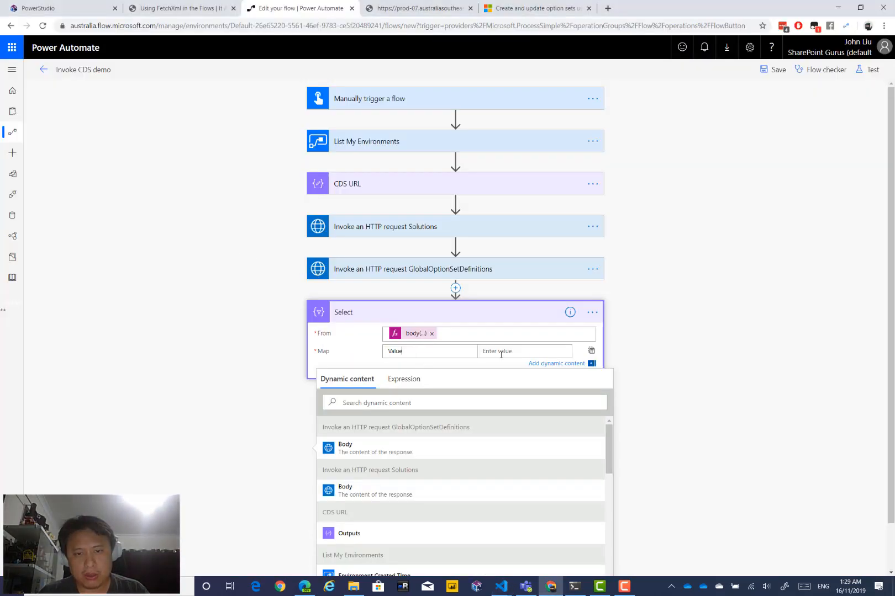
left_click(403, 379)
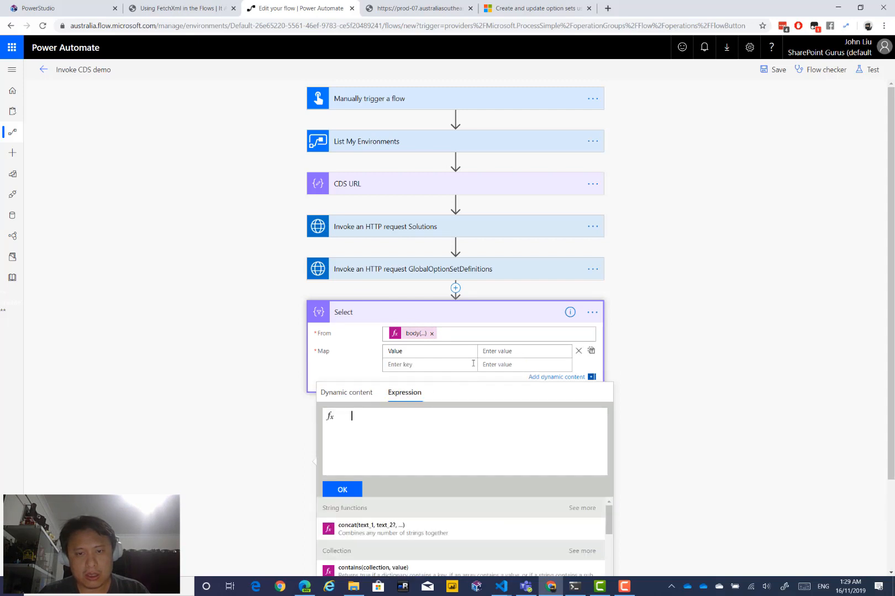
type("item()?['Value")
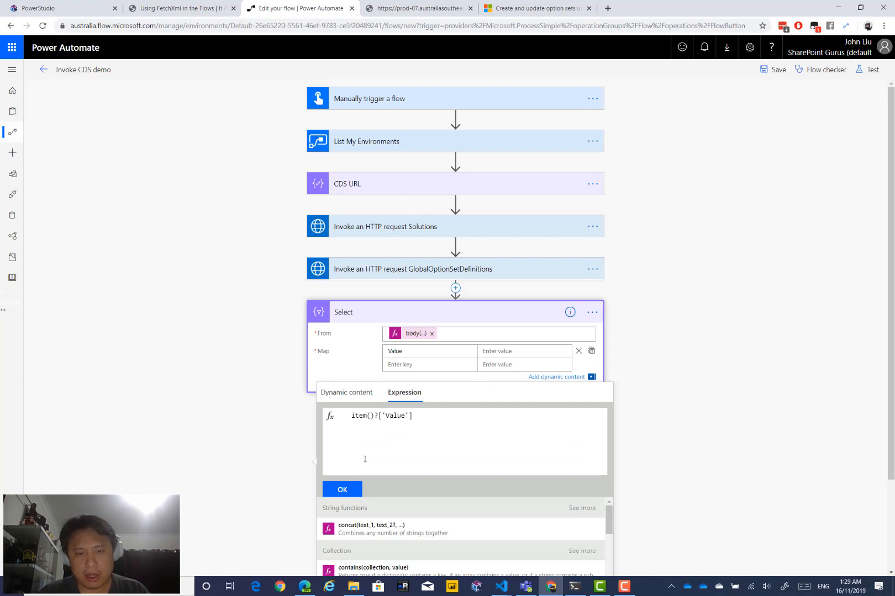
left_click(342, 490)
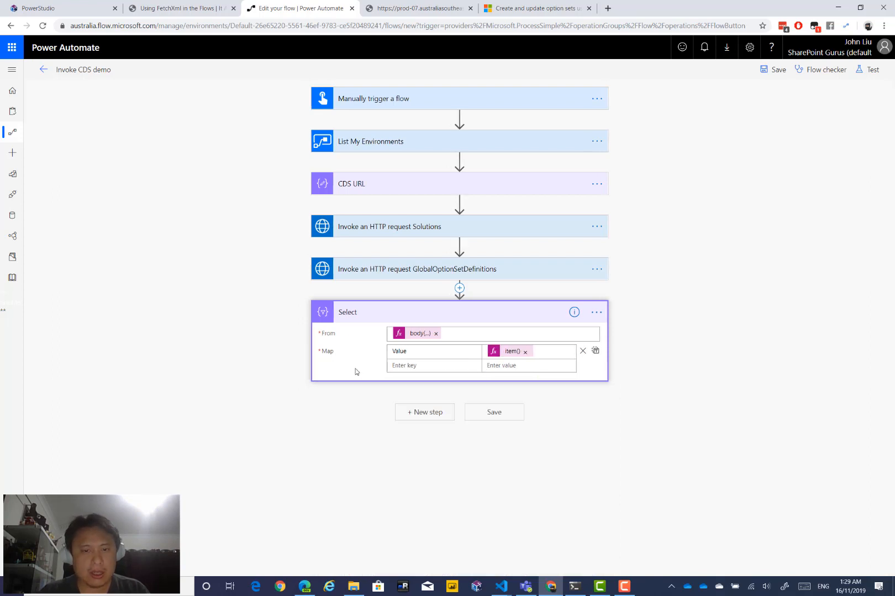
left_click(500, 586)
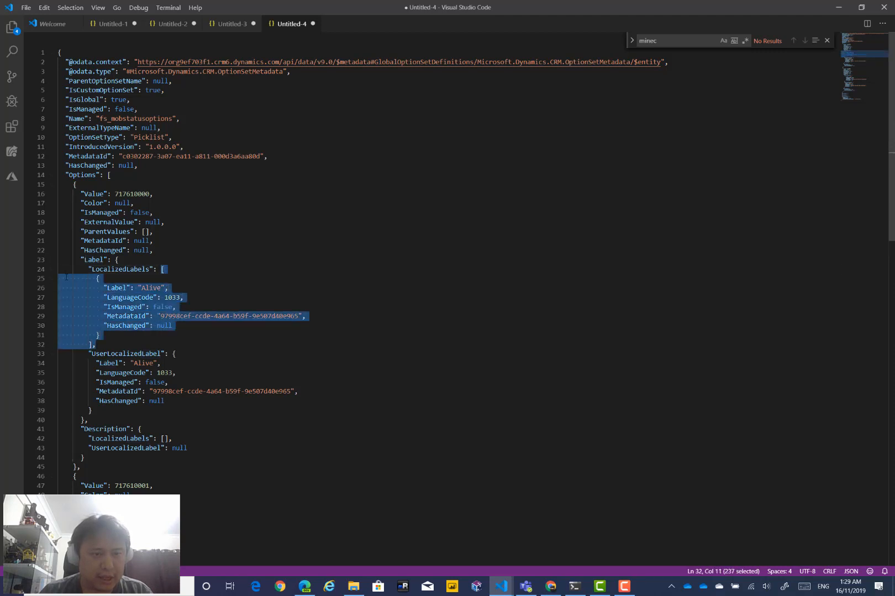
Fold LocalizedLabels and locate the Label property under UserLocalizedLabel in the JSON
left_click(51, 269)
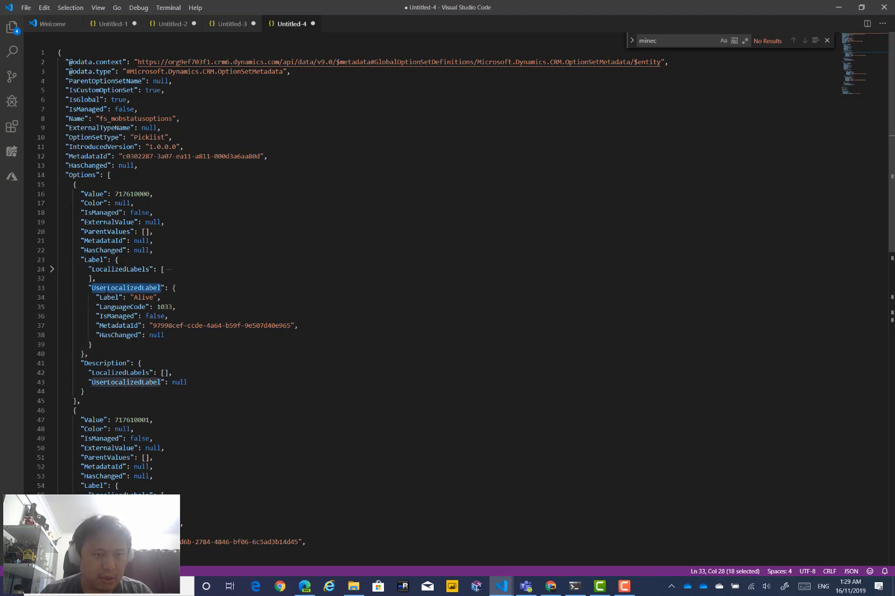
left_click(109, 297)
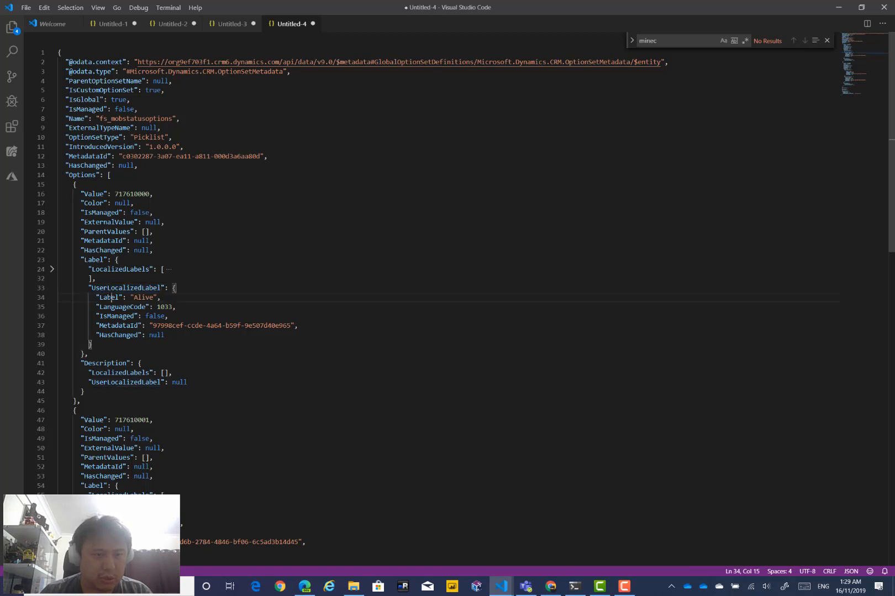
double_click(108, 297)
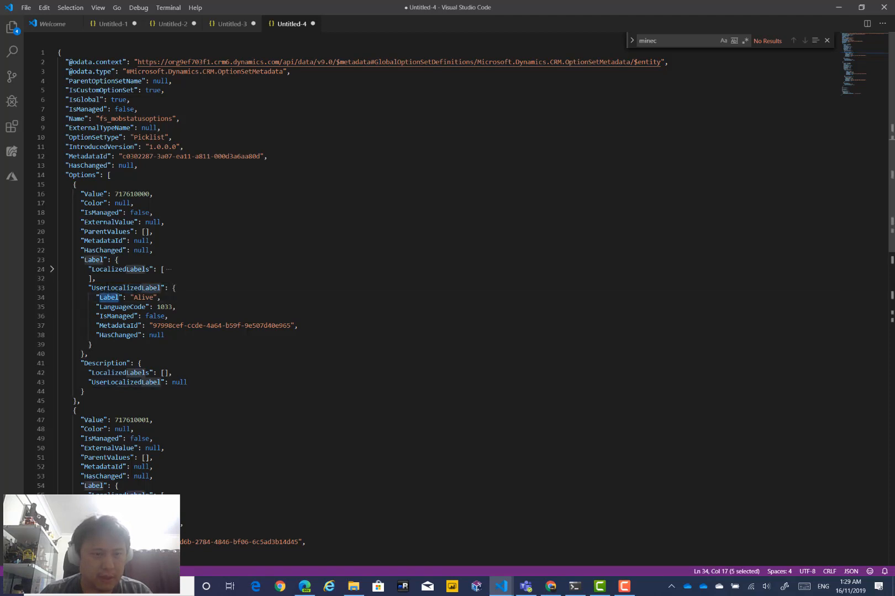
double_click(125, 288)
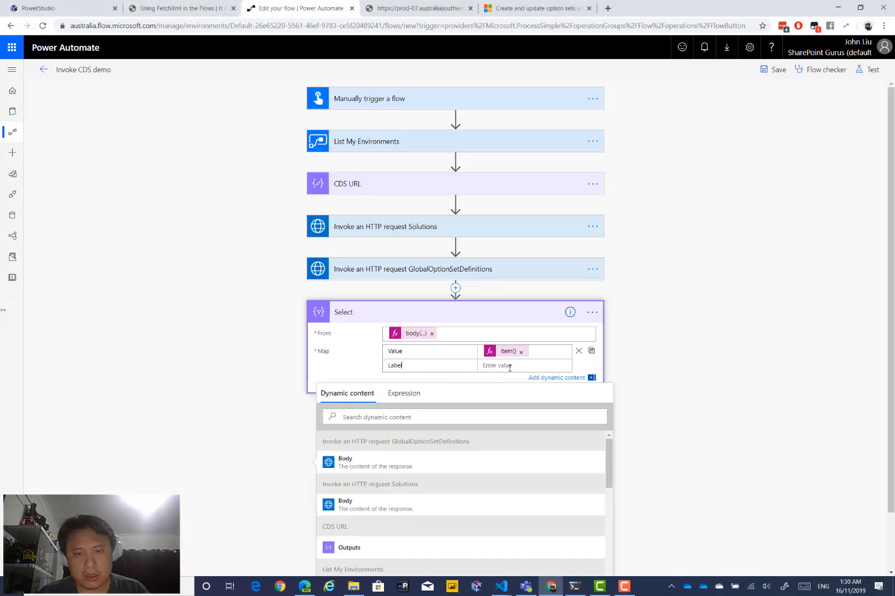
Set the Label mapping to item()?['Label']?['UserLocalizedLabel']?['Label']
left_click(403, 407)
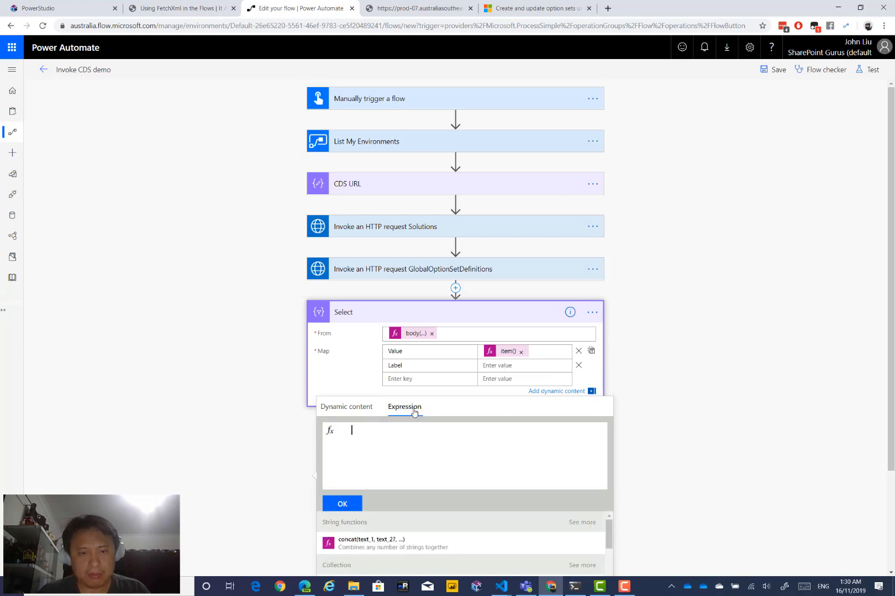
type("item()?[]")
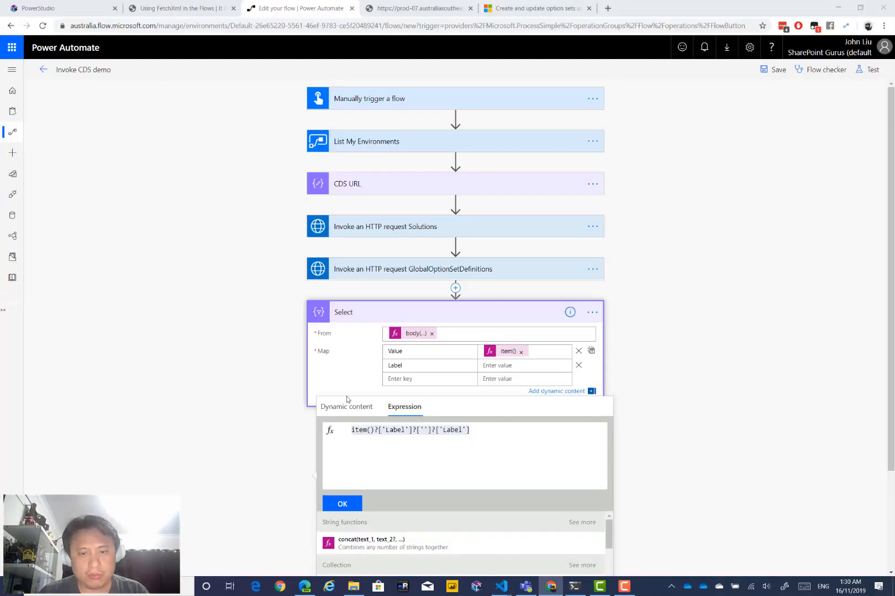
type("UserLocalizedLabel")
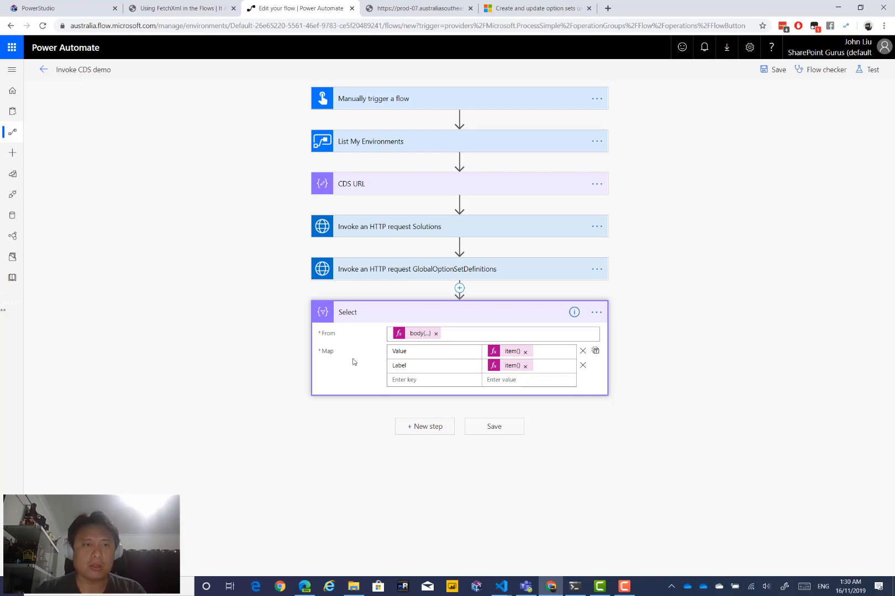
mouse_move(425, 426)
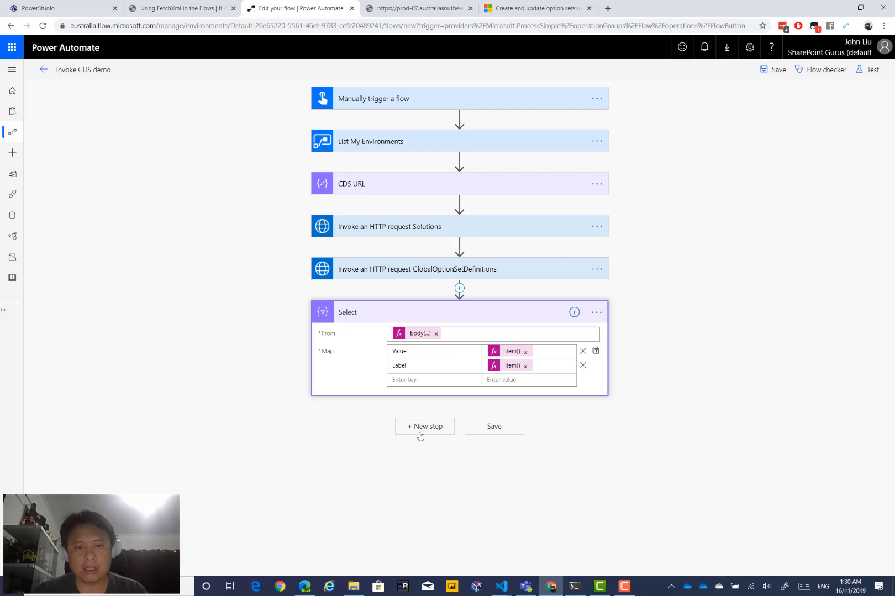
Add a Create HTML table step that uses the Select output as its source
left_click(424, 427)
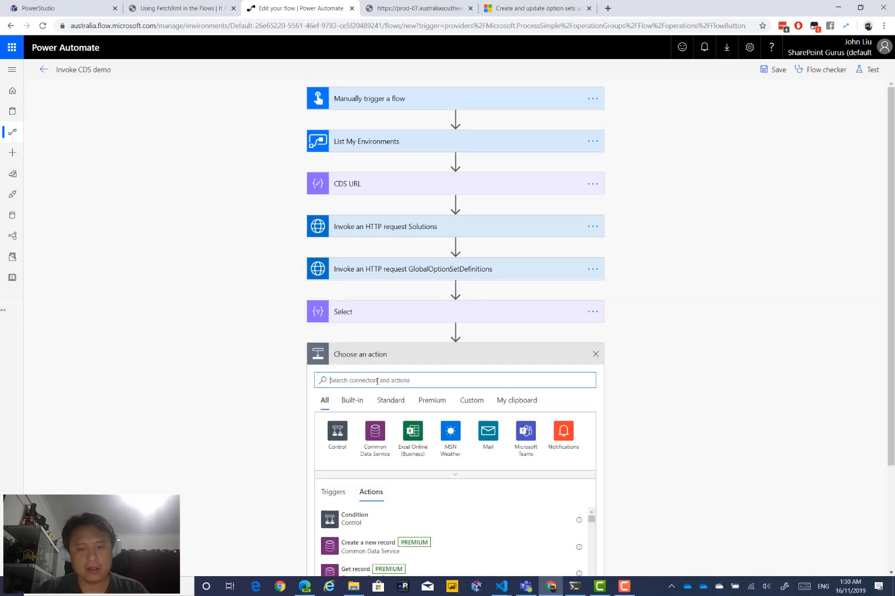
type("html")
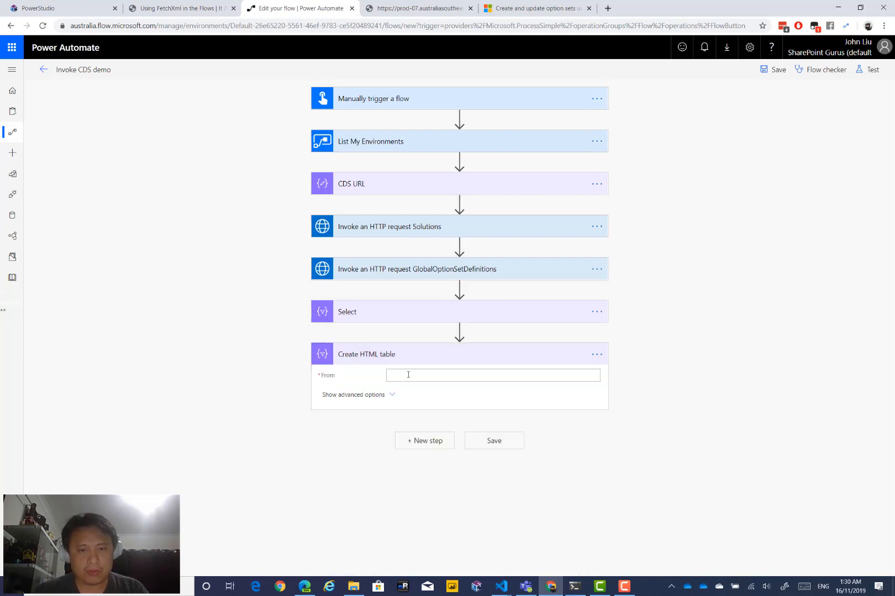
left_click(492, 375)
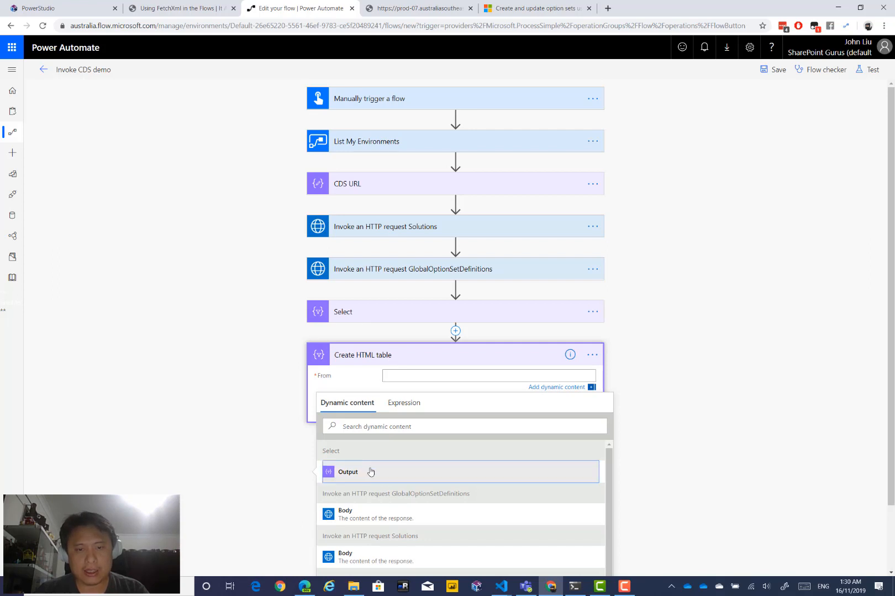
left_click(348, 472)
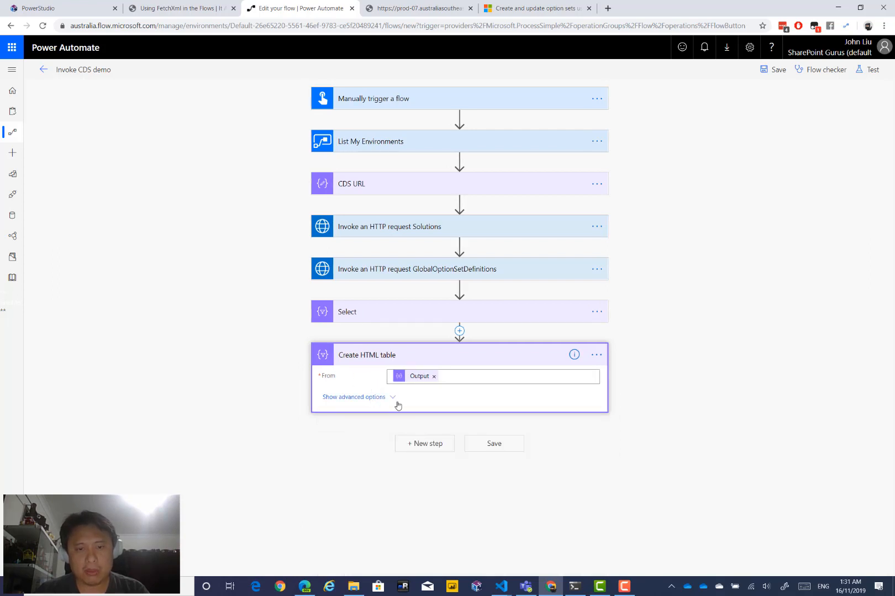
left_click(353, 397)
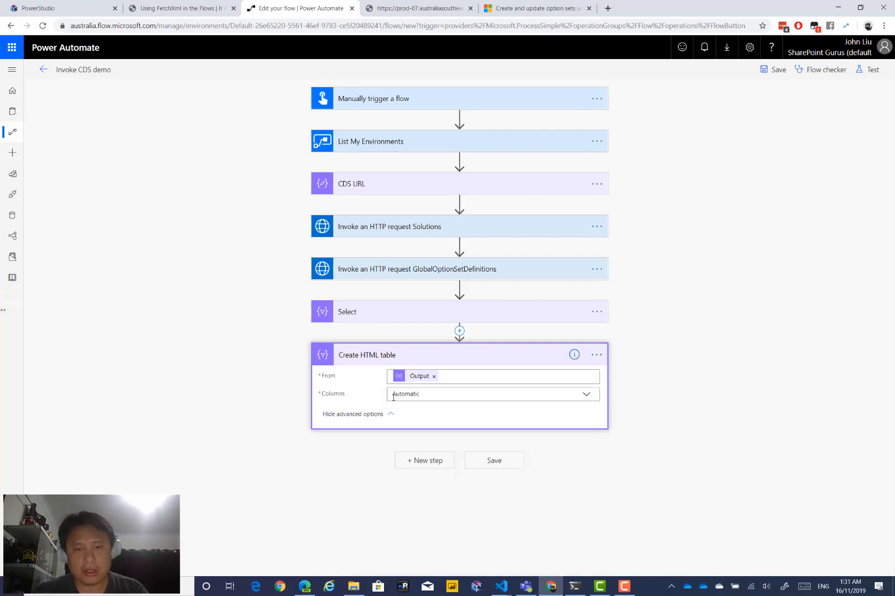
left_click(352, 413)
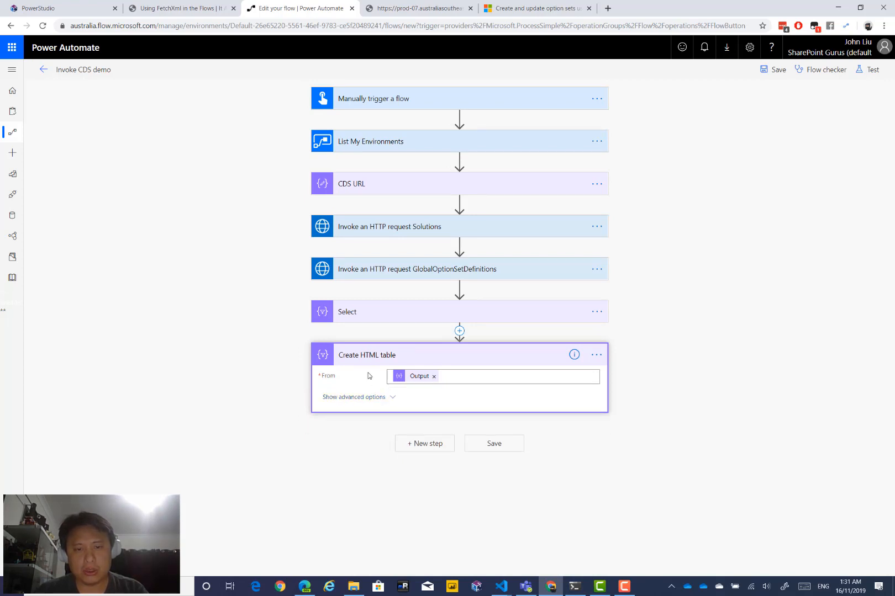
left_click(872, 69)
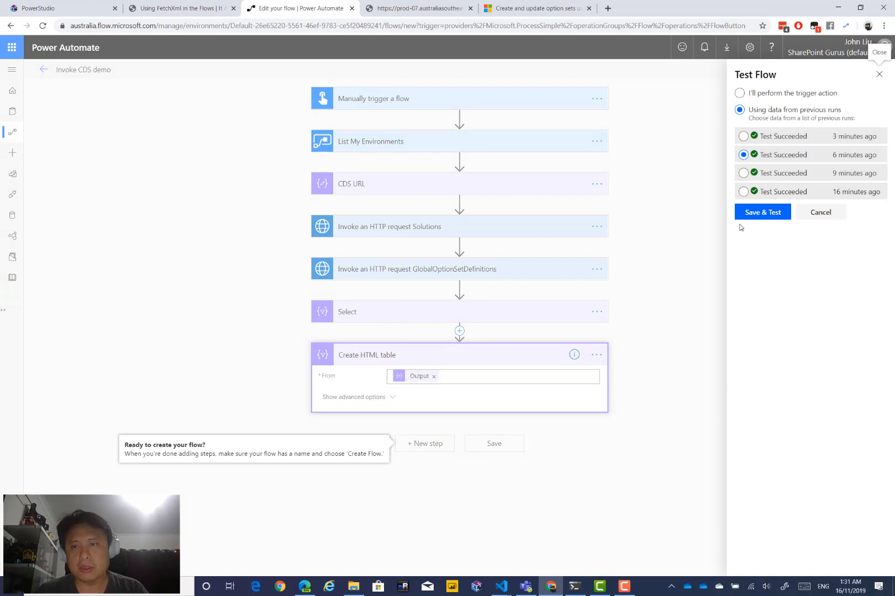
Save and test with the latest run's data, then inspect Select's Value/Label output
left_click(743, 136)
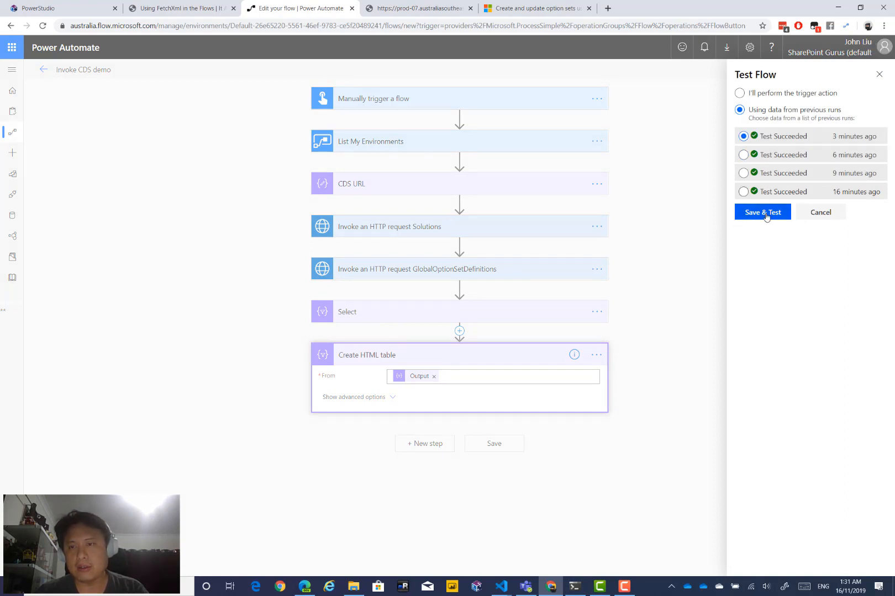
left_click(762, 212)
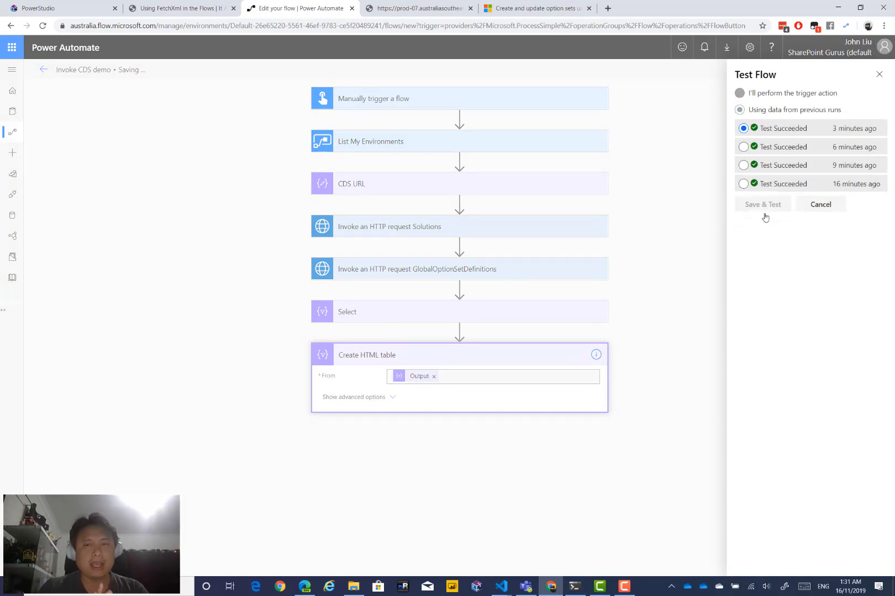
left_click(761, 205)
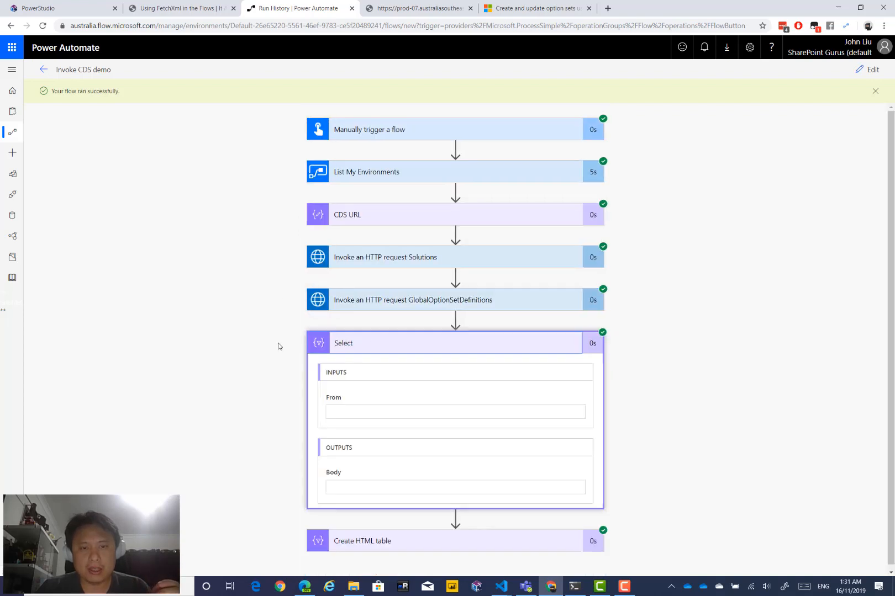
scroll("down", 3)
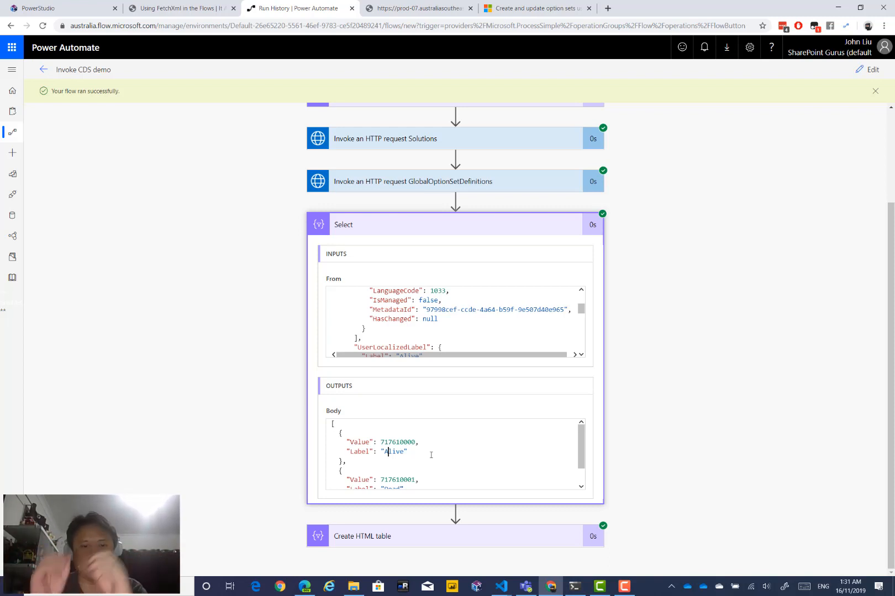
scroll("down", 3)
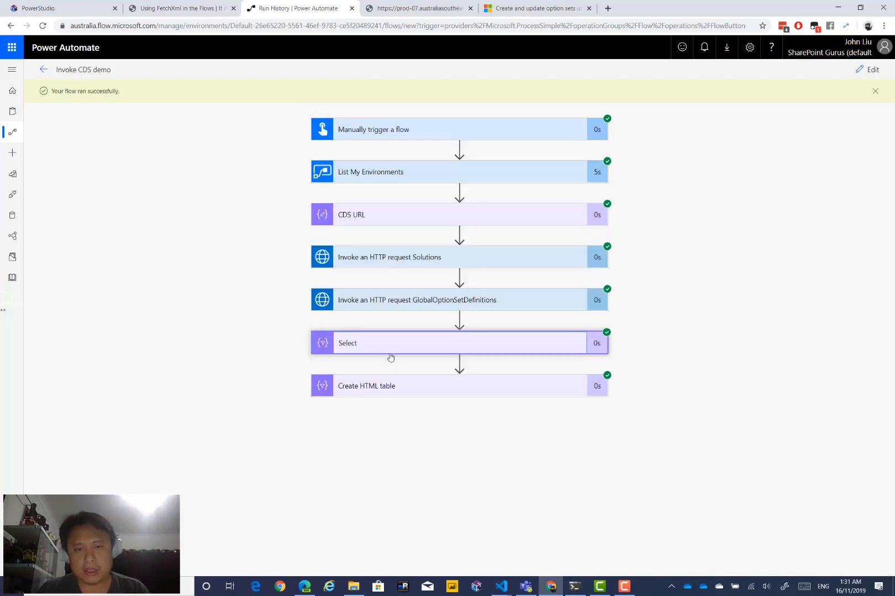
Open the Create HTML table results showing 717610000 Alive and 717610001 Dead
left_click(366, 386)
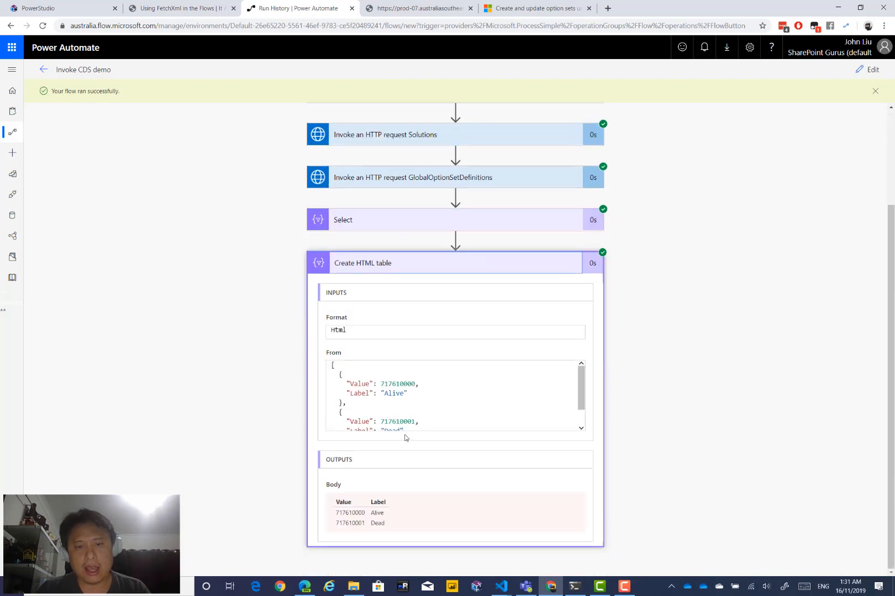
mouse_move(400, 440)
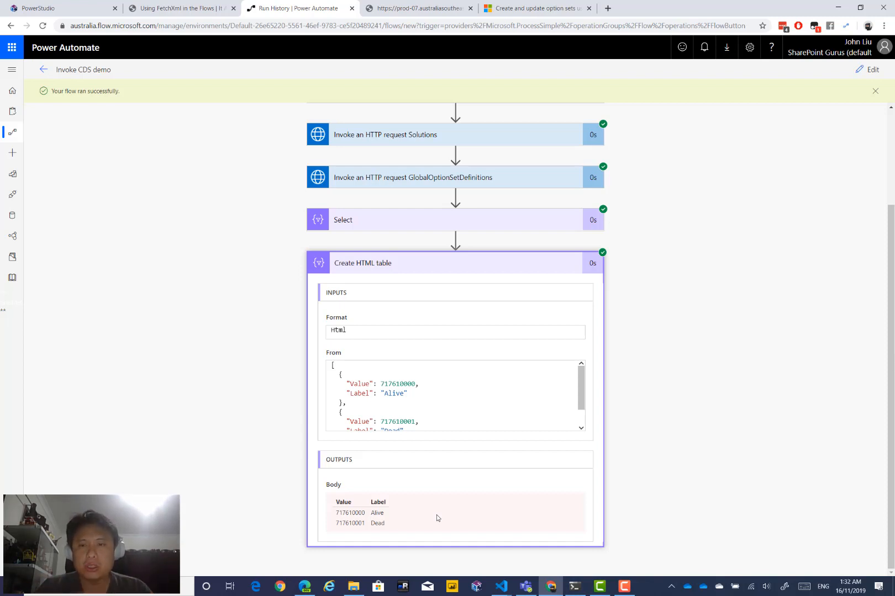
mouse_move(414, 227)
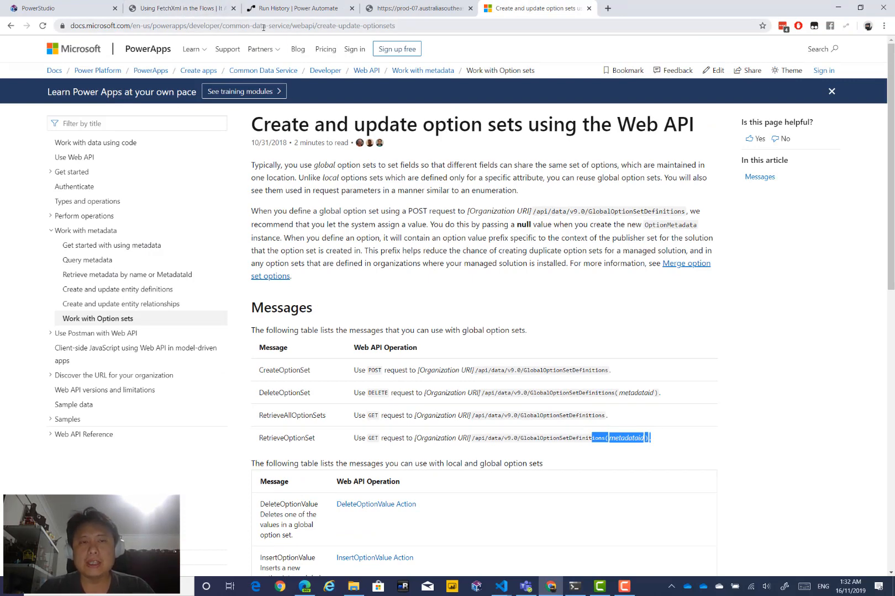
left_click(296, 7)
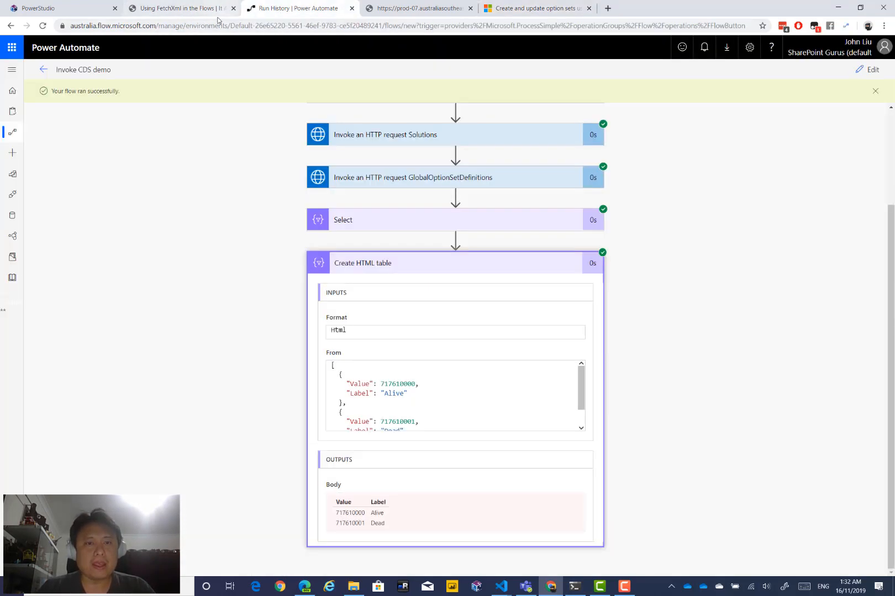
mouse_move(258, 400)
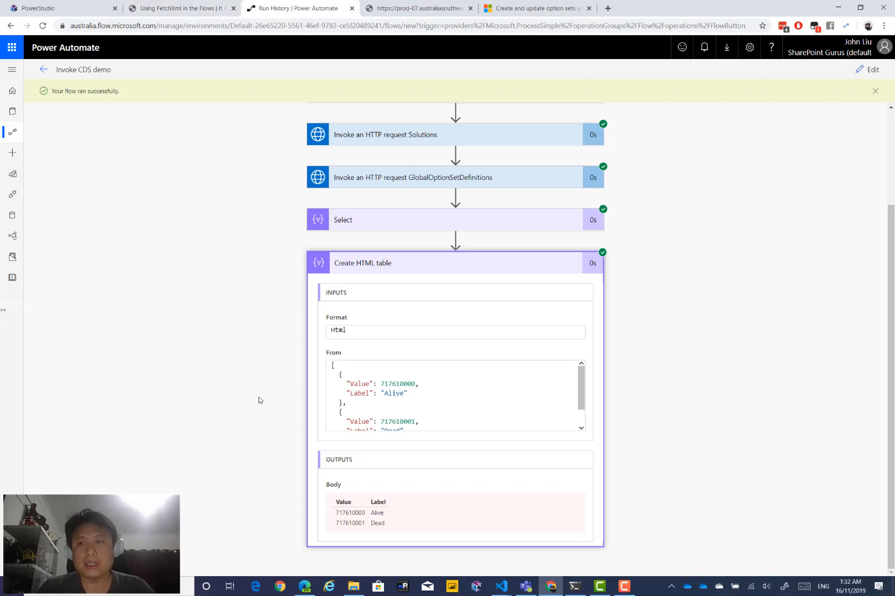